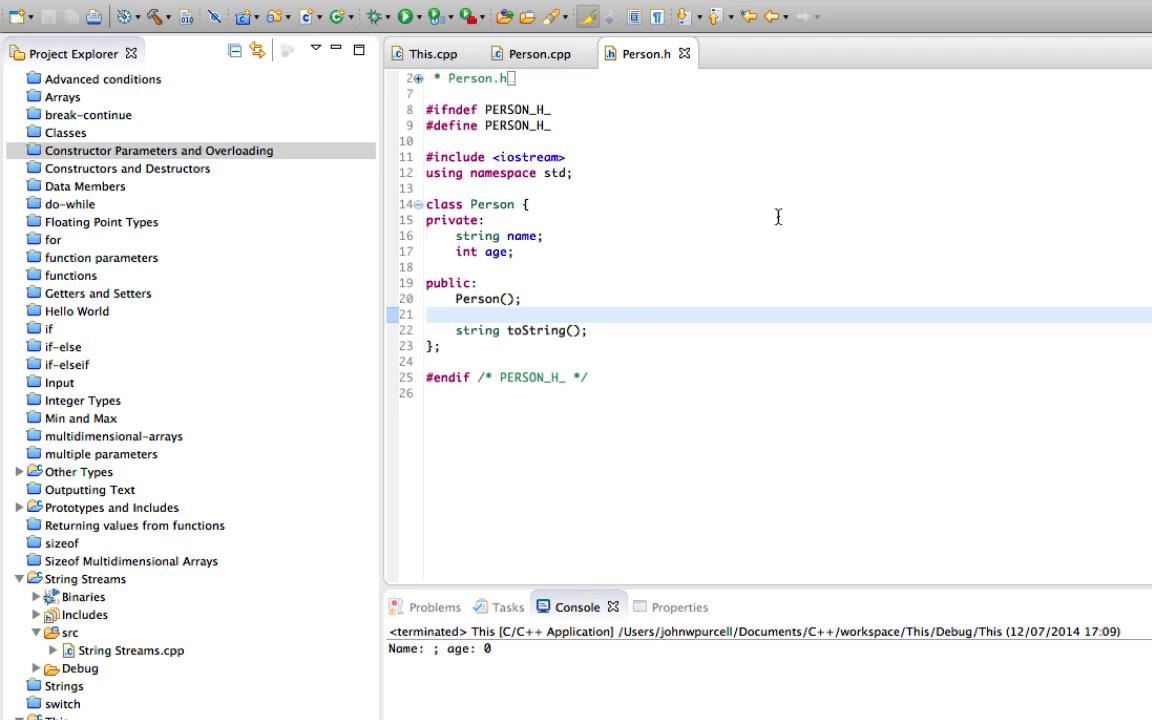
mouse_move(596, 370)
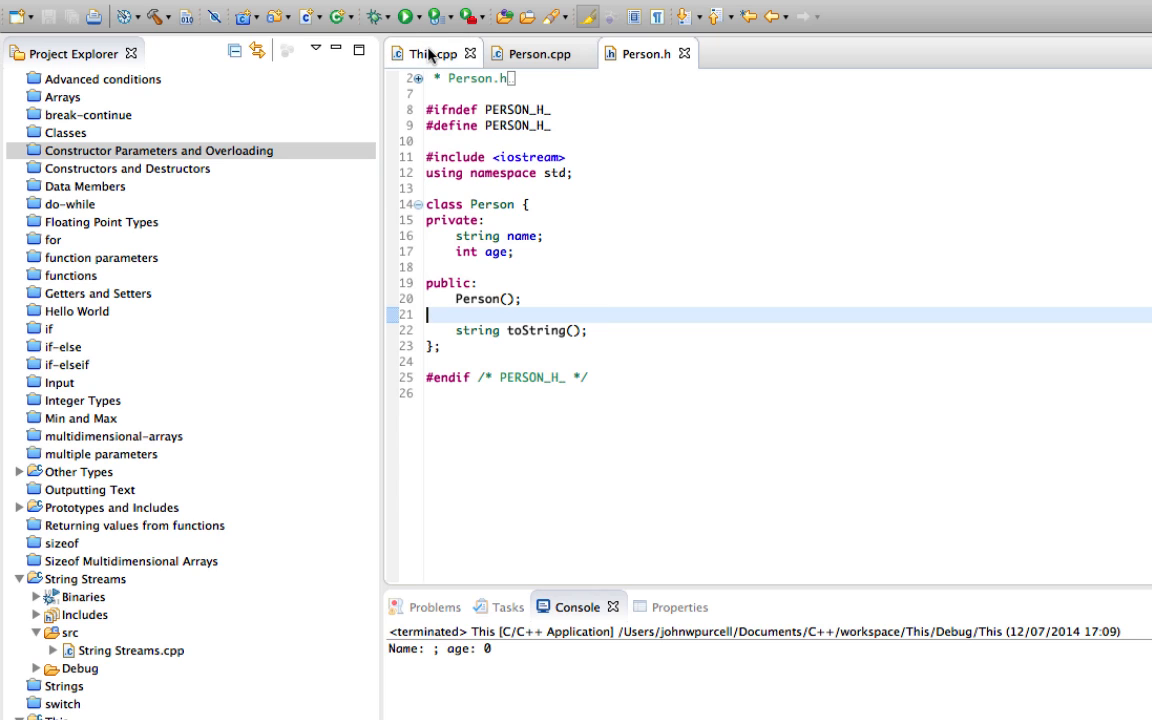
Step: Review This.cpp and Person.h, then open Person.cpp and add a blank line in the default constructor
left_click(428, 52)
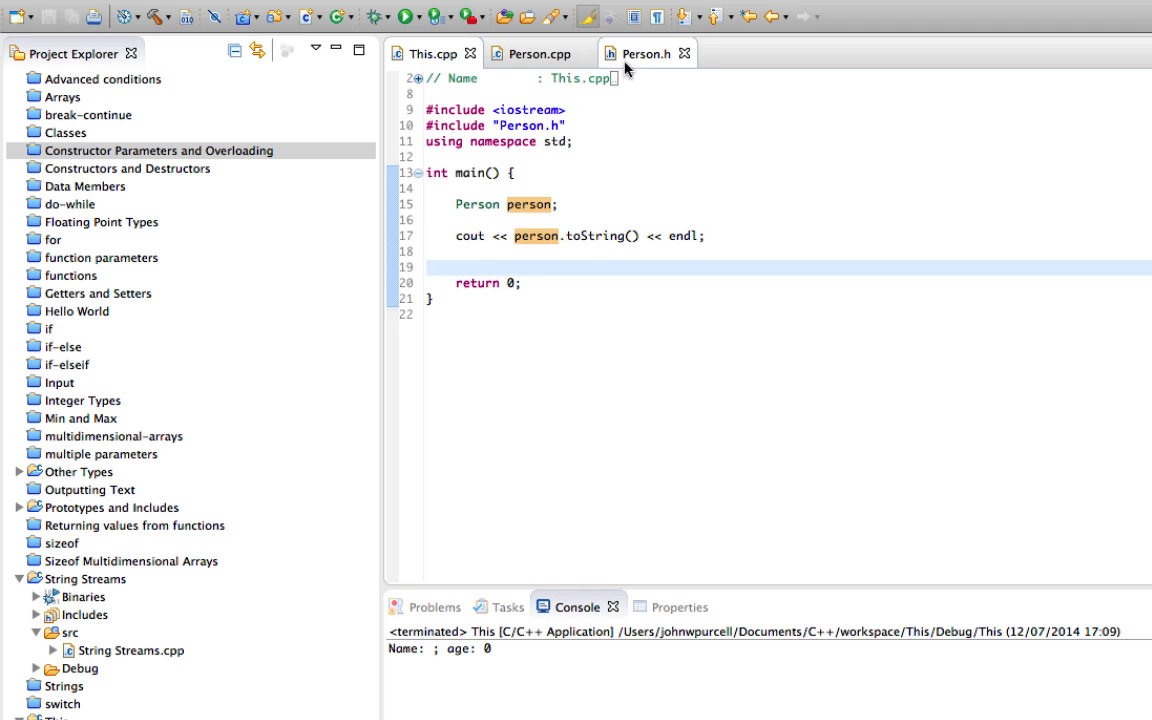
left_click(640, 52)
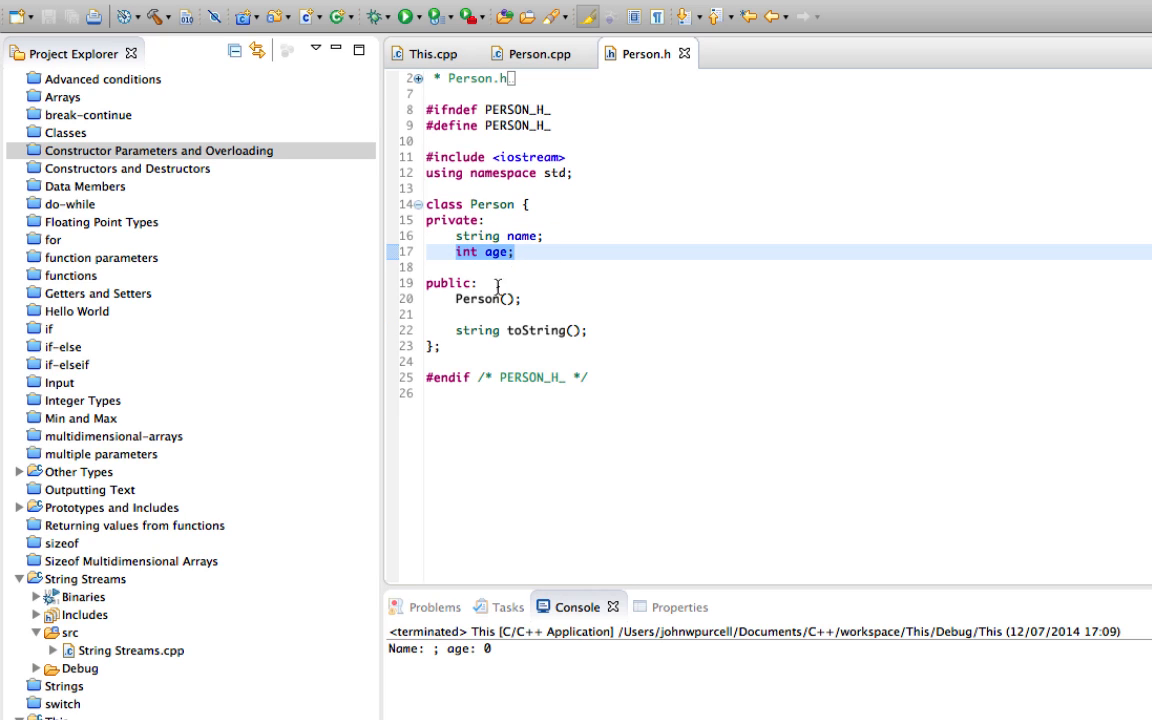
left_click(488, 298)
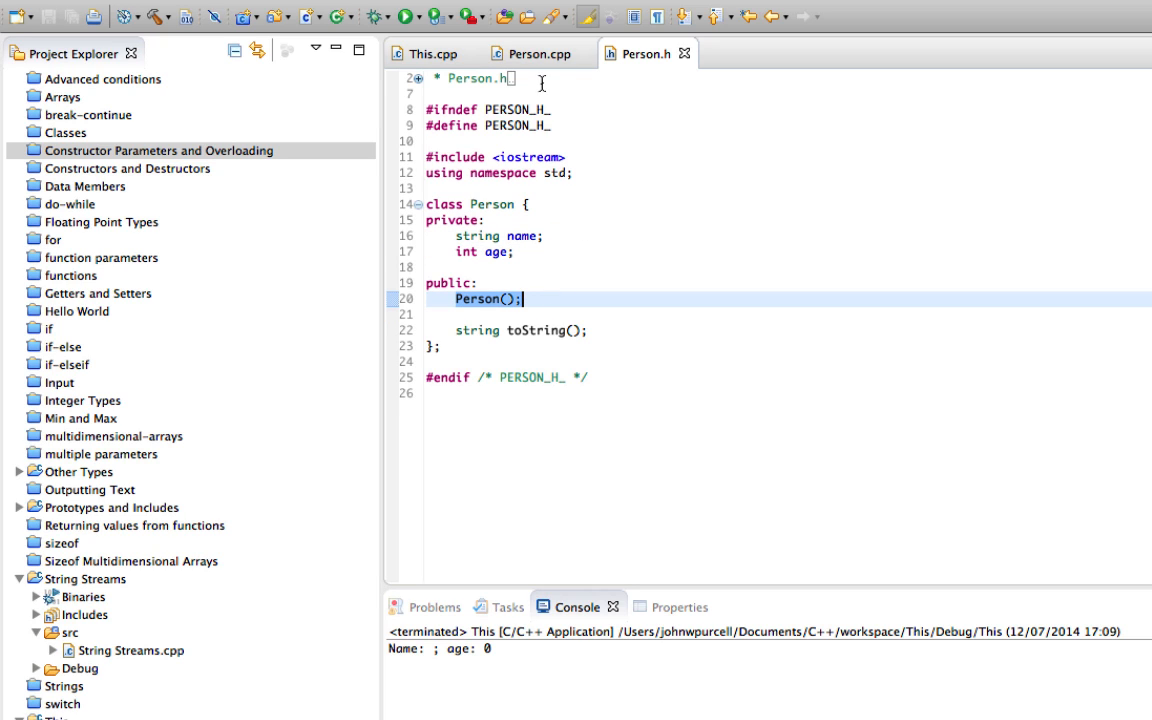
left_click(540, 52)
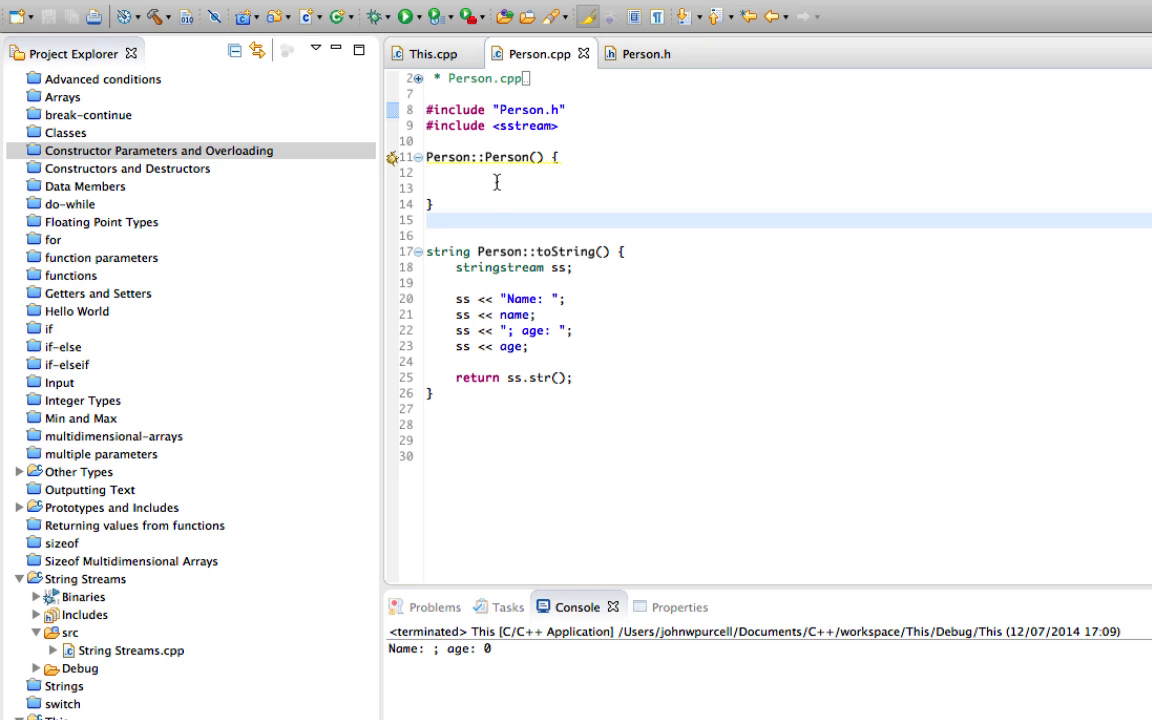
left_click(646, 52)
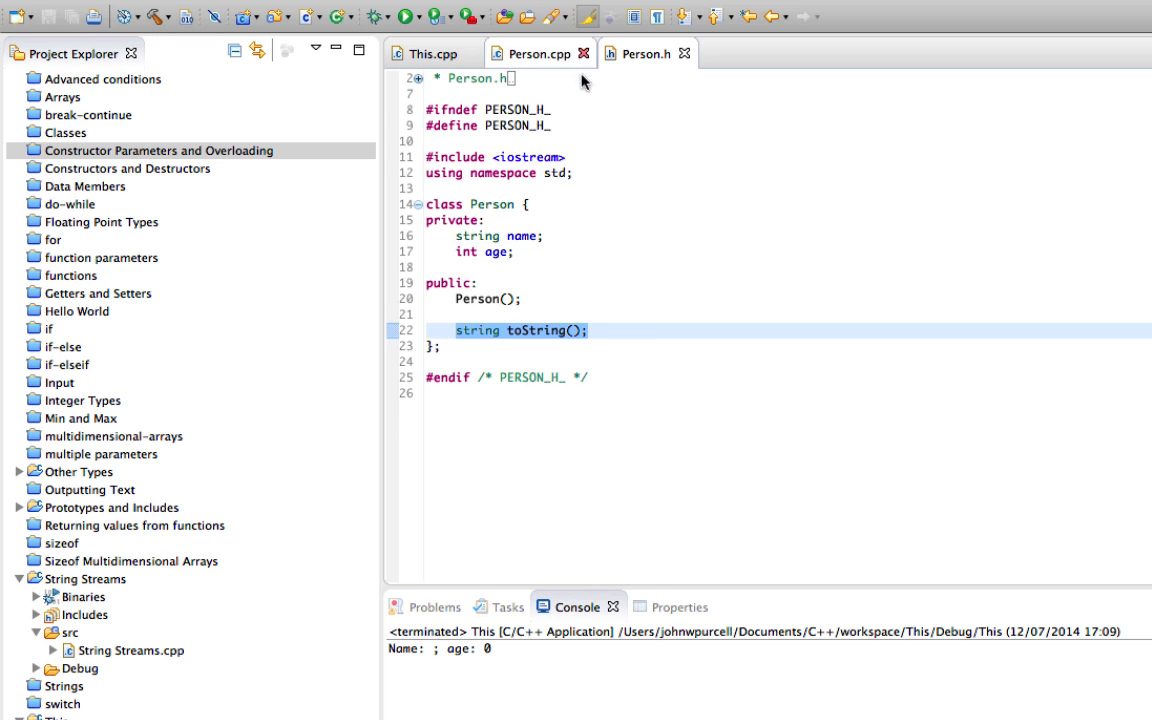
left_click(536, 52)
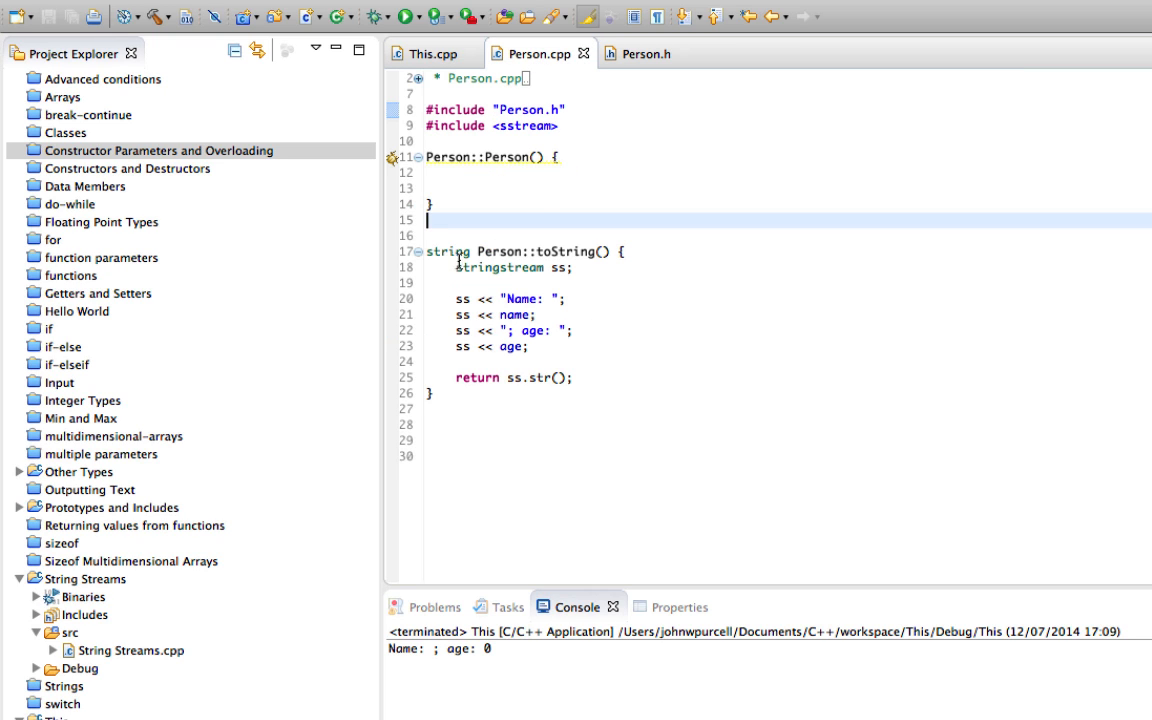
left_click_drag(436, 278, 572, 378)
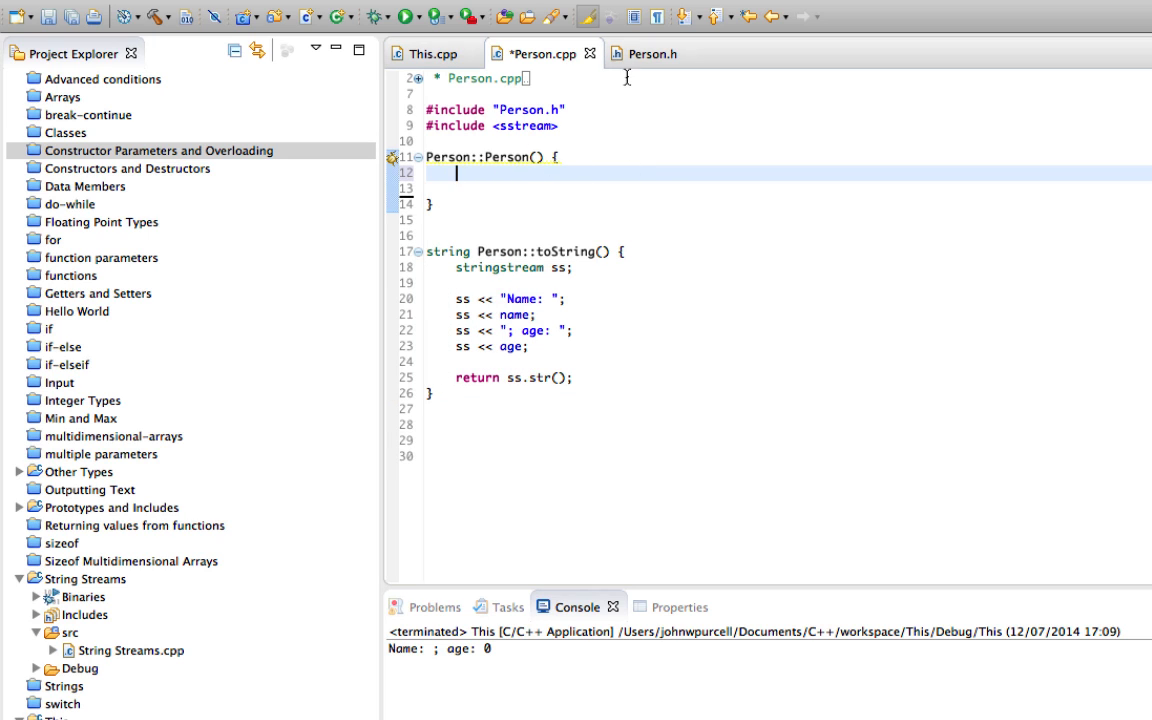
Step: Make Person() set age = 0 and name = "", save, and return to This.cpp
left_click(652, 52)
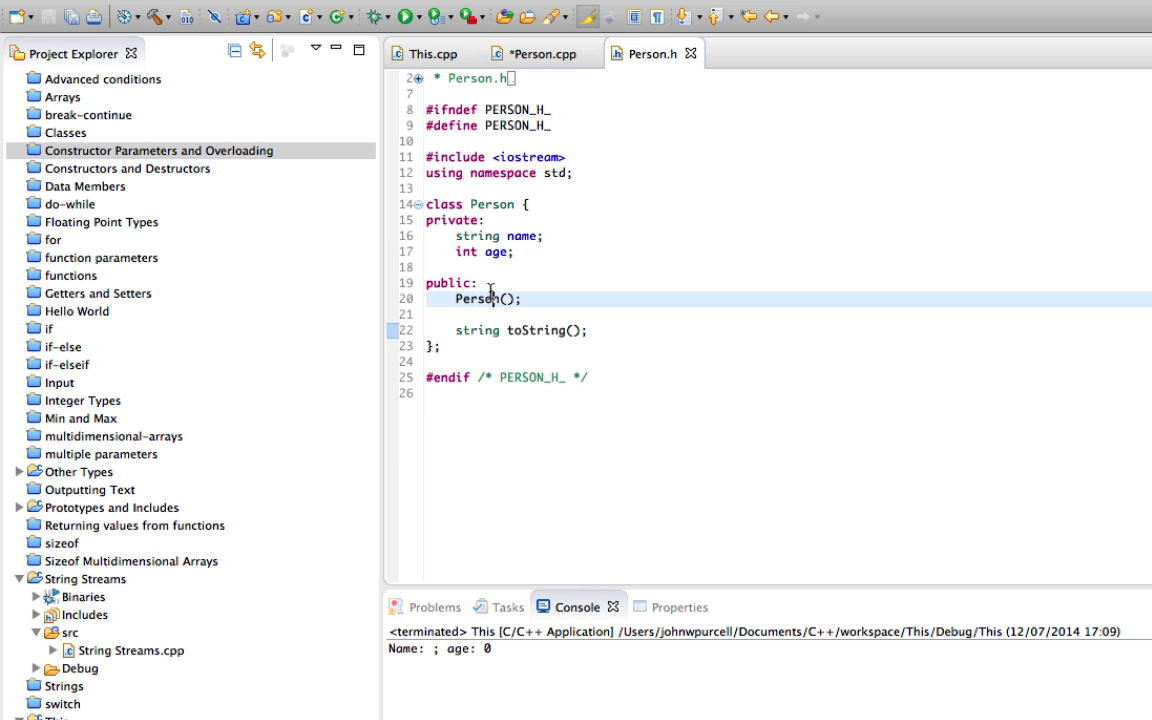
left_click(544, 52)
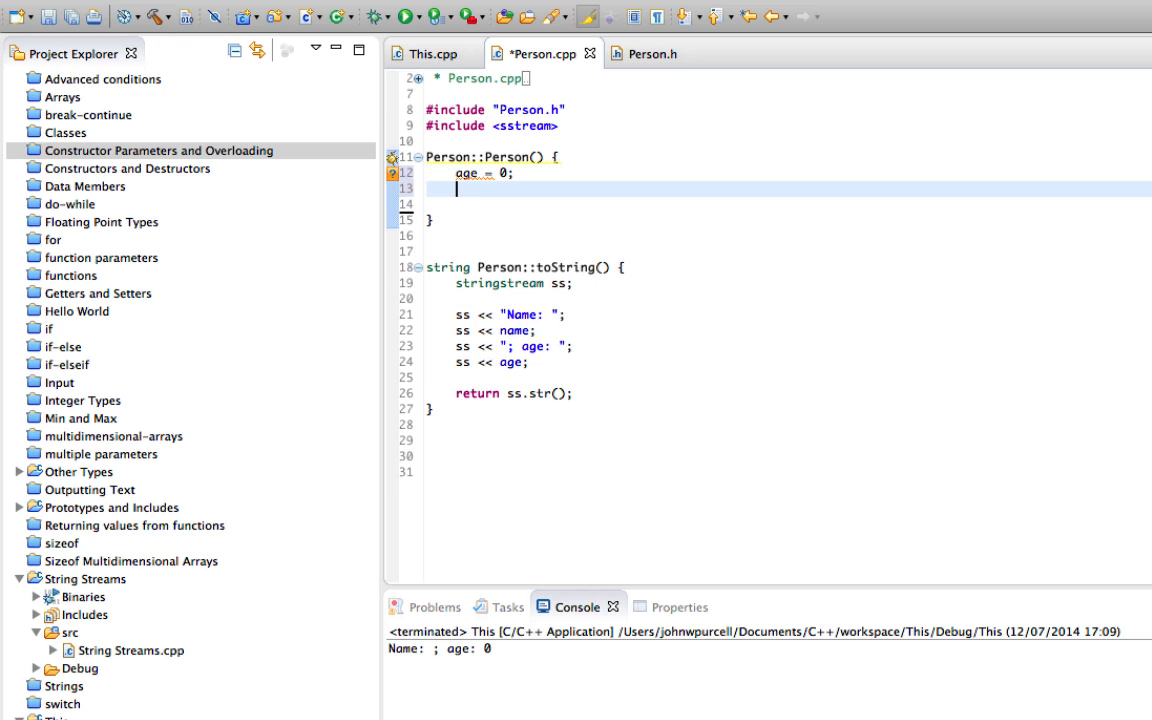
type("name =")
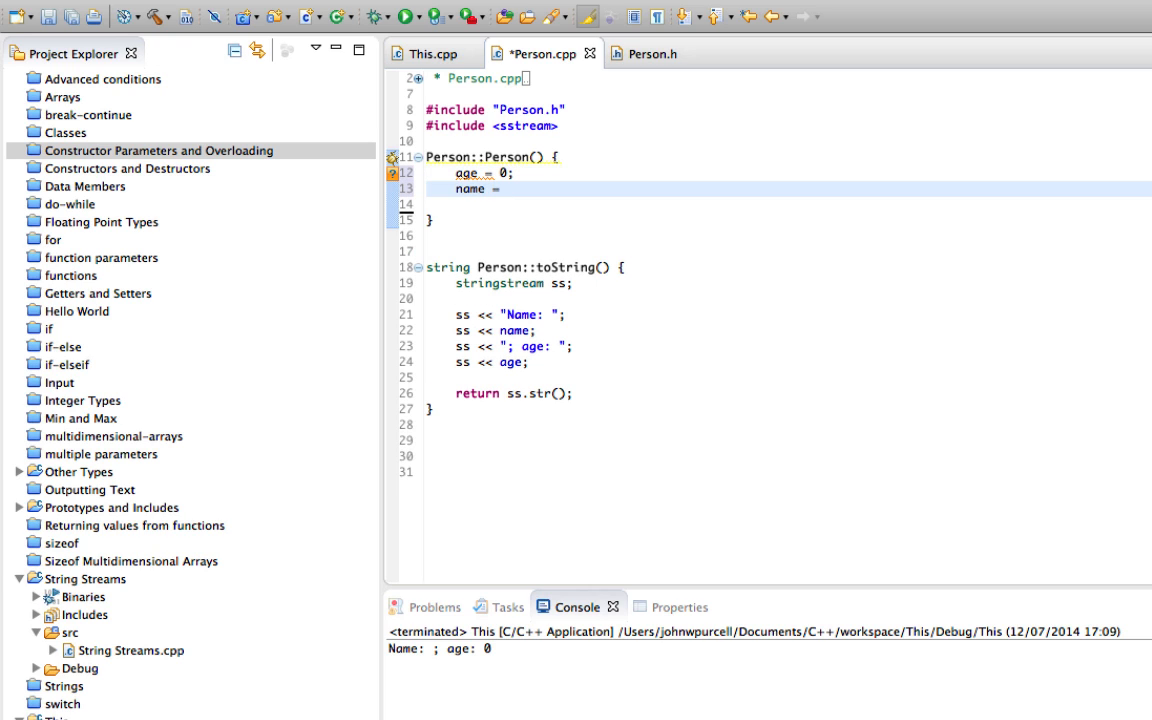
type("\"\";")
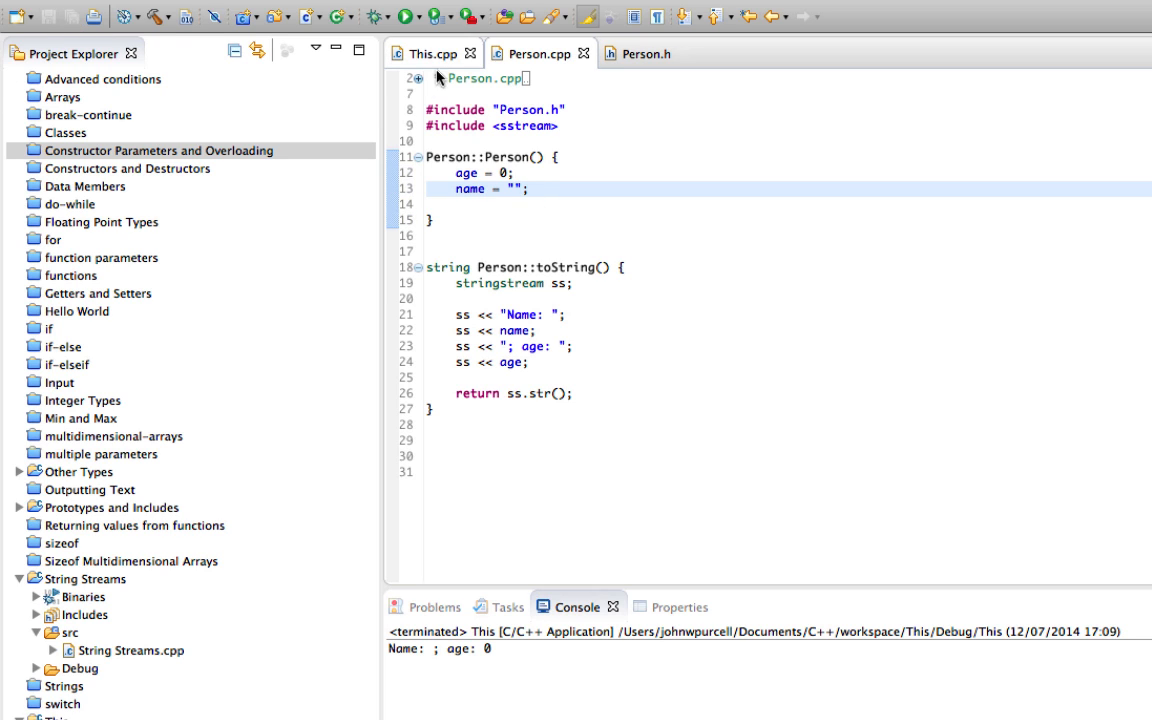
left_click(430, 52)
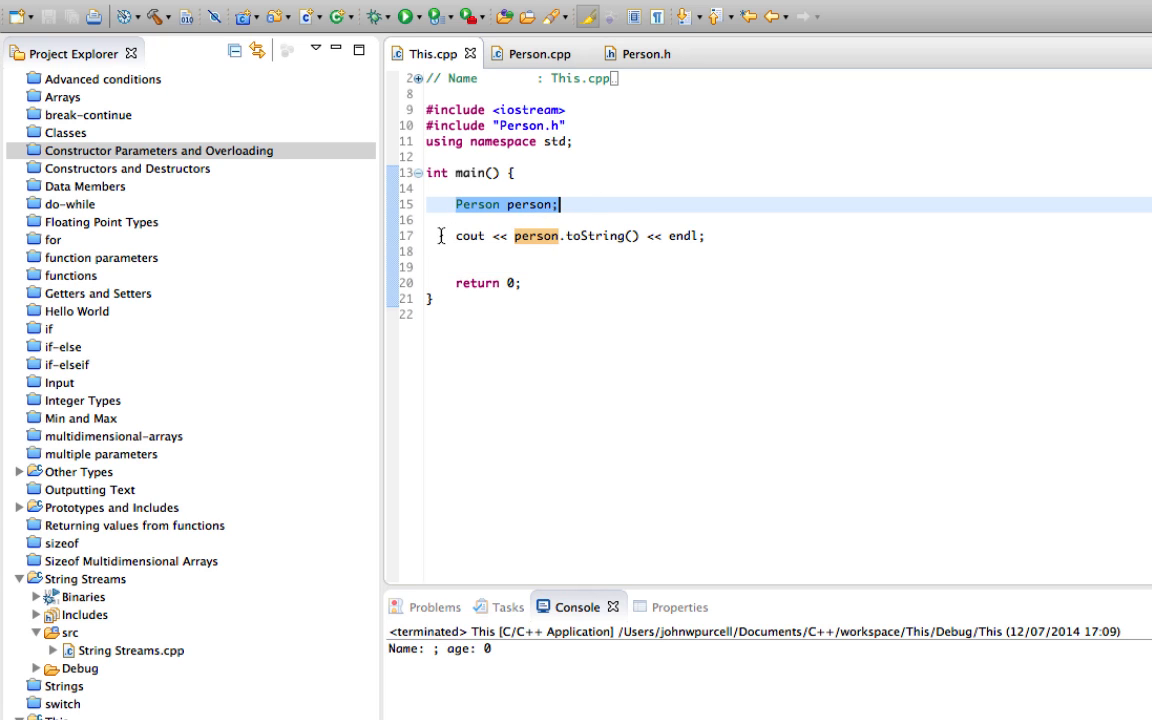
Step: Rerun the program and confirm the console still shows an empty name and age 0
left_click(600, 236)
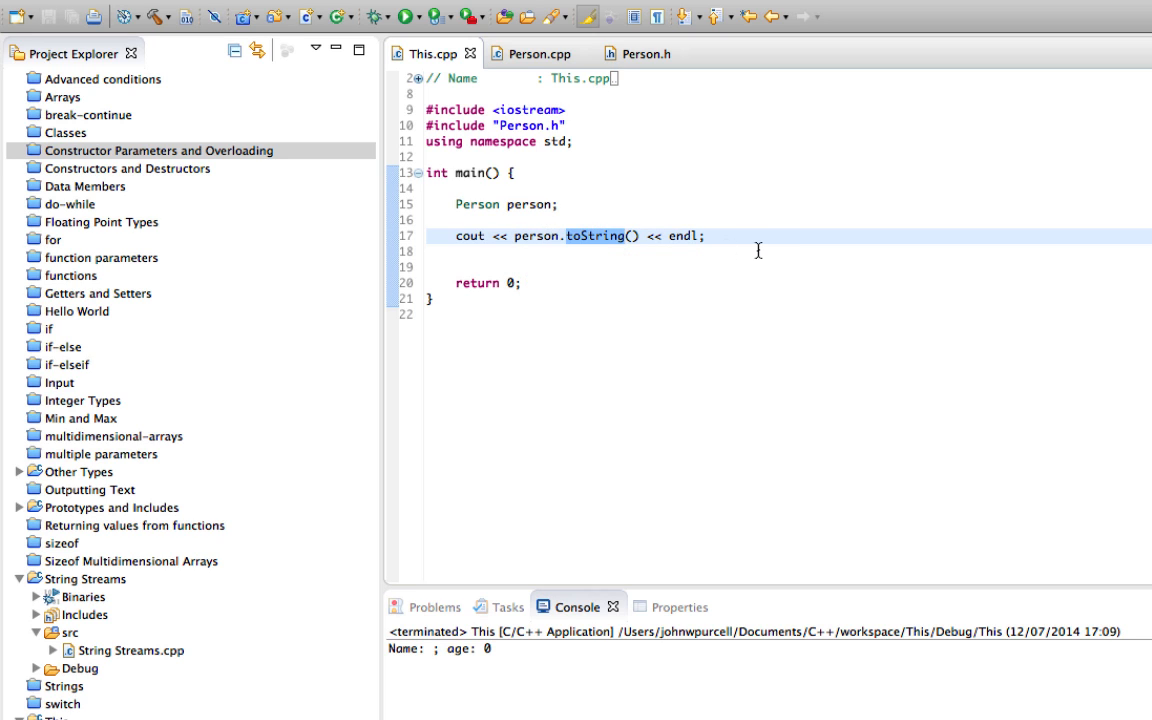
mouse_move(594, 236)
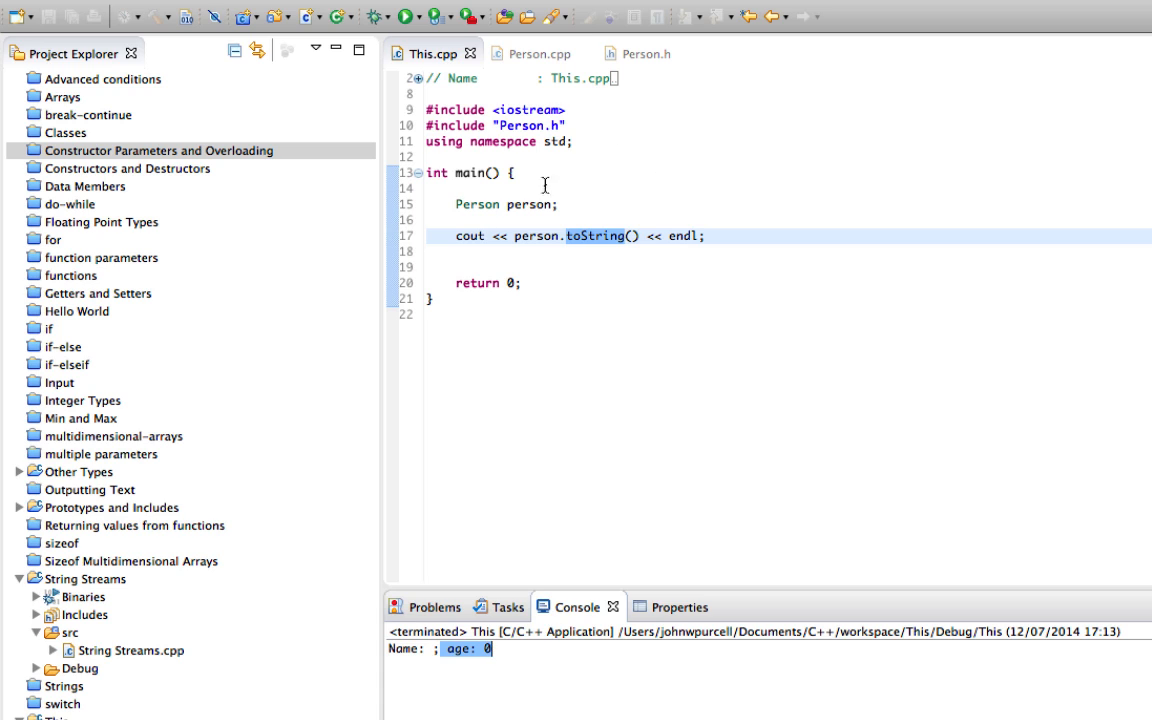
double_click(528, 204)
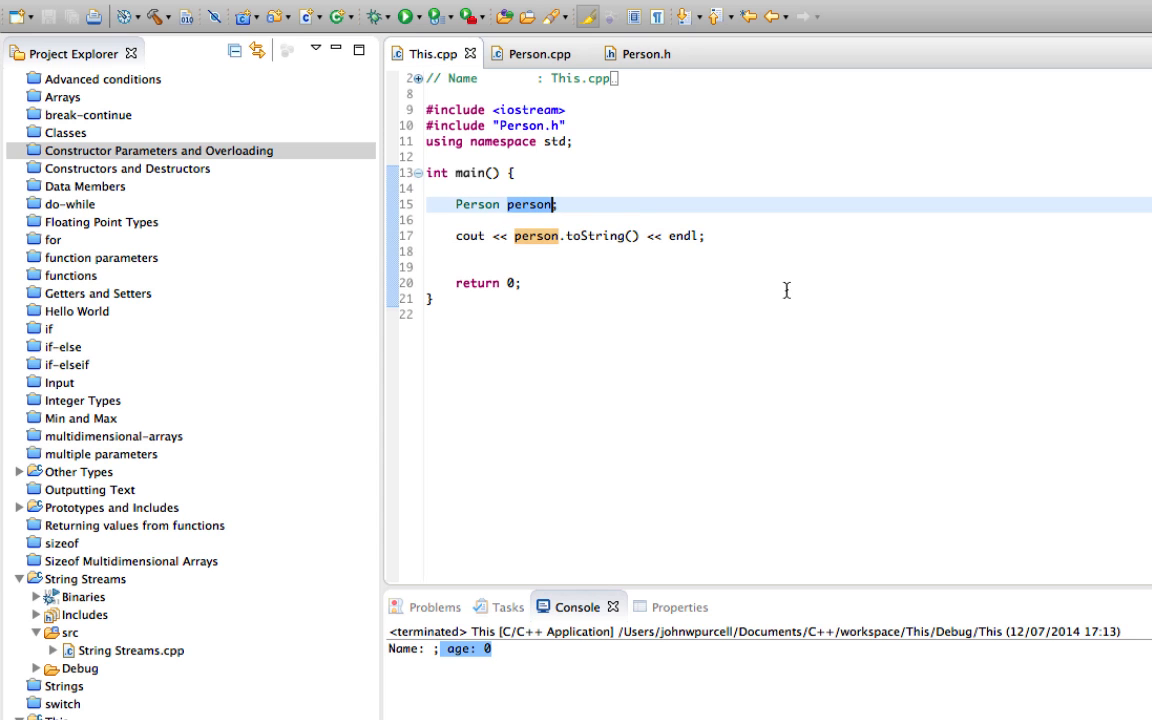
mouse_move(640, 212)
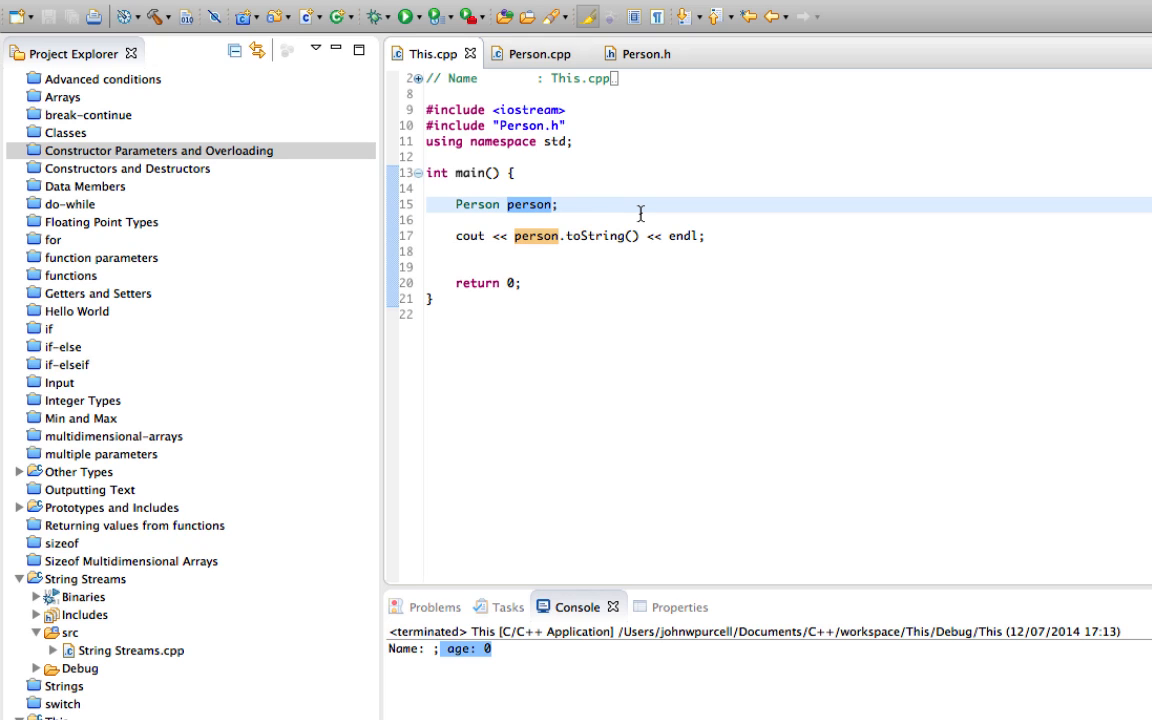
left_click(644, 52)
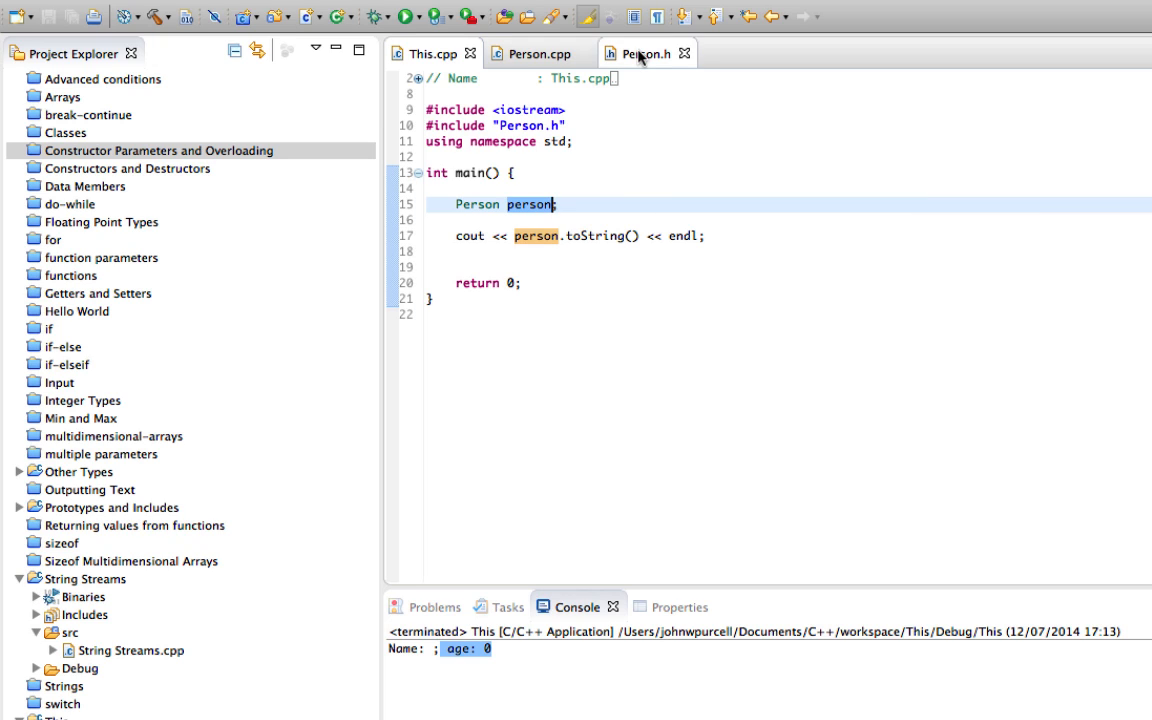
Step: Declare Person(string name, int age); under Person() in Person.h and save
left_click(644, 52)
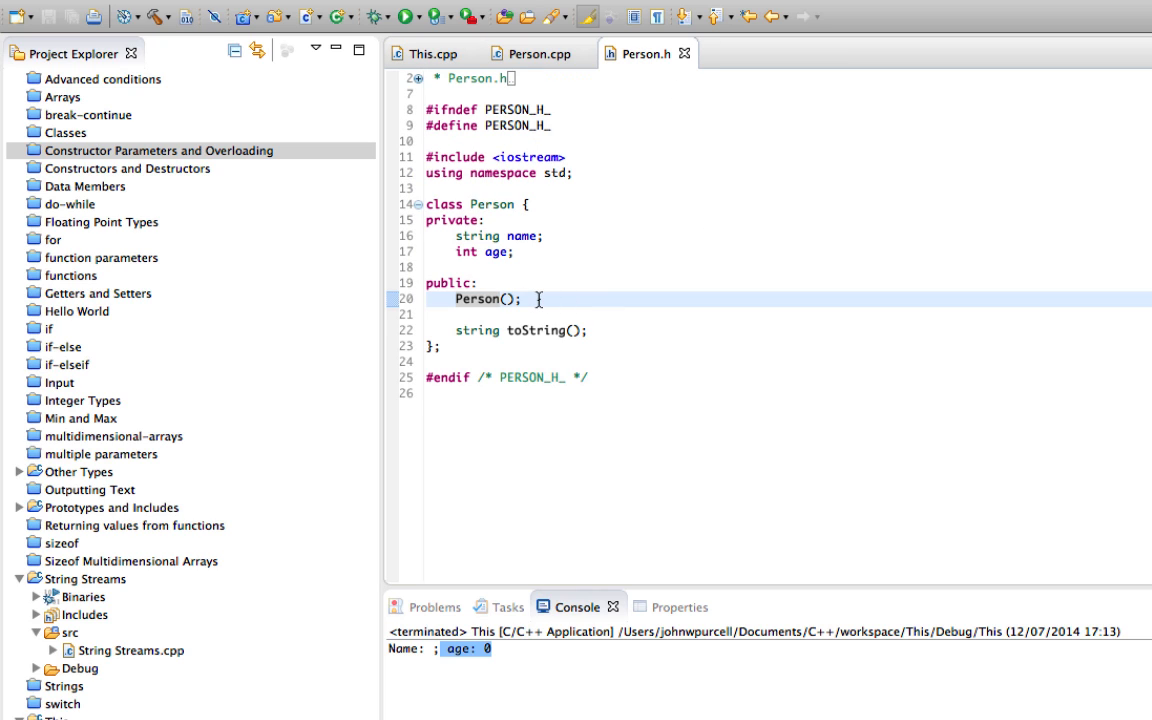
type("Person()")
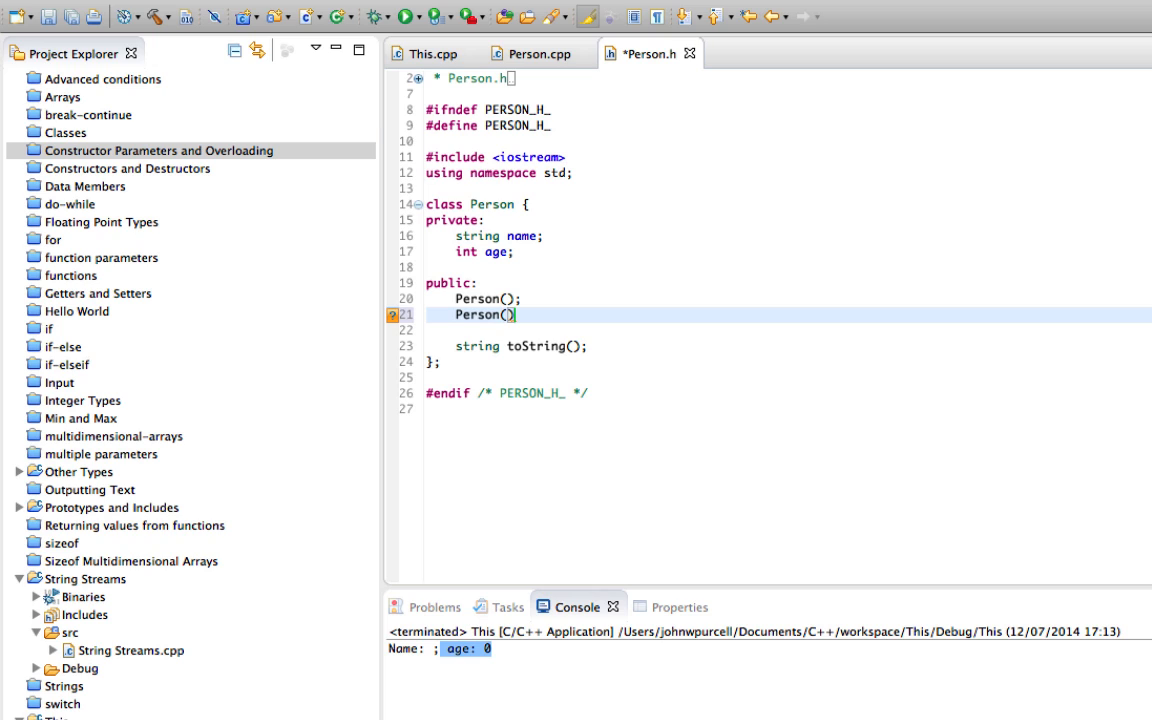
type("string nam")
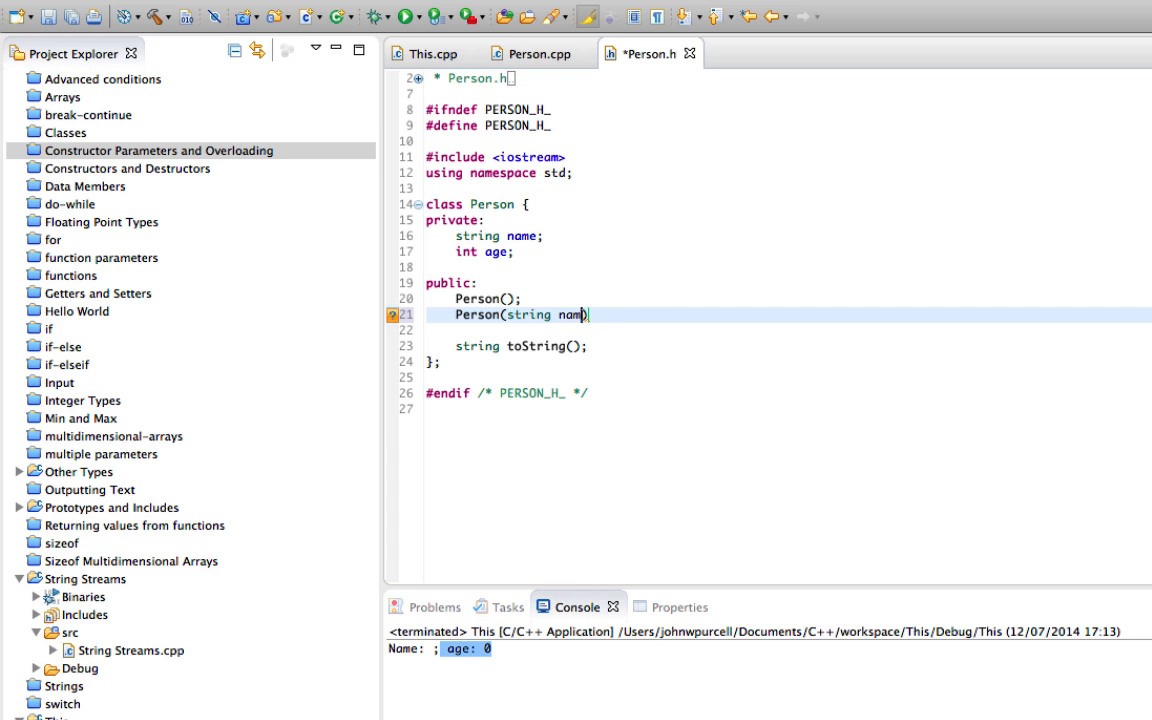
type(", int age")
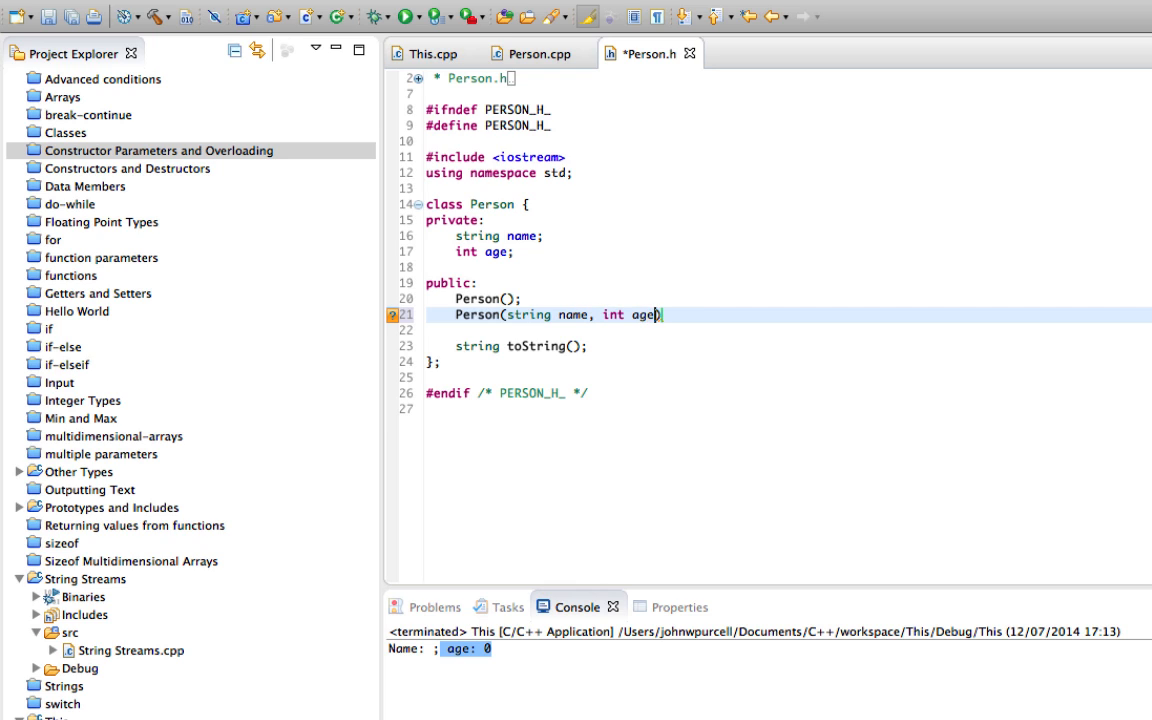
type(";")
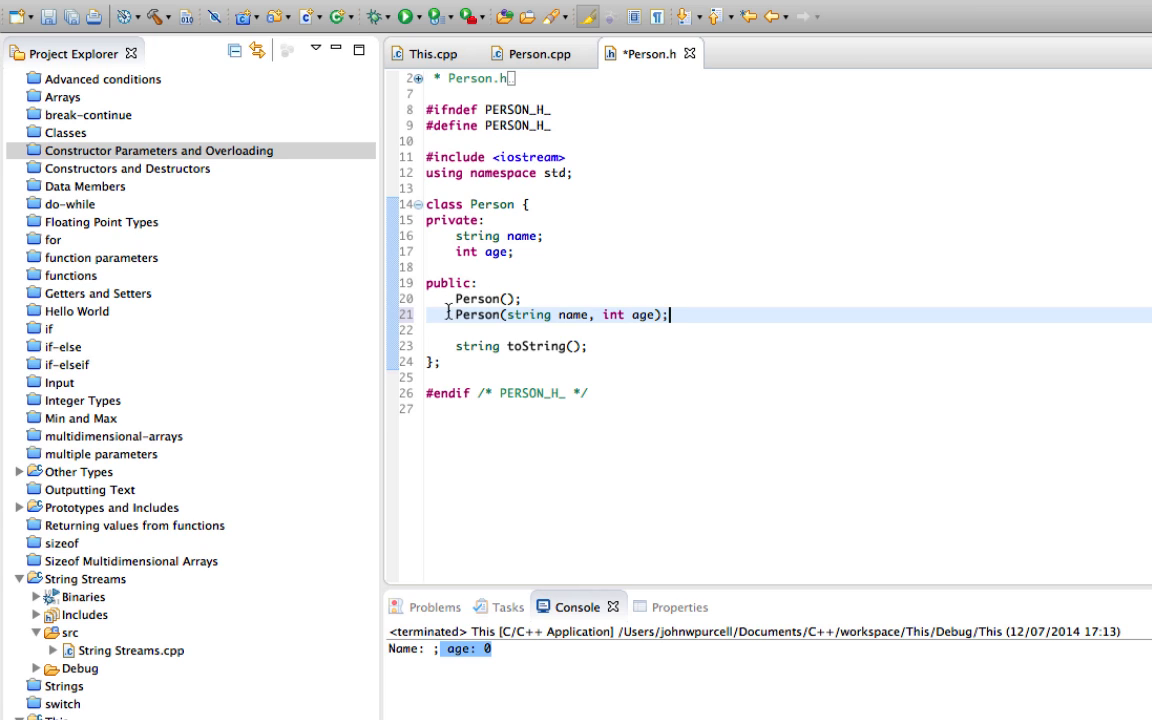
left_click_drag(456, 314, 660, 314)
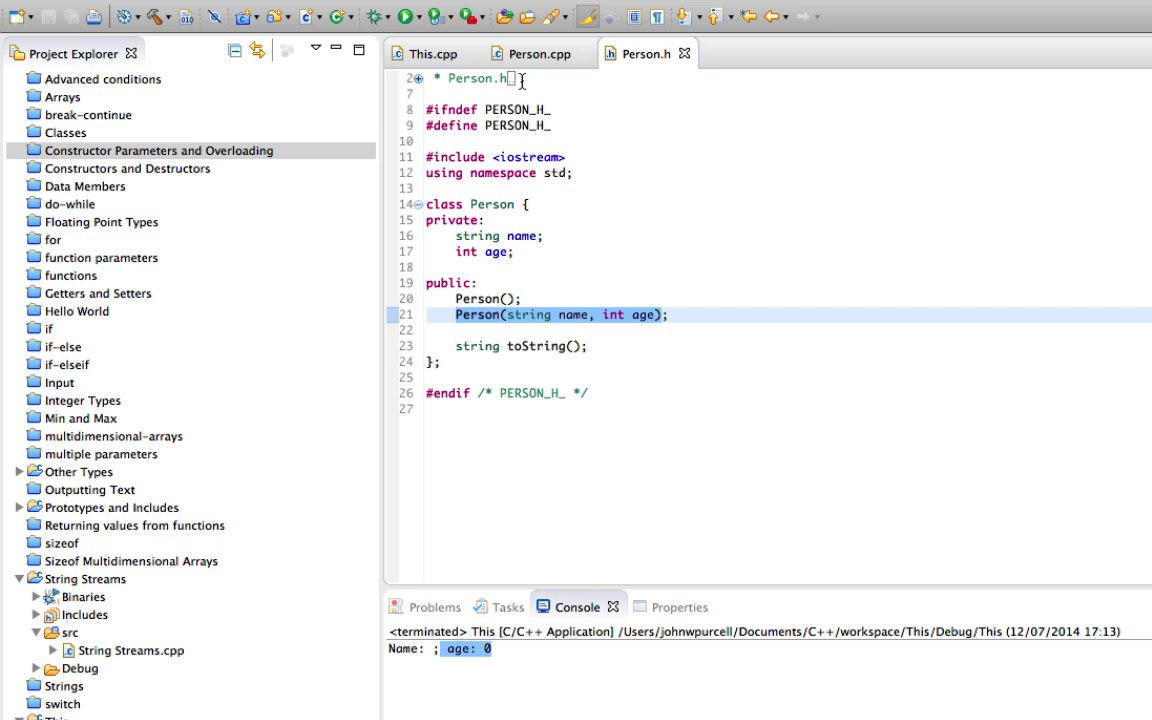
Step: Define an empty Person::Person(string name, int age) constructor in Person.cpp
left_click(540, 52)
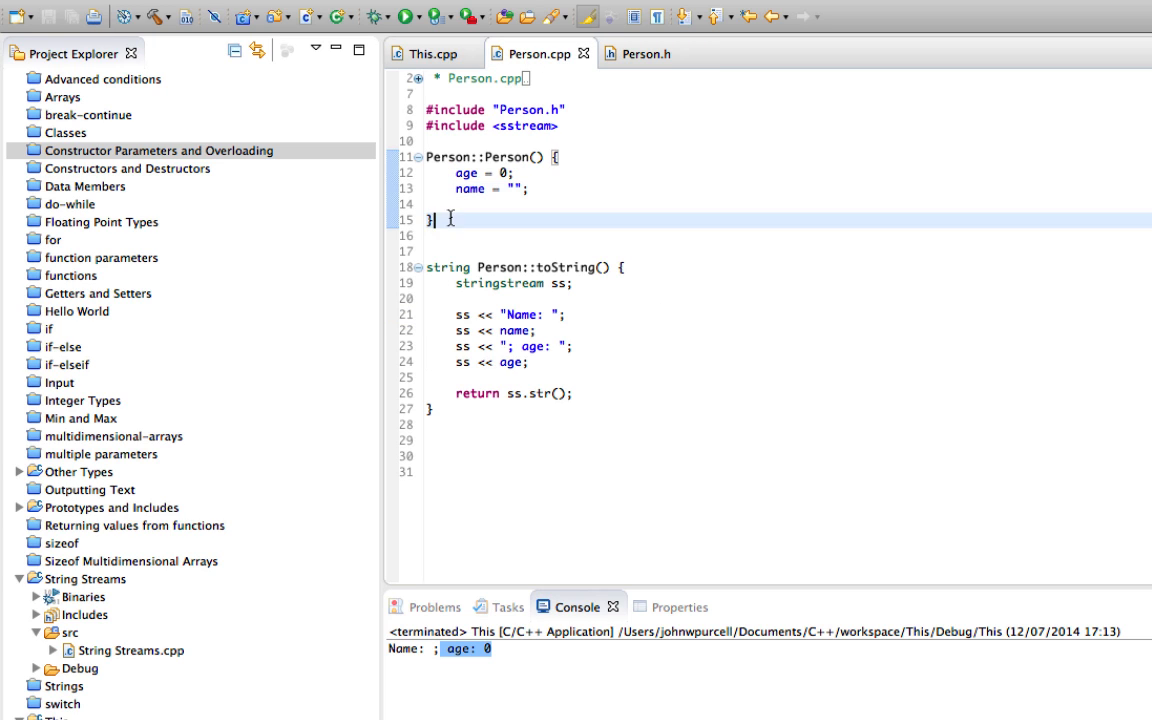
type("Perso")
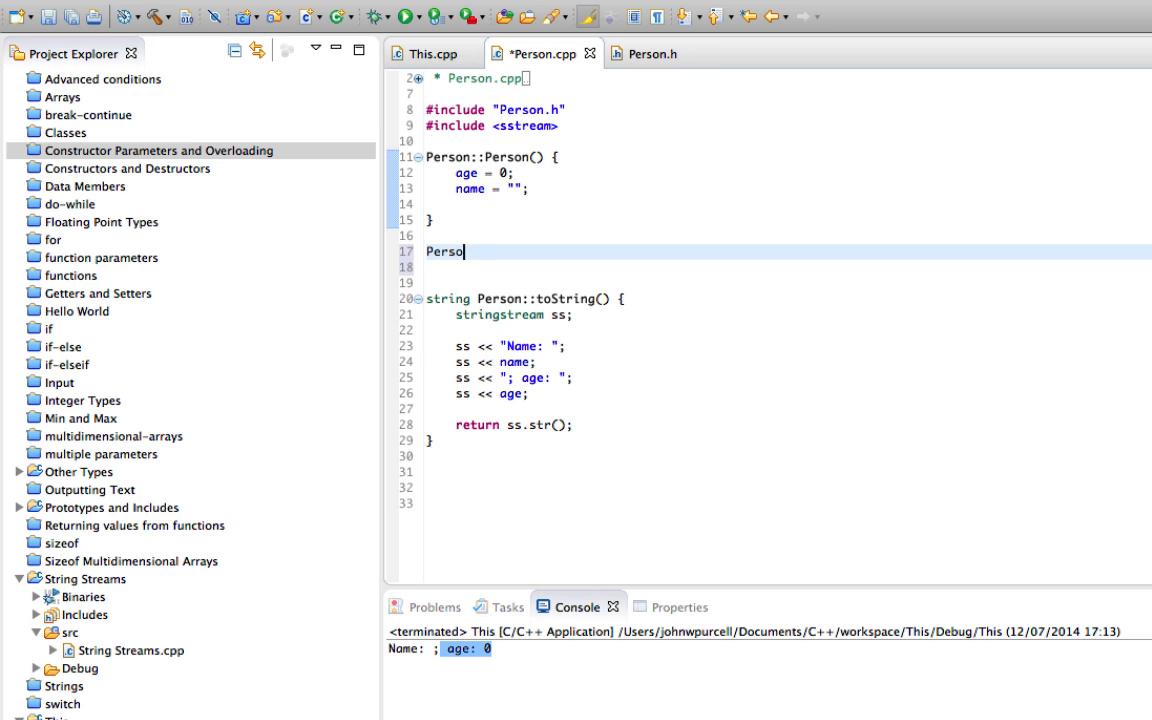
type("n::Person(string name, int age)")
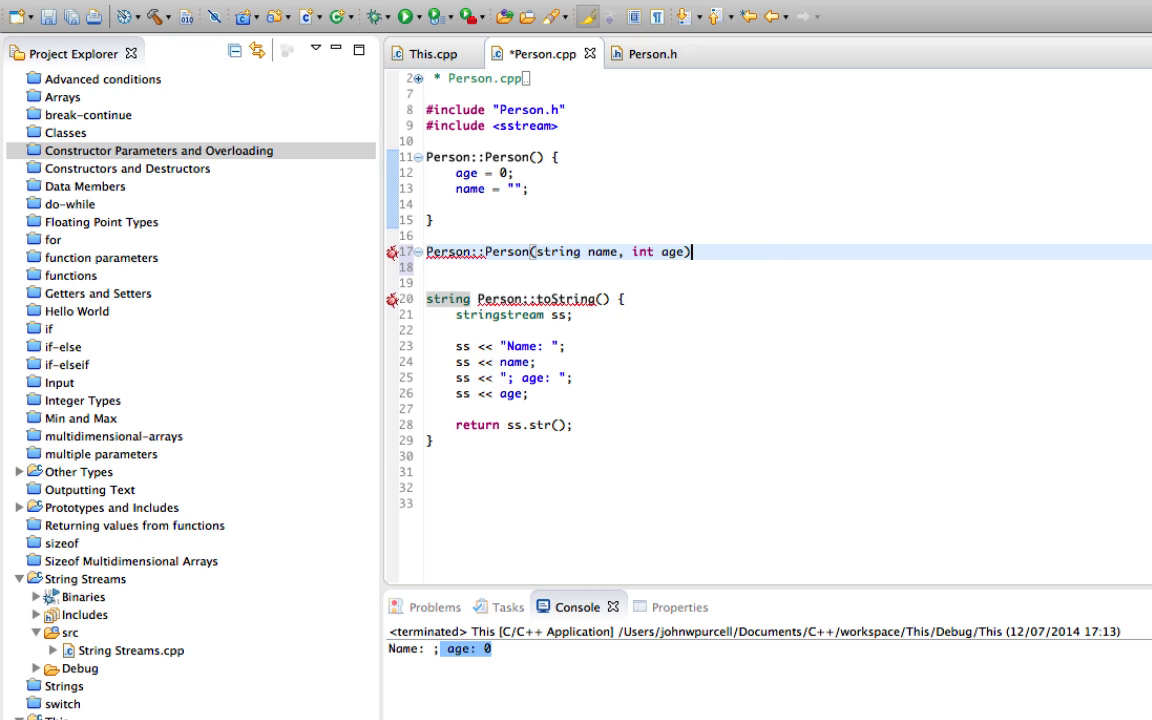
type("{")
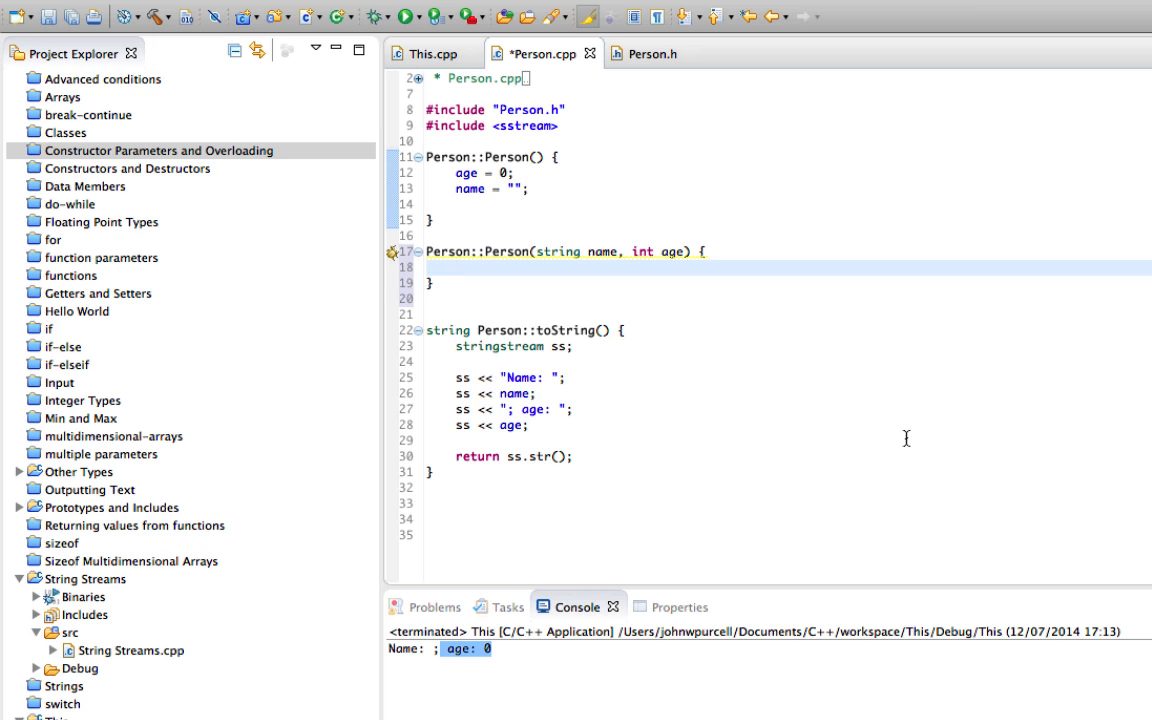
mouse_move(588, 252)
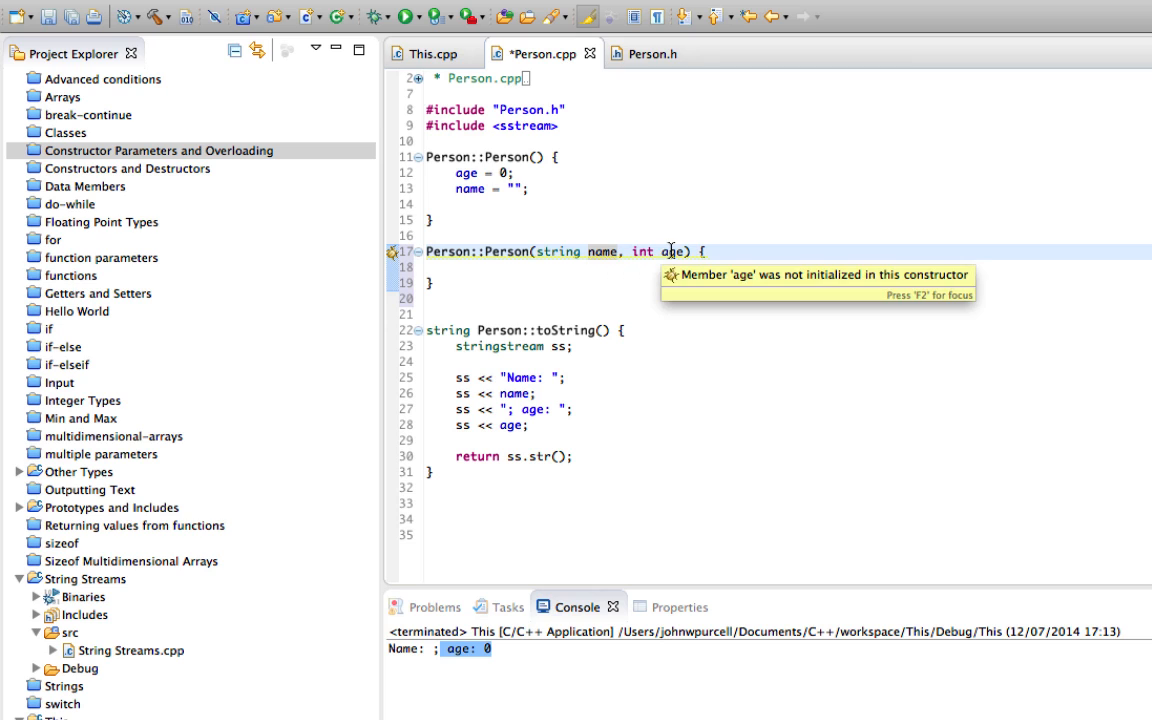
mouse_move(650, 52)
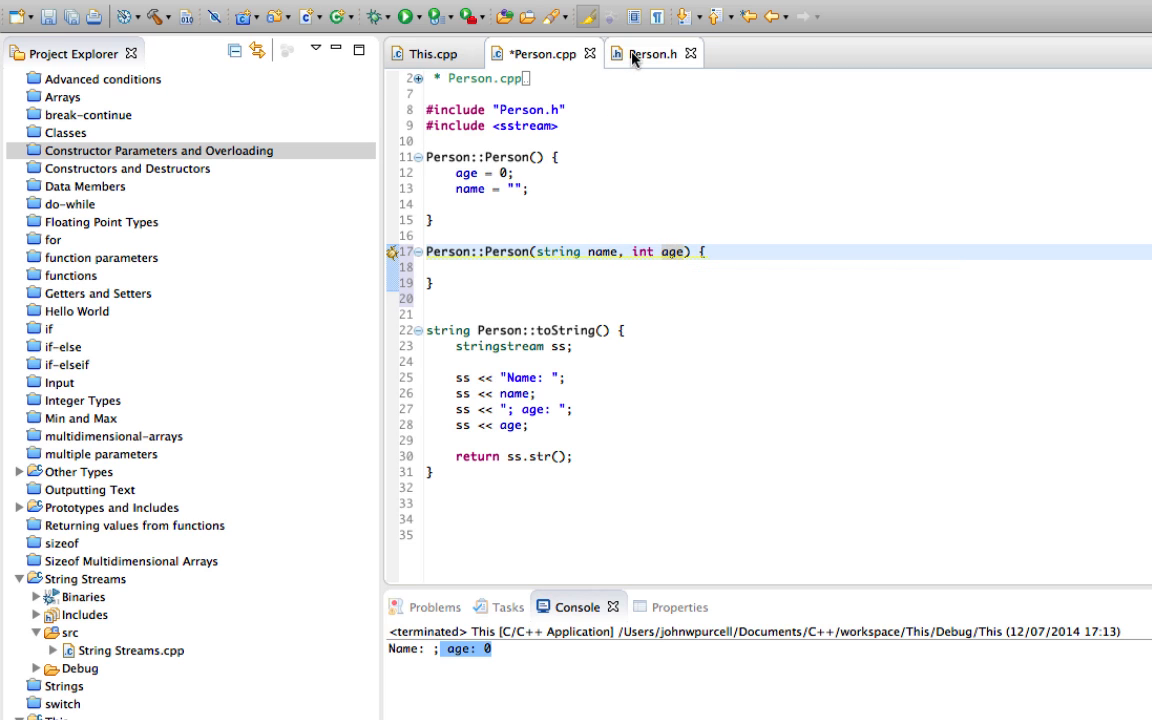
Step: Check the private name and age members in Person.h and return to the empty constructor body
left_click(652, 52)
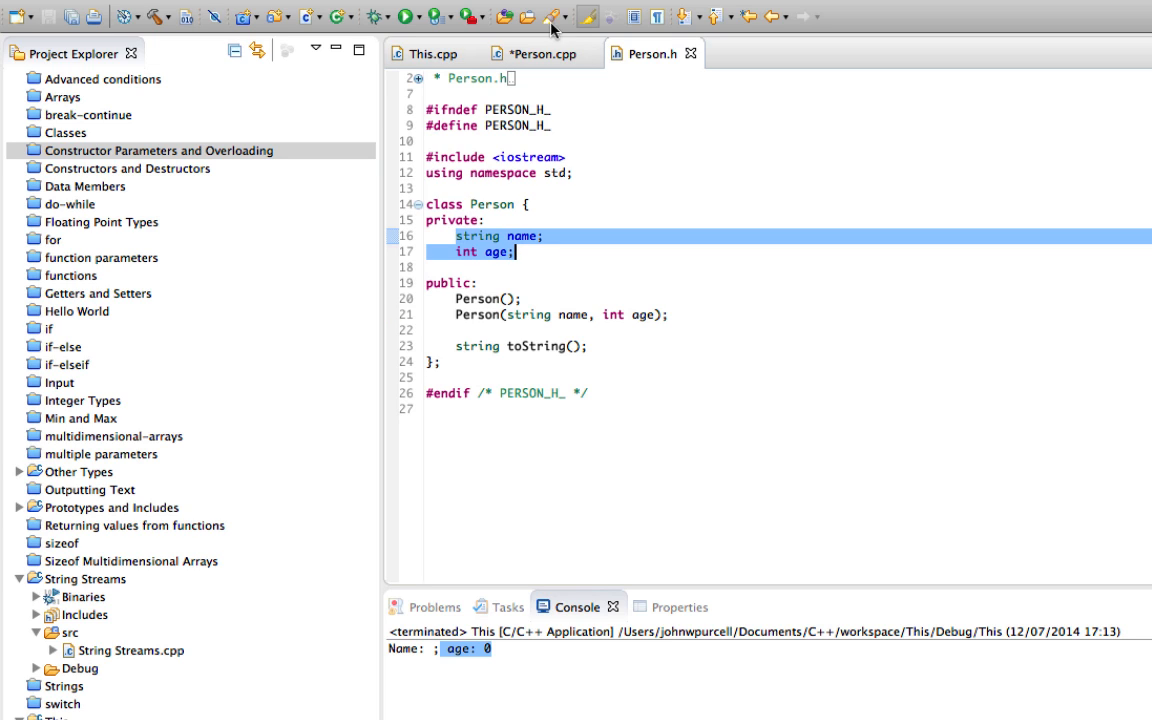
left_click(544, 52)
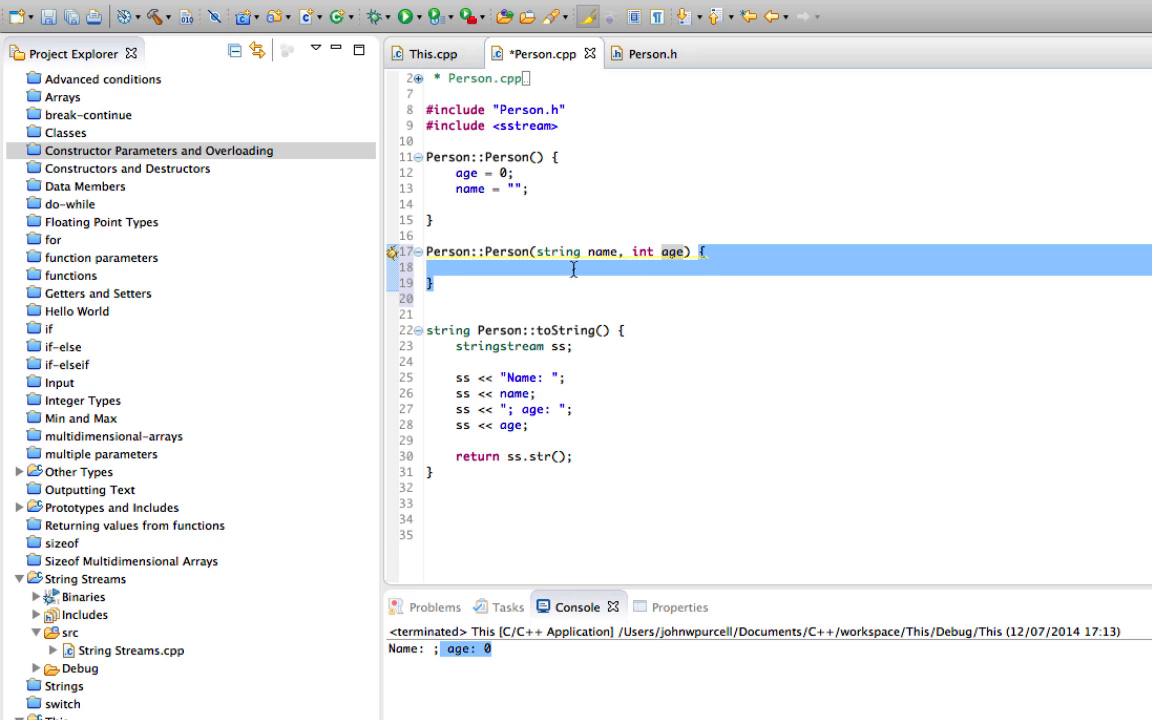
left_click(556, 268)
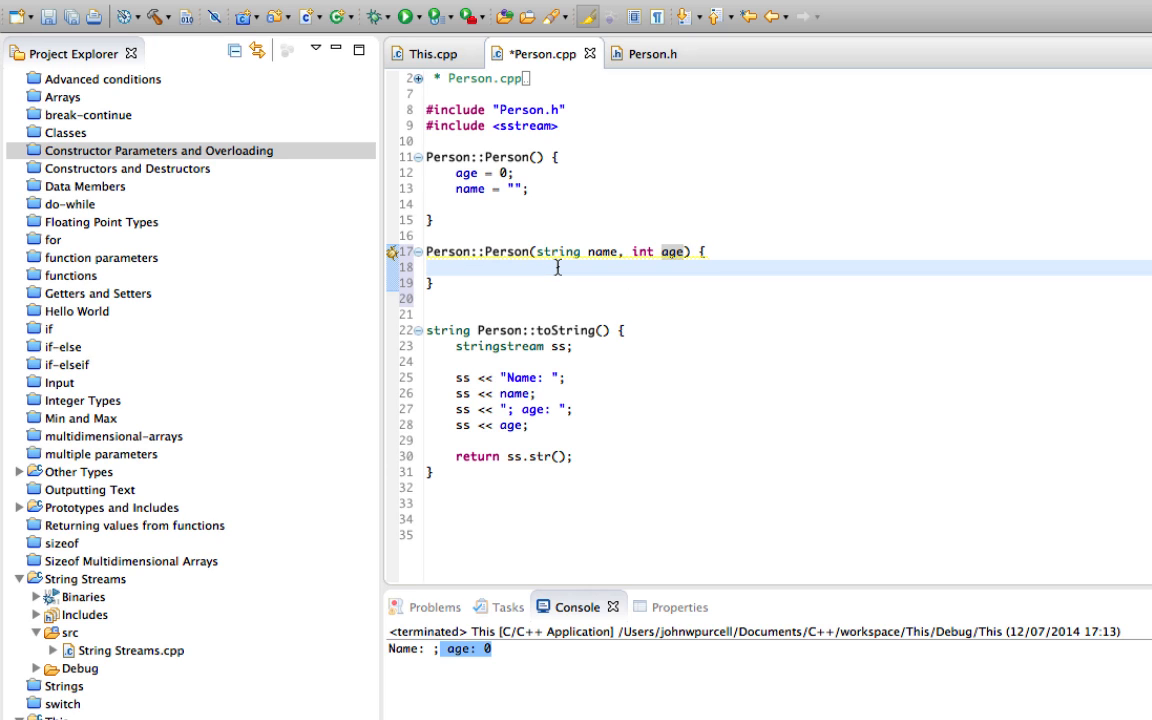
left_click(652, 52)
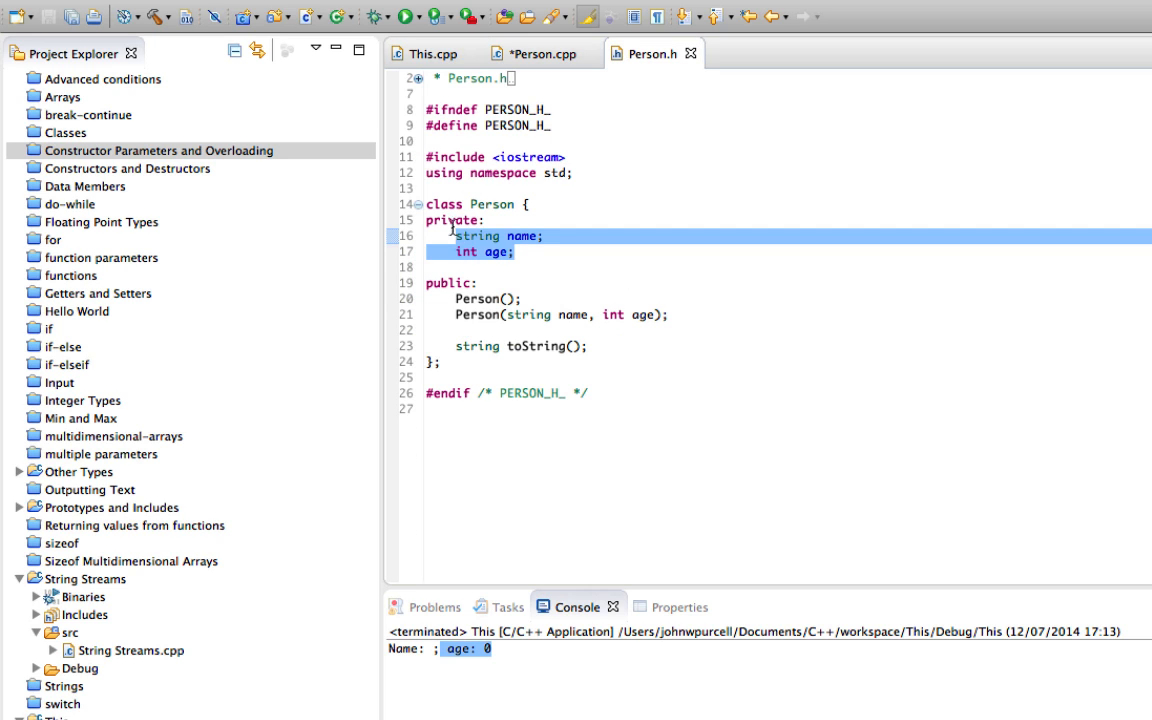
left_click(540, 52)
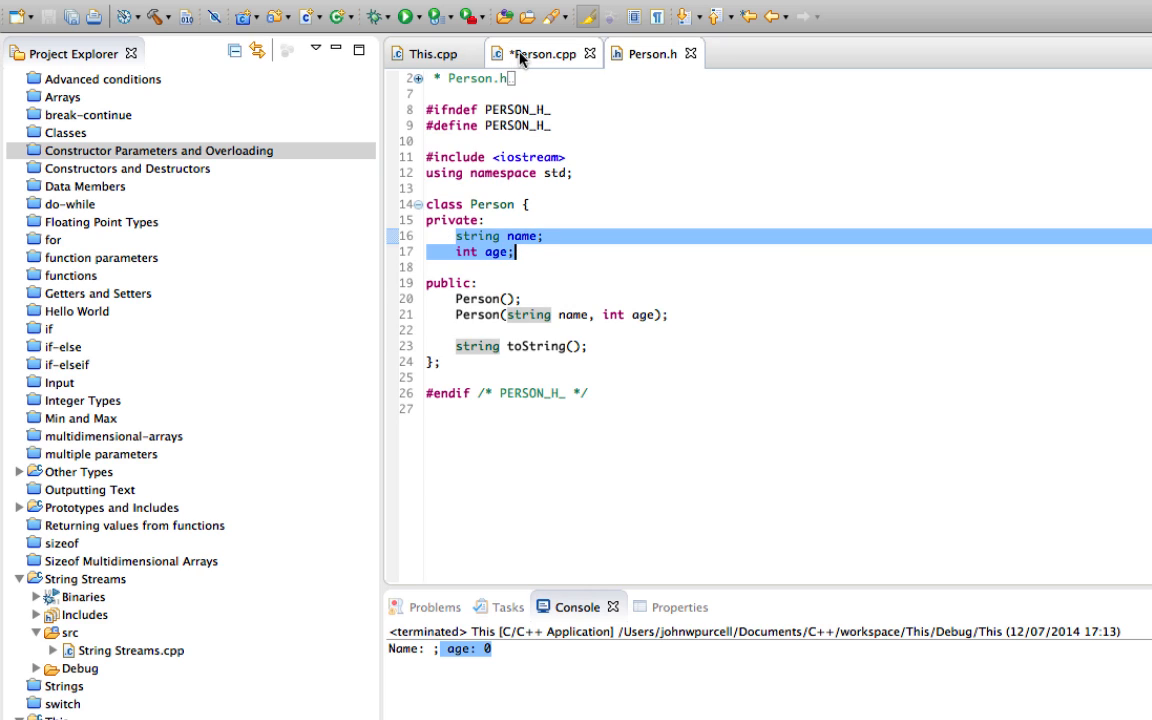
left_click(540, 52)
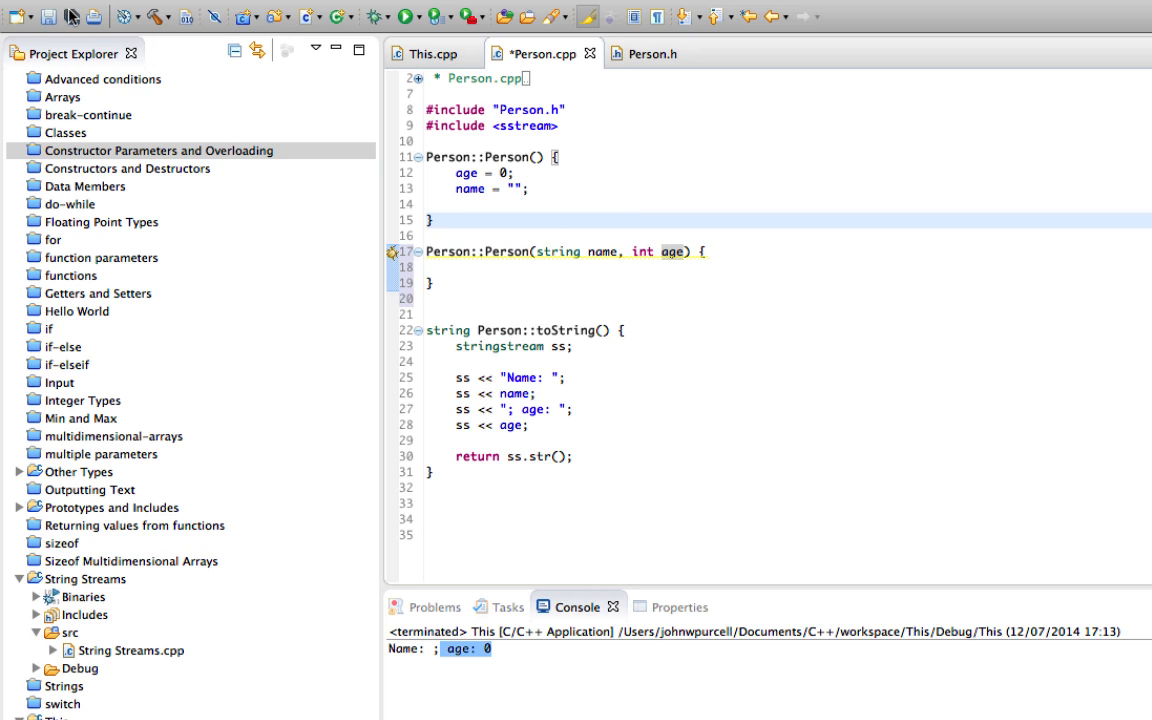
Step: In main create person1 and Person person2("Bob", 42) and print person2's toString as well
left_click(430, 52)
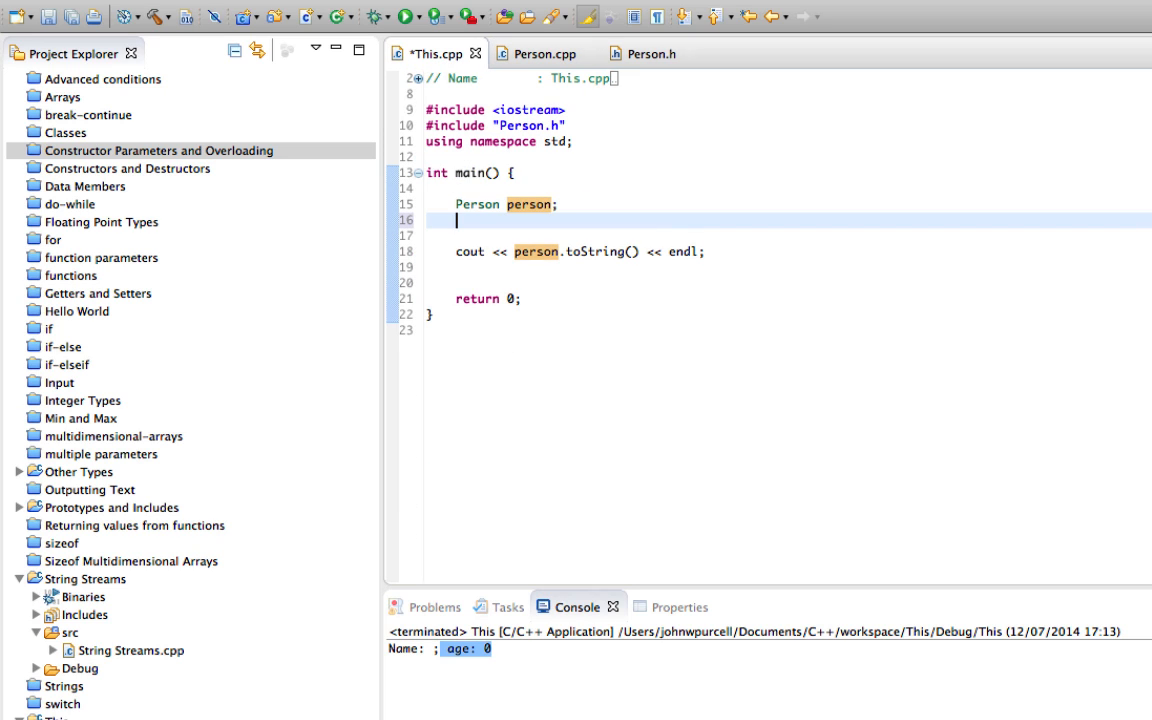
type("Person person2")
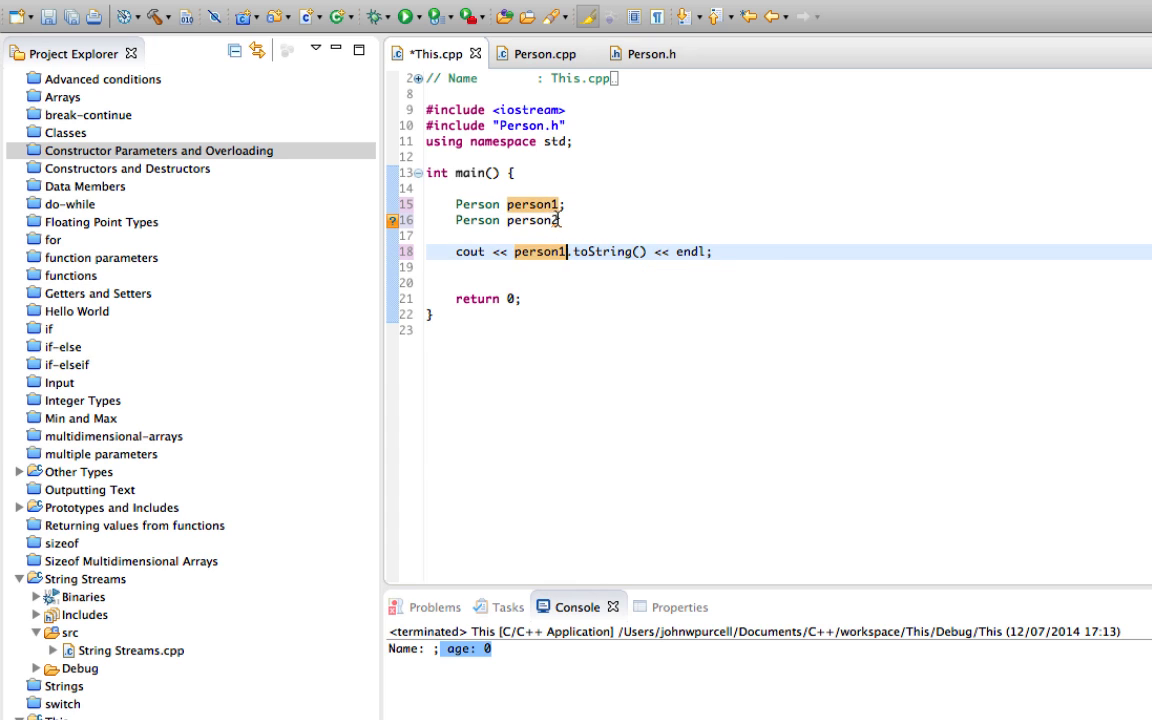
type("(\"\")")
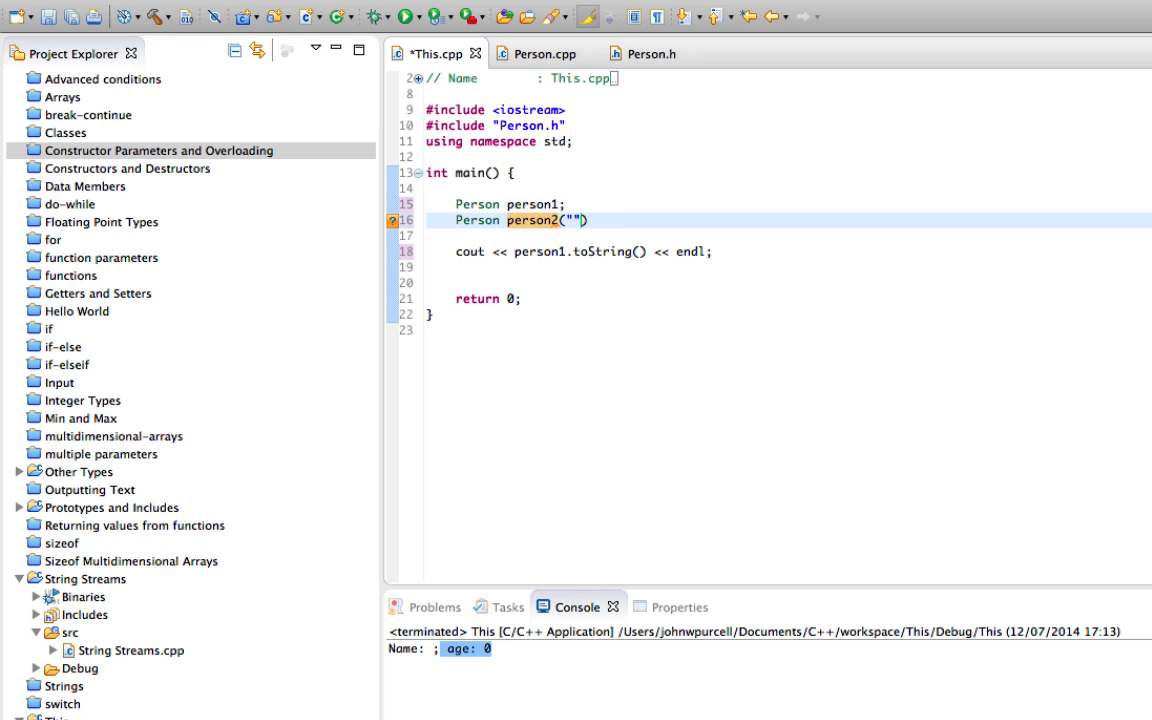
type("Bob\",")
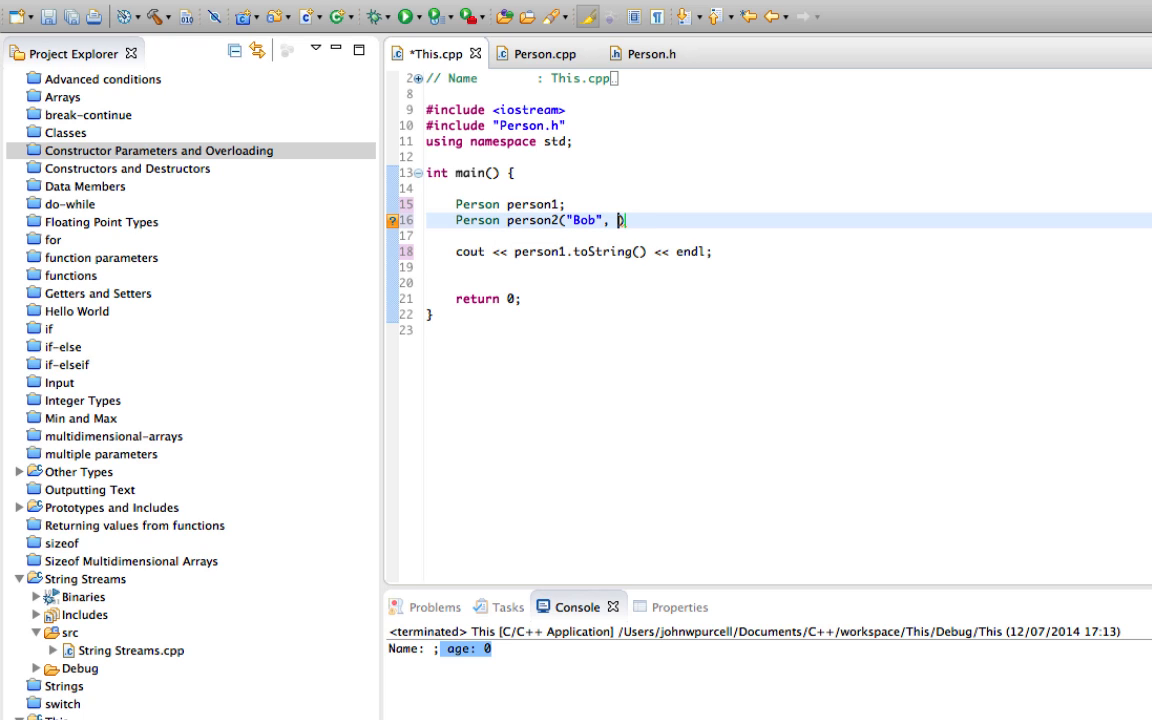
type("42);")
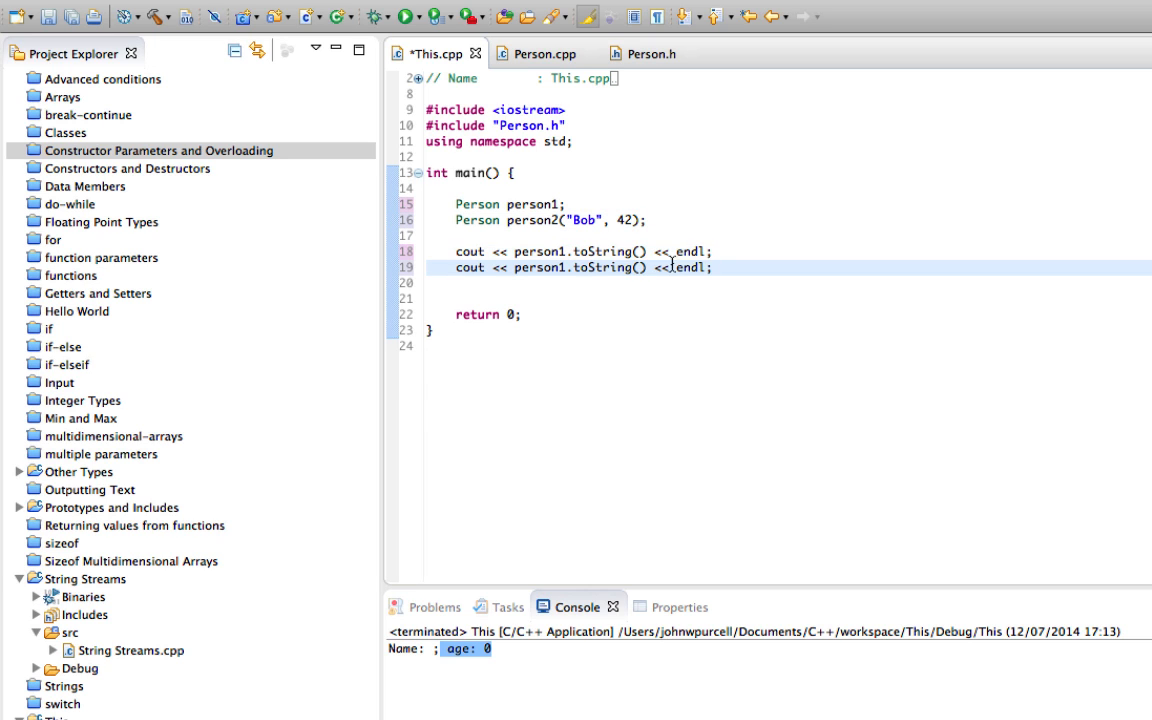
type("person2")
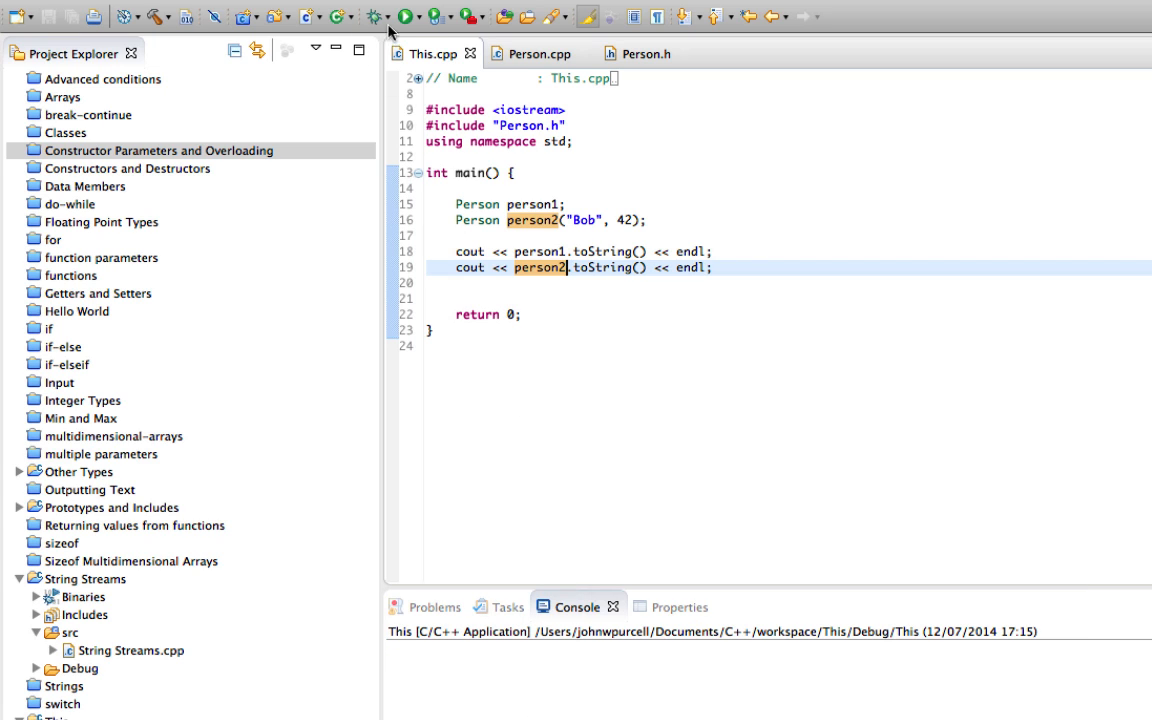
Step: Run the program to see both outputs, then return to Person.cpp
left_click(404, 16)
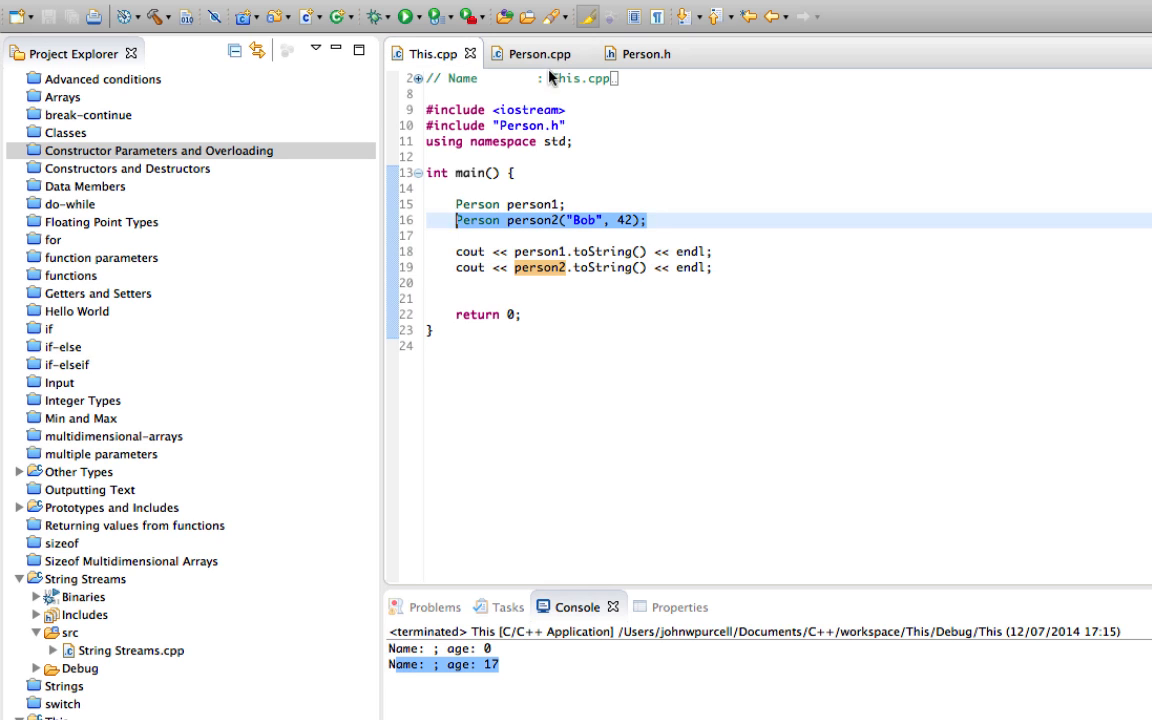
left_click(538, 52)
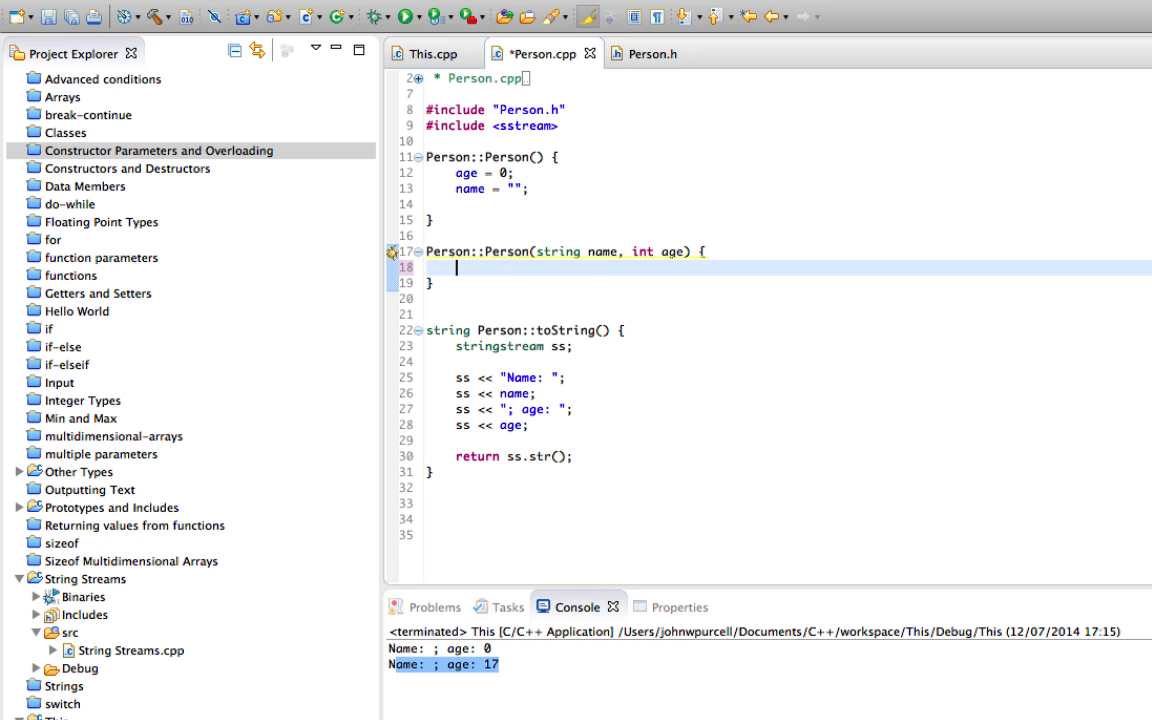
mouse_move(600, 252)
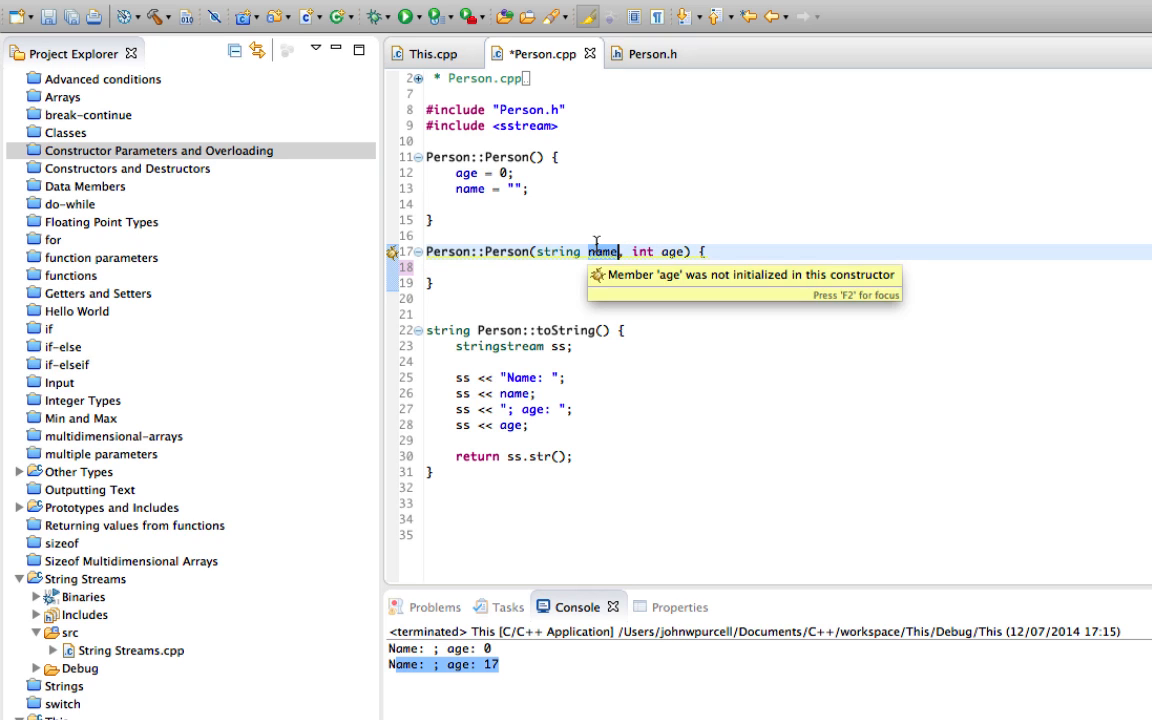
Step: Assign the name parameter to the member with this->name = name; in the two-argument constructor
left_click(548, 272)
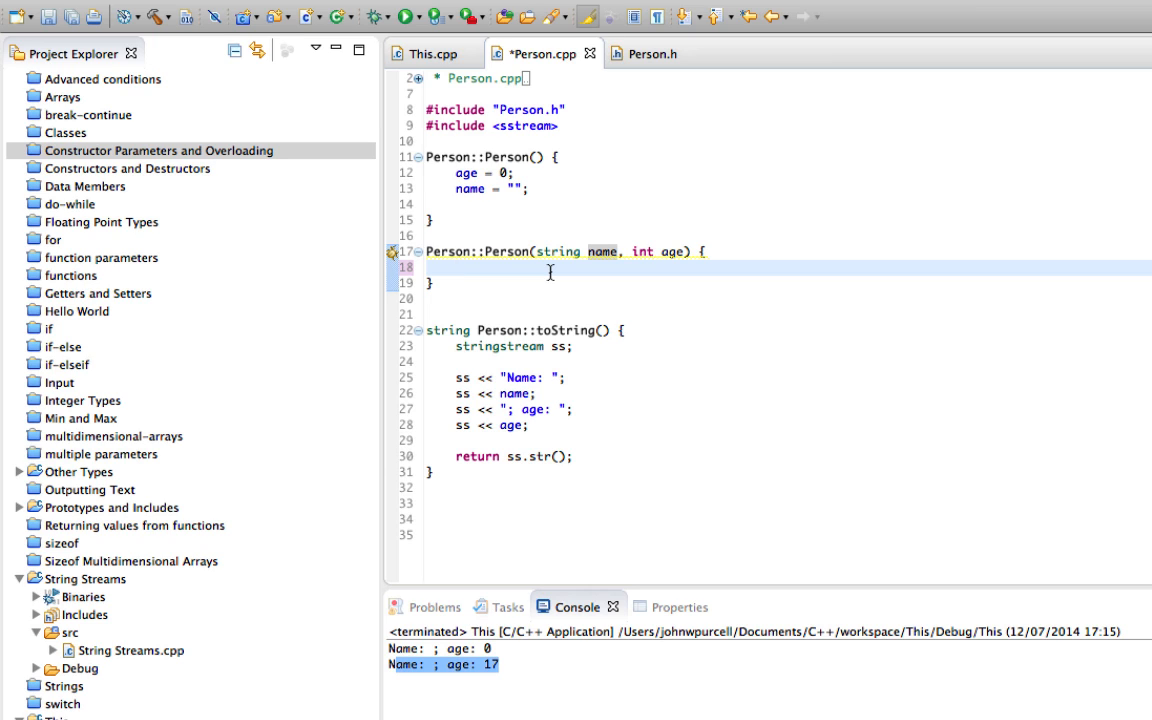
type("this-")
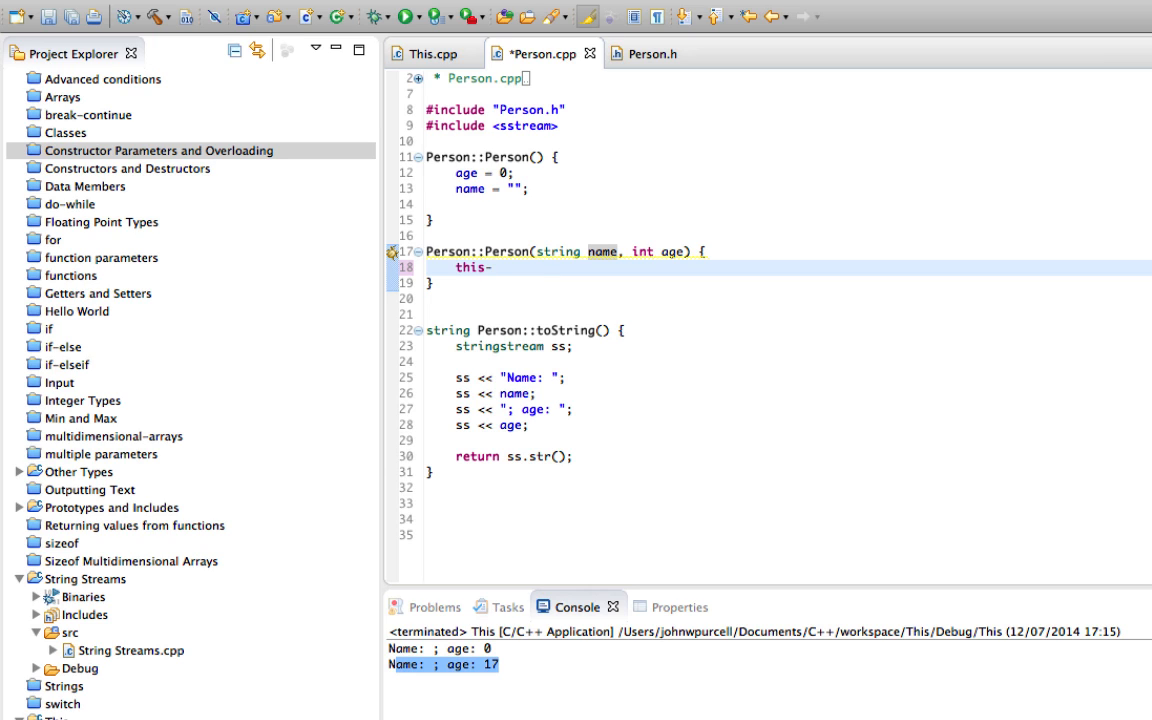
type(">")
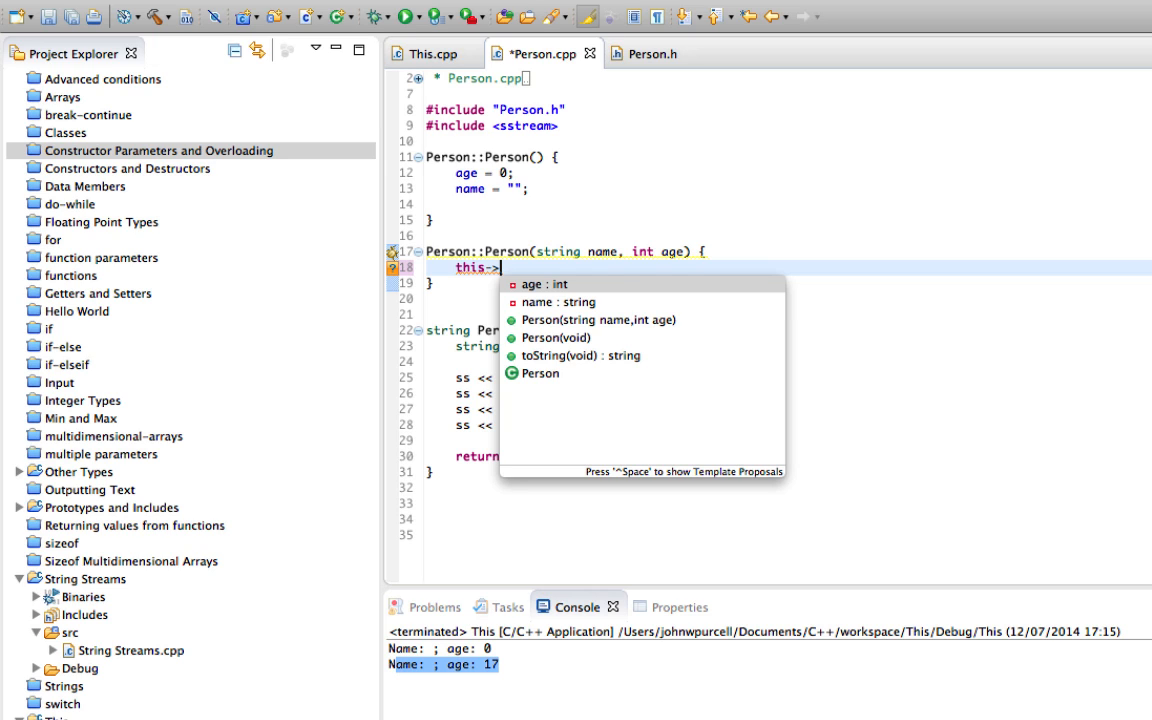
type("name = n")
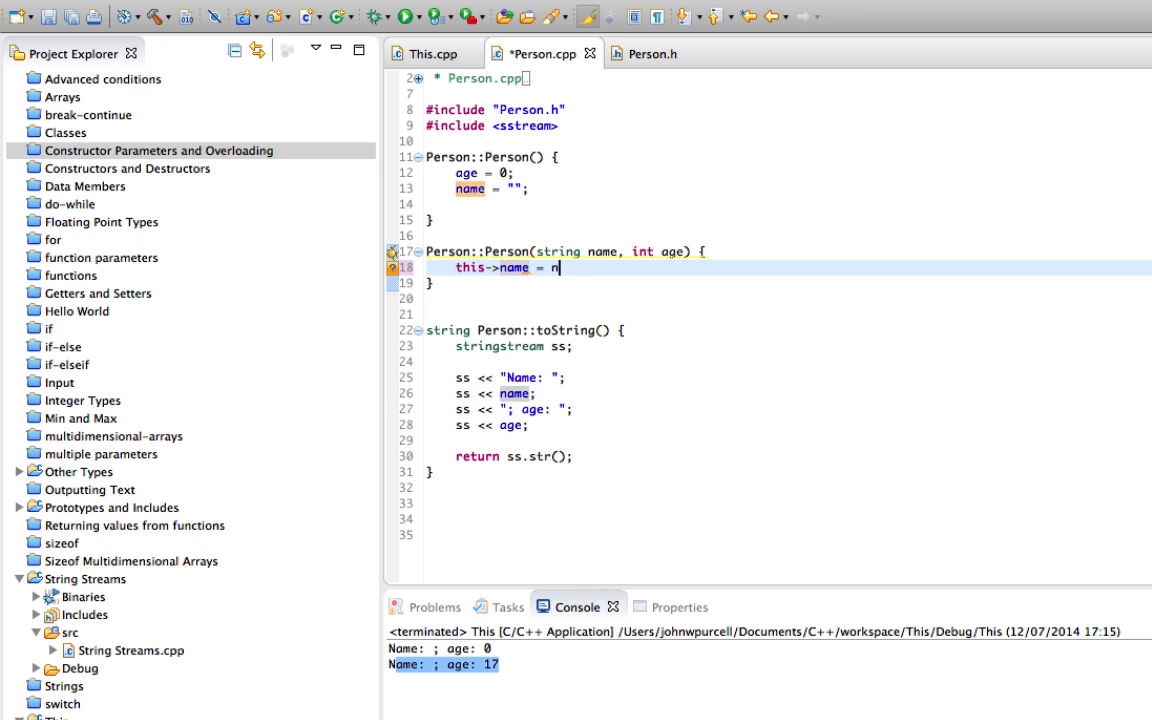
type("ame;")
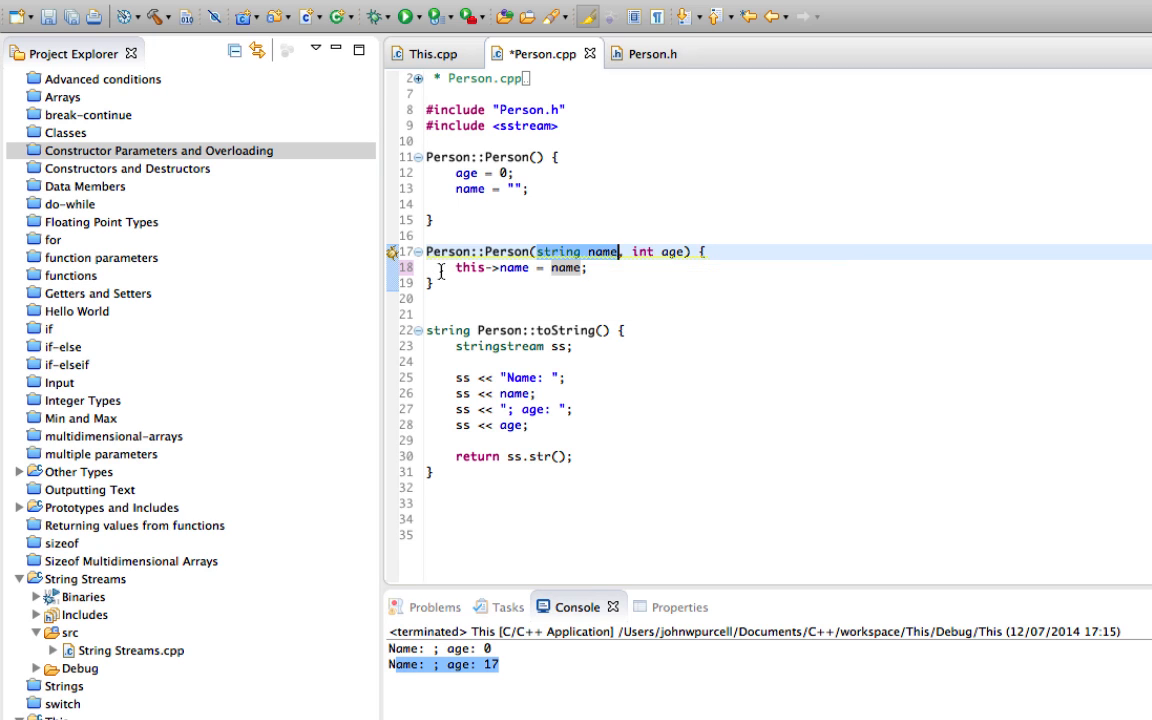
mouse_move(564, 268)
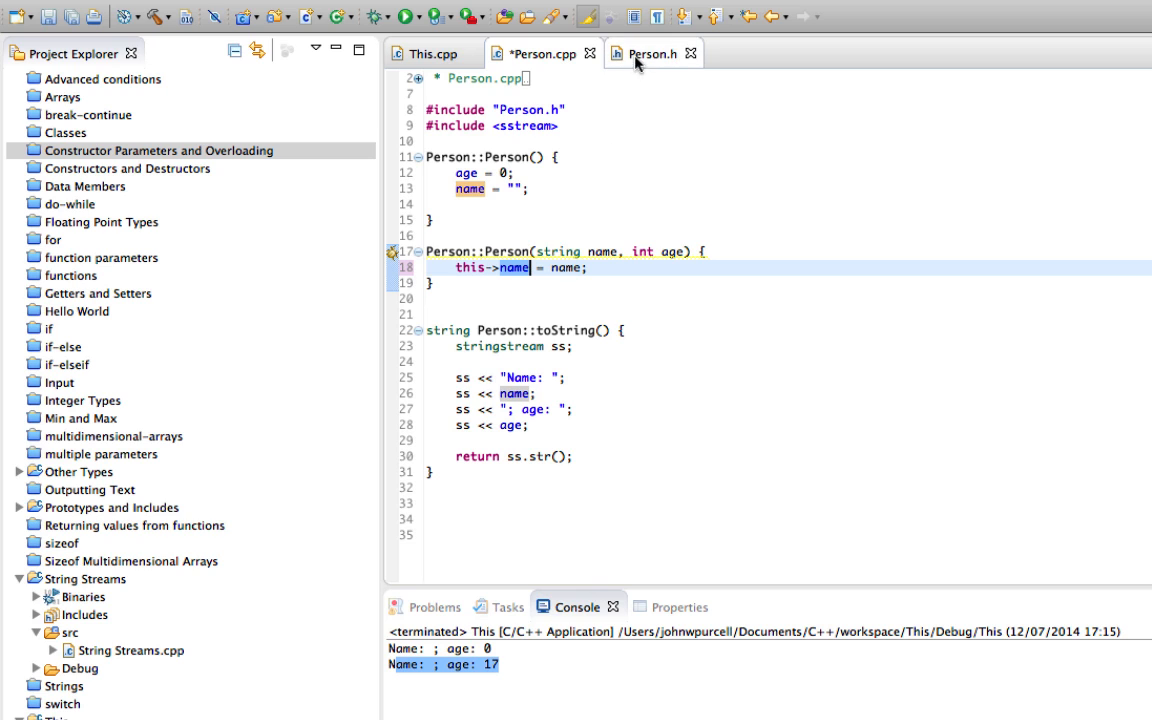
Step: Check member names in Person.h, briefly try a newName parameter, and revert to this->name
left_click(652, 52)
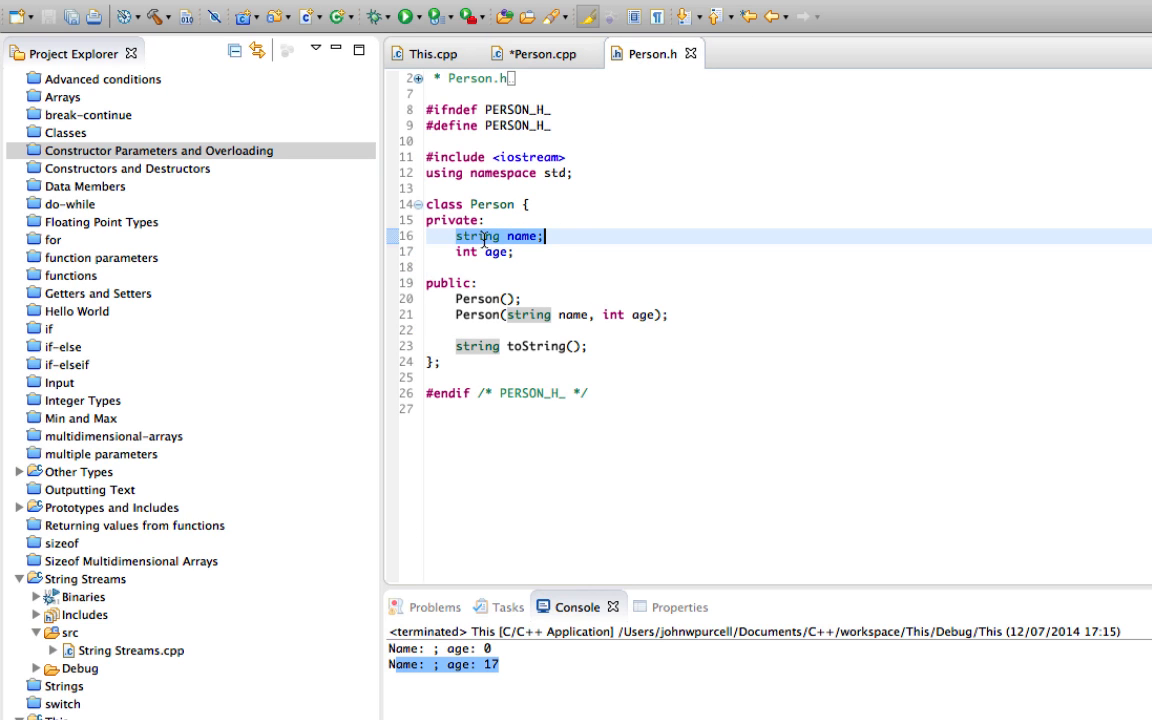
mouse_move(522, 236)
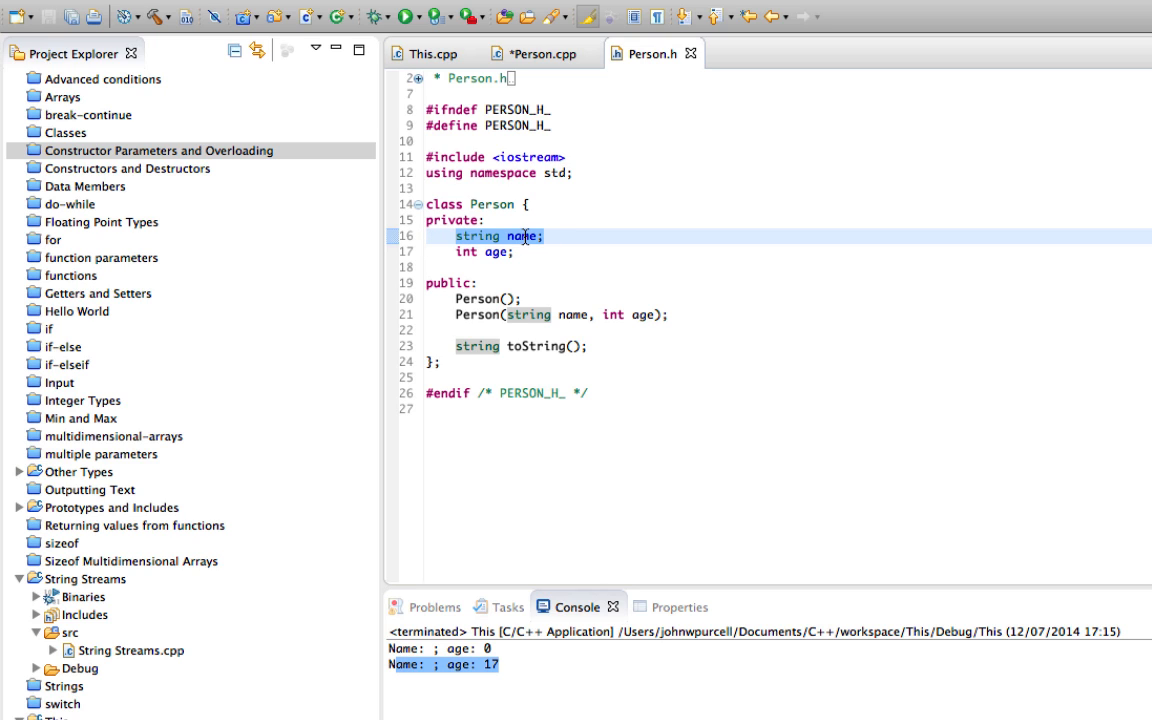
left_click(544, 52)
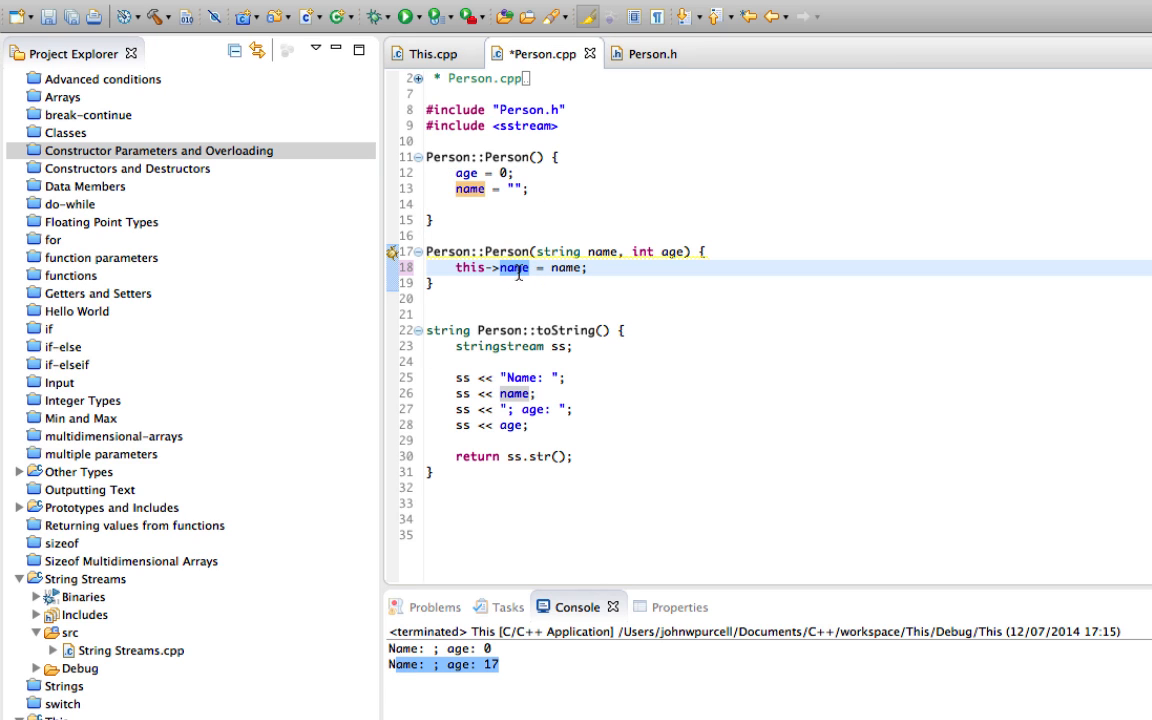
left_click(604, 252)
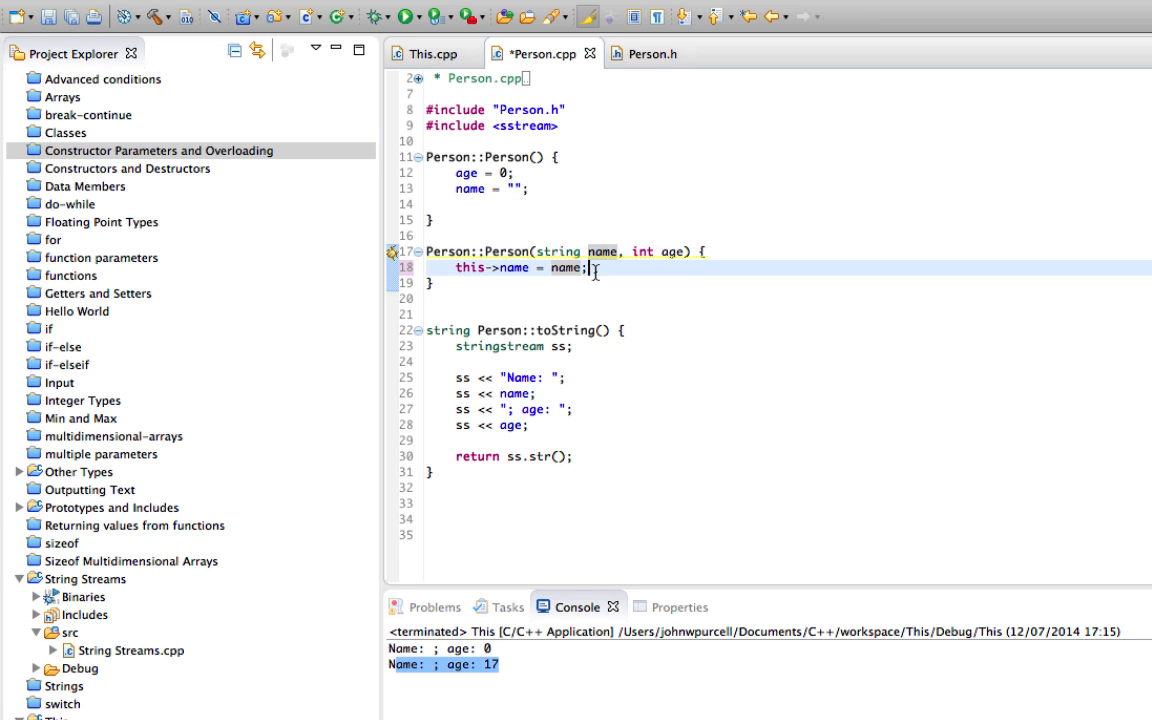
mouse_move(592, 272)
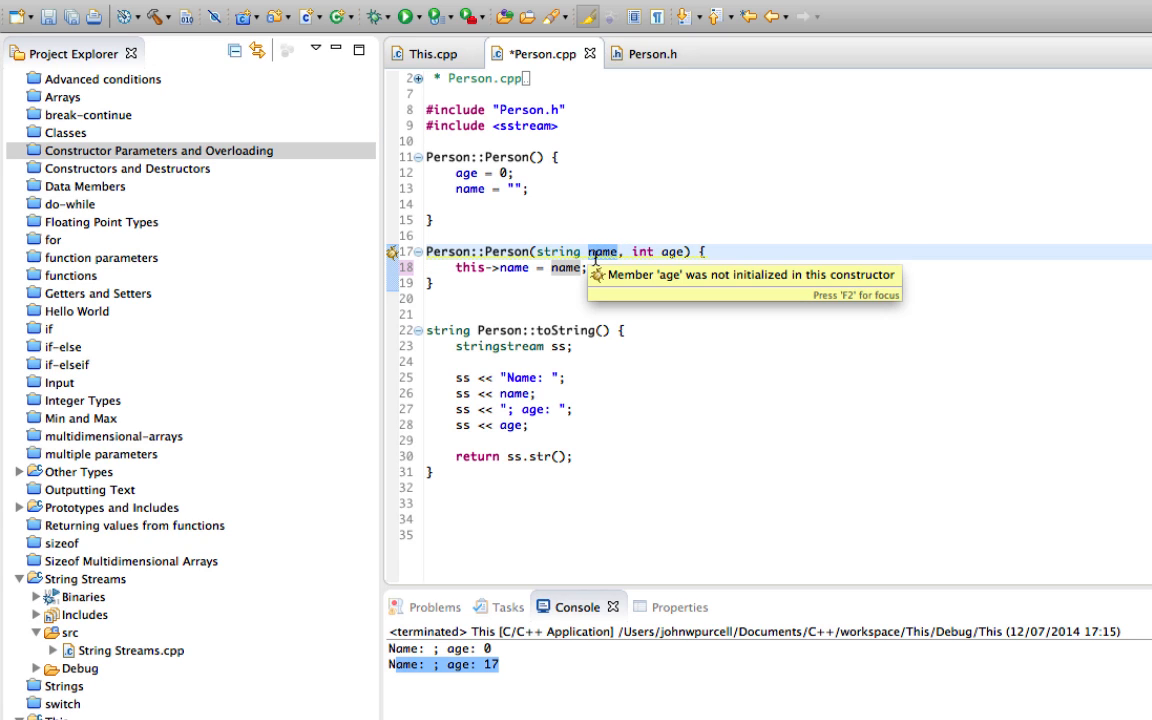
type("newNma")
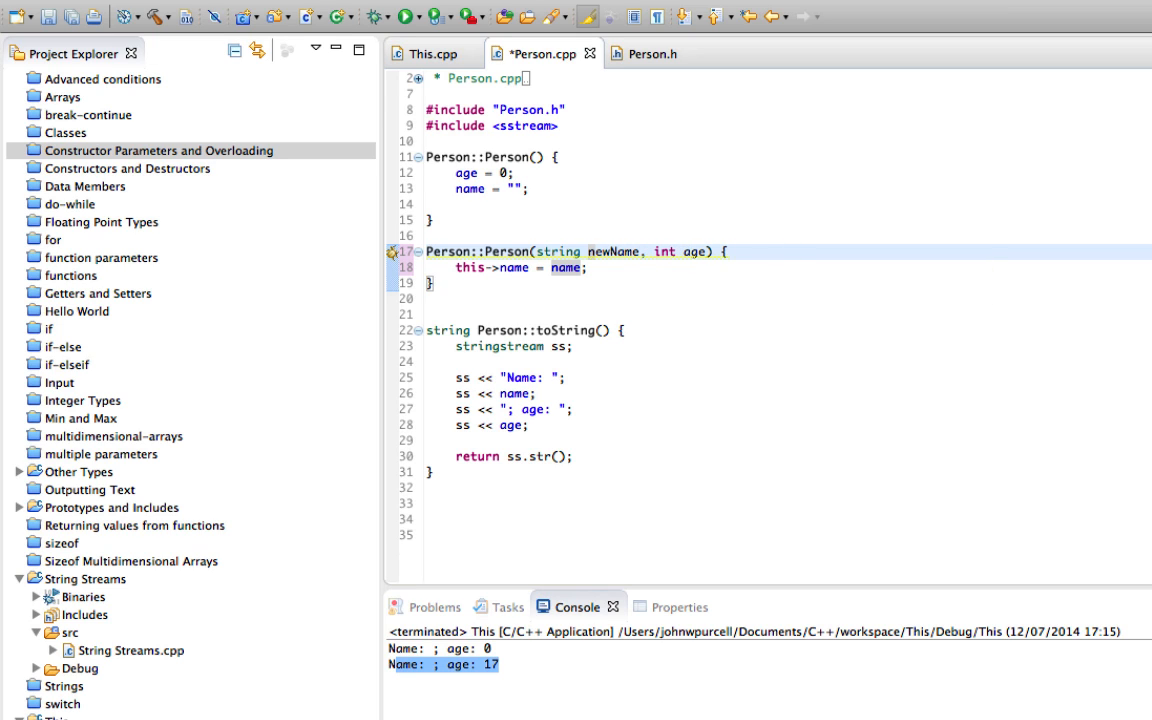
type("name =")
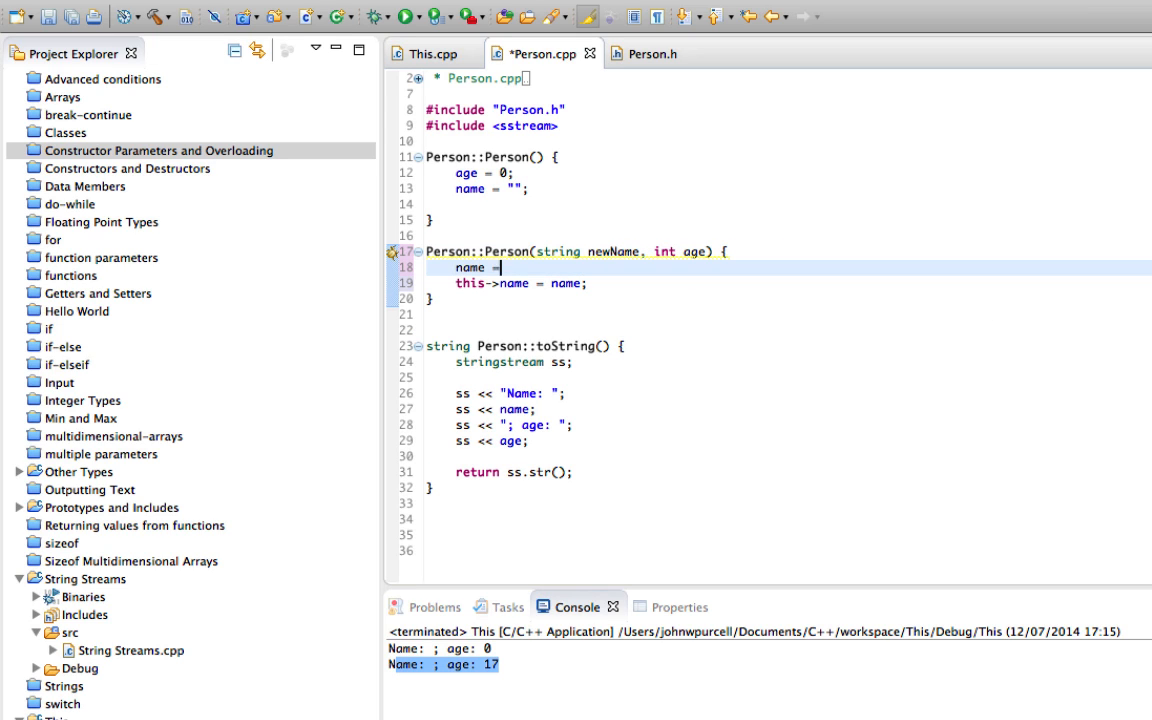
type("newName")
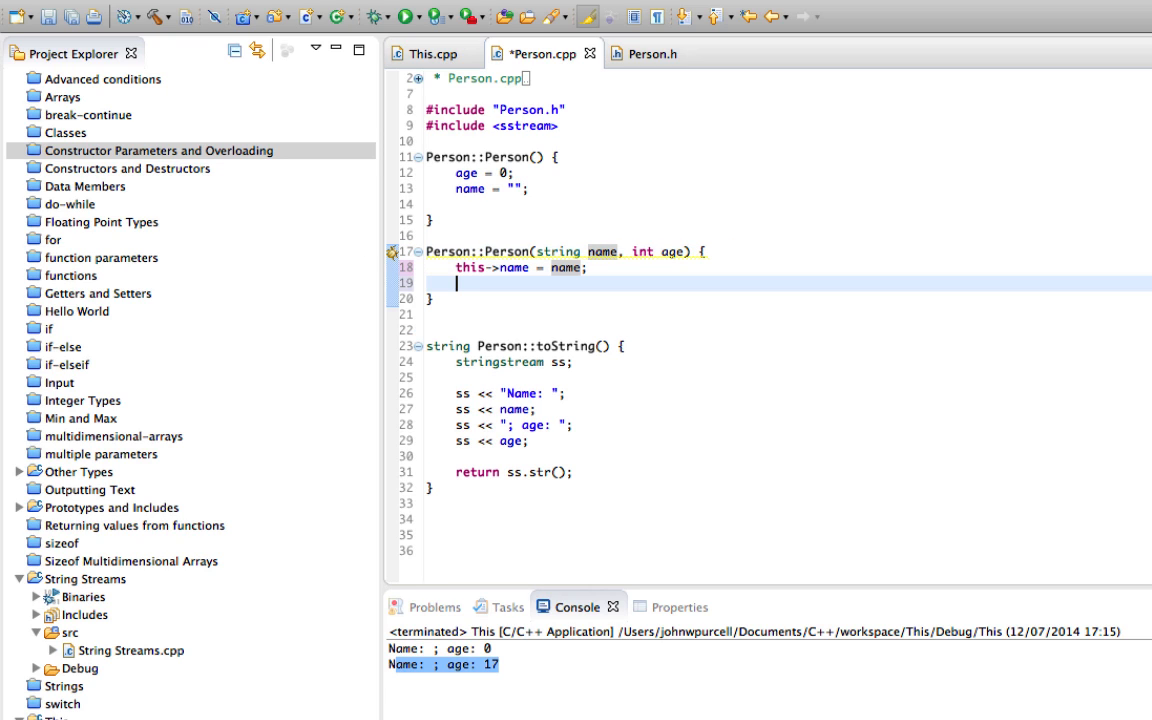
type("this-")
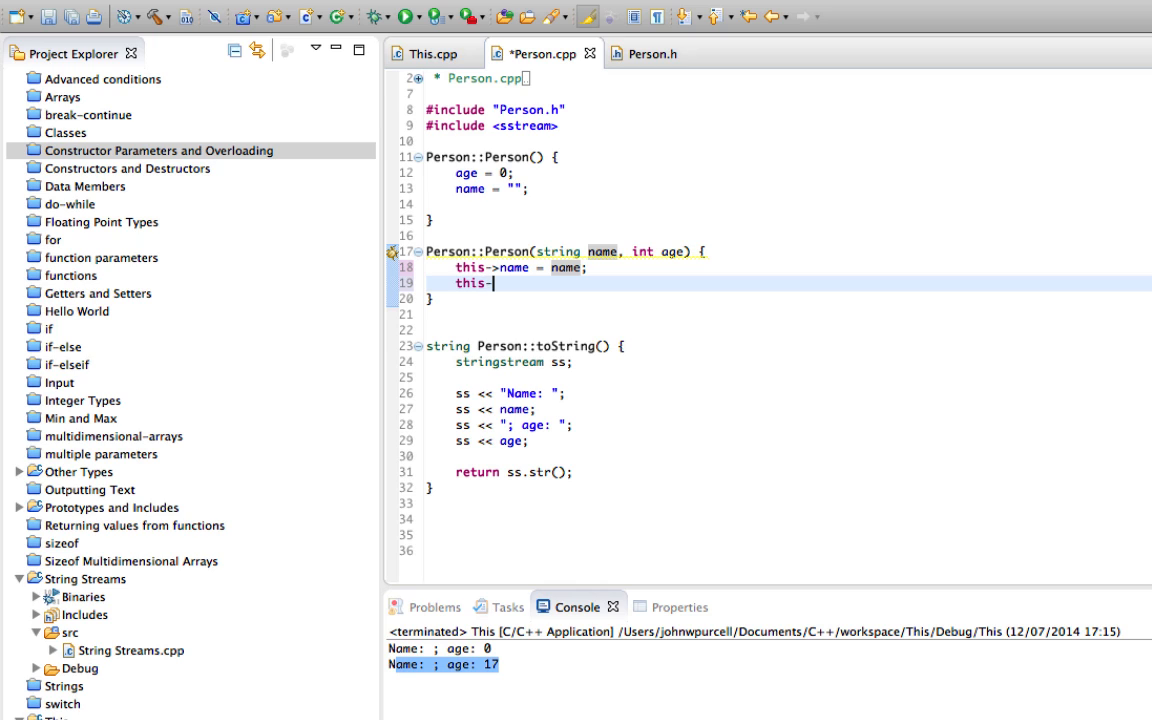
type(">age =")
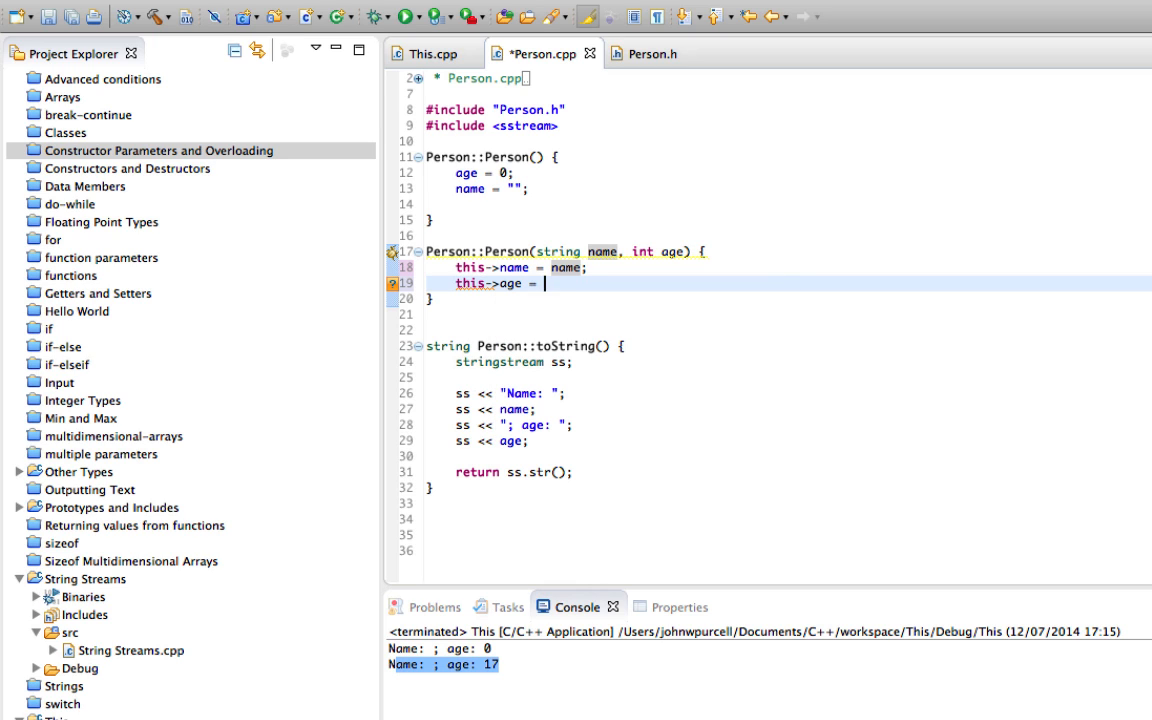
type("age;")
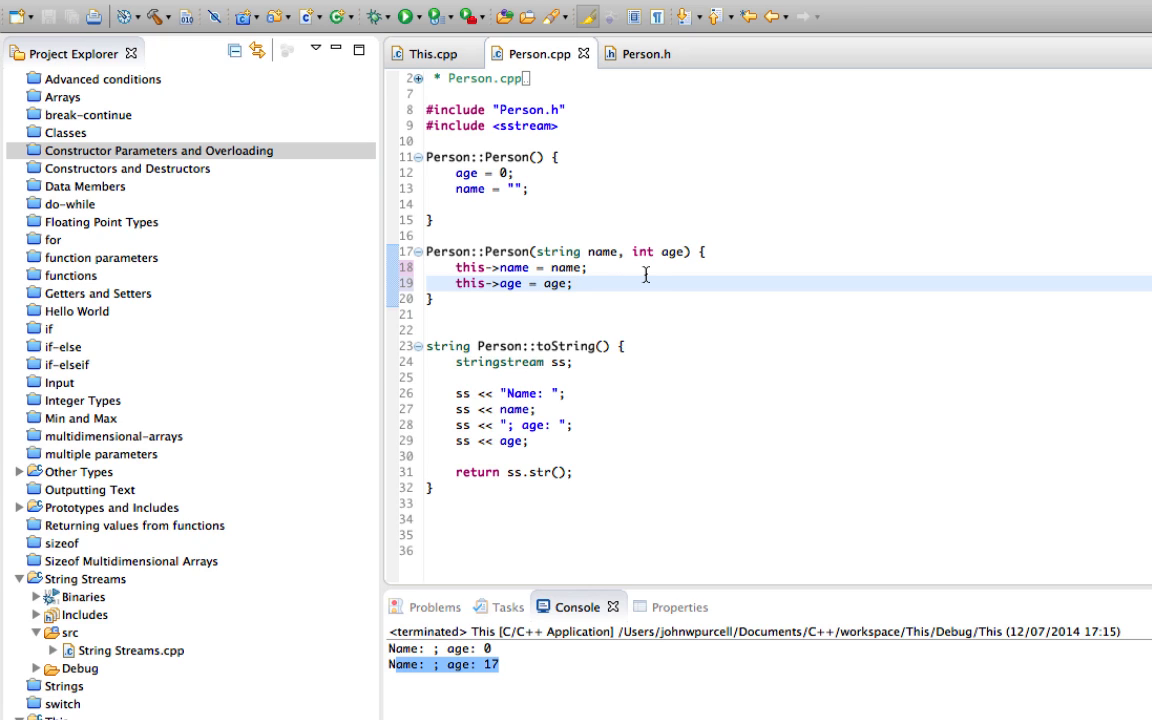
left_click(572, 284)
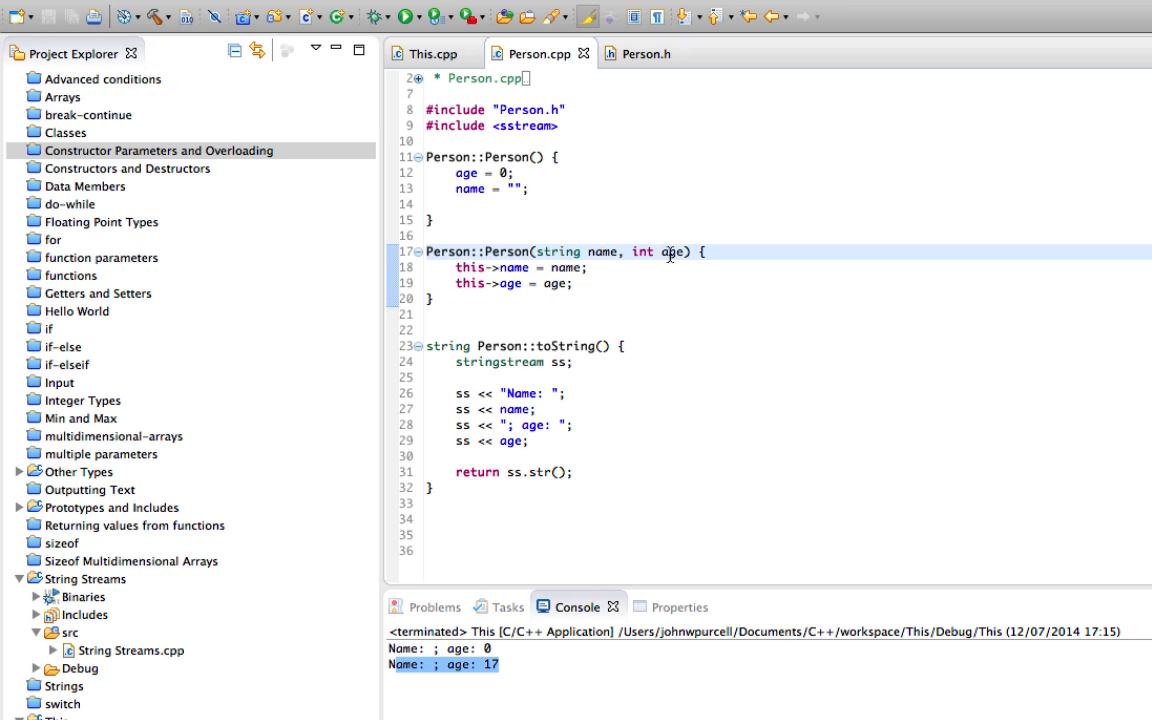
double_click(672, 252)
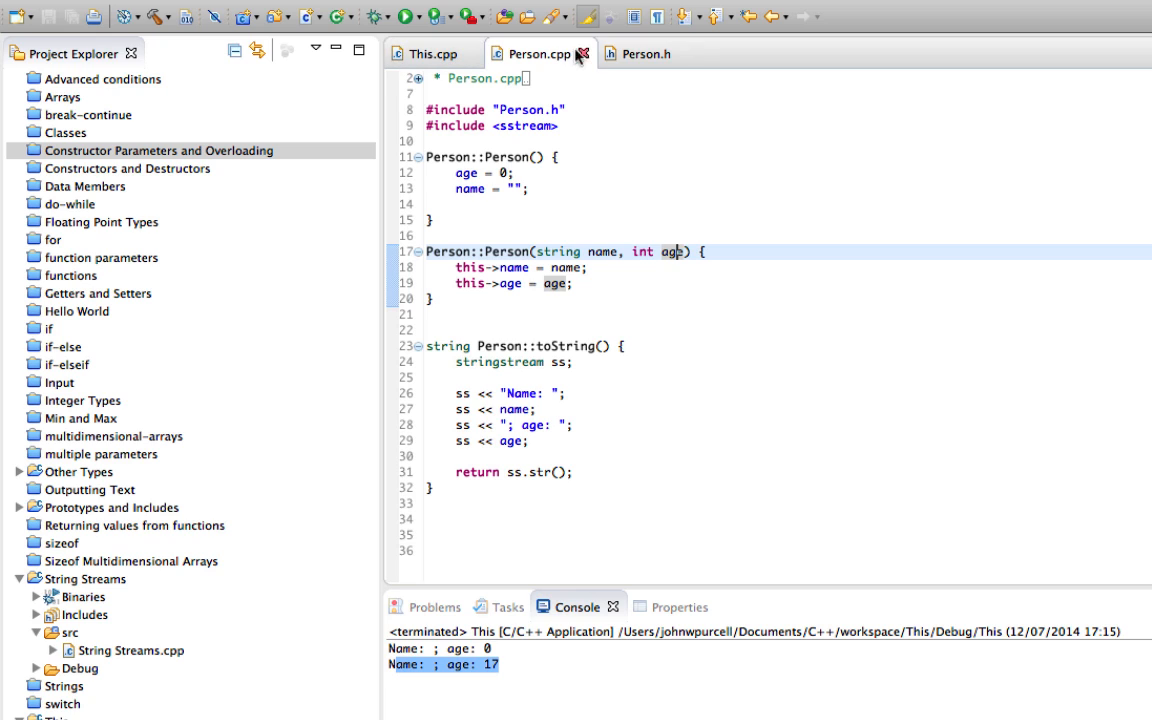
left_click(644, 52)
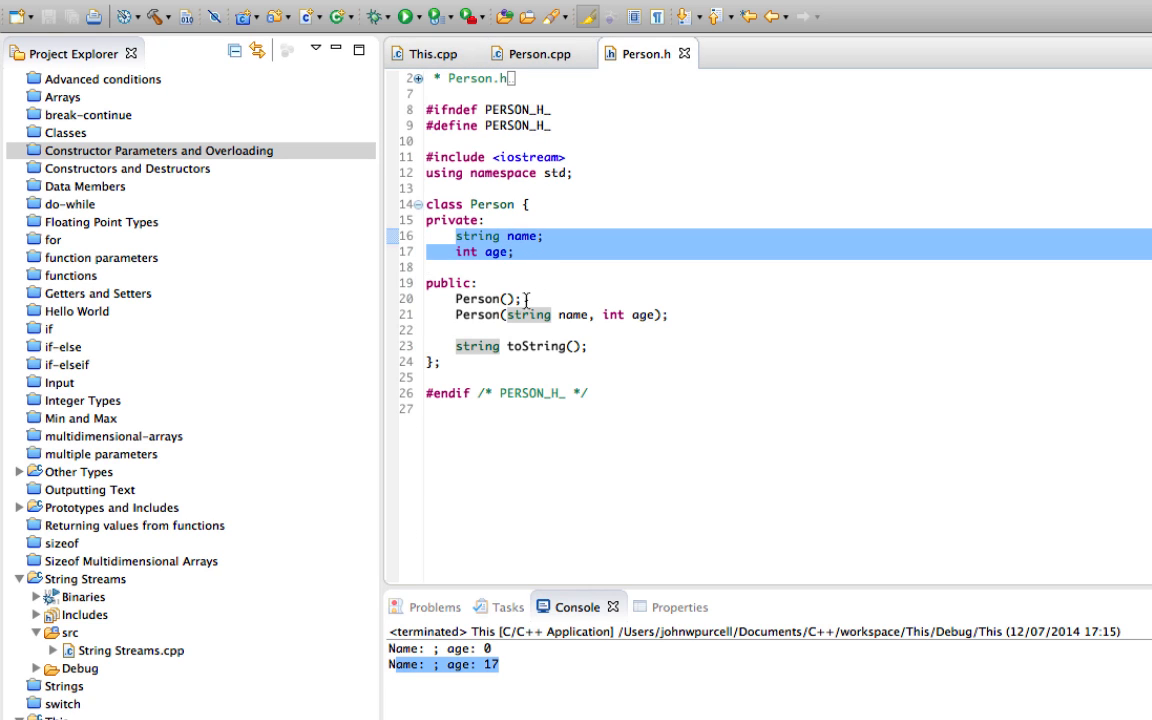
left_click(538, 52)
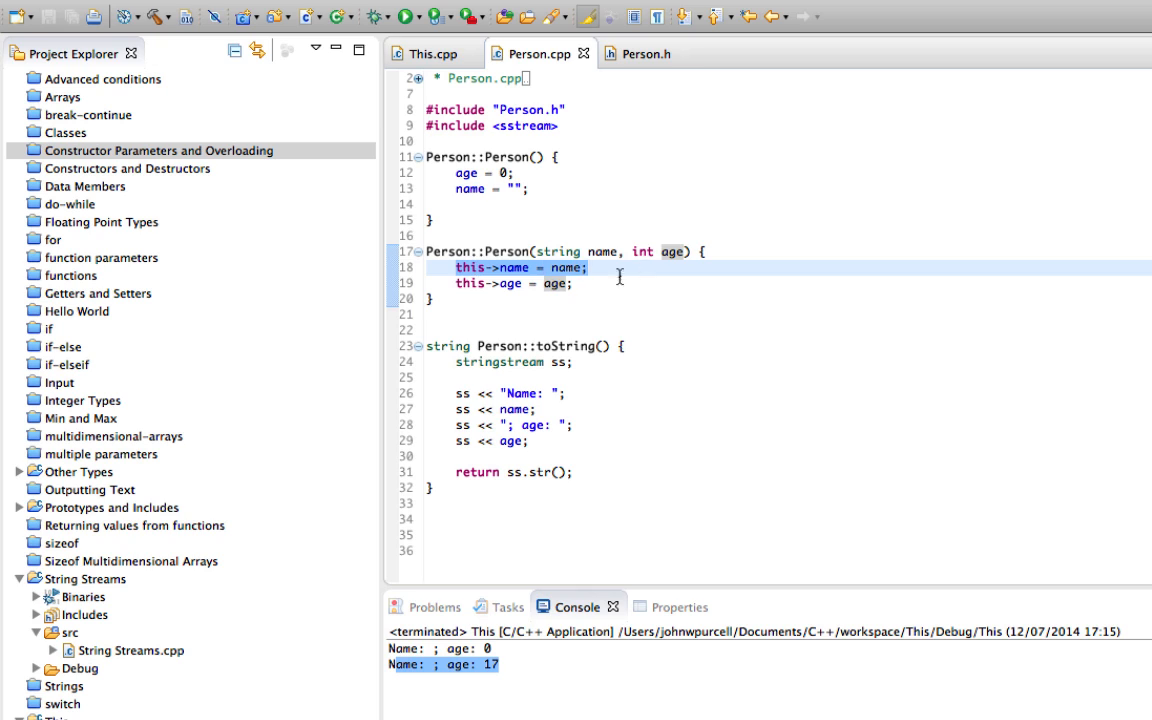
left_click(578, 284)
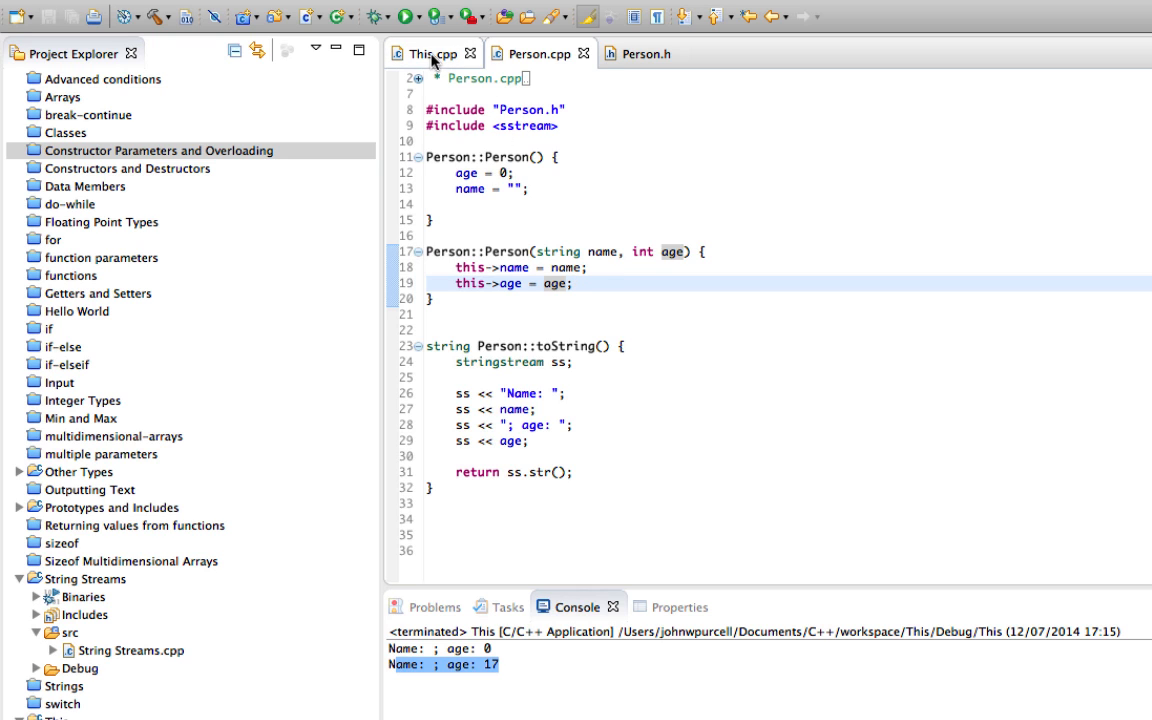
Step: Rerun from This.cpp to get Name: Bob; age: 42, then highlight 'this' in the constructor
left_click(428, 52)
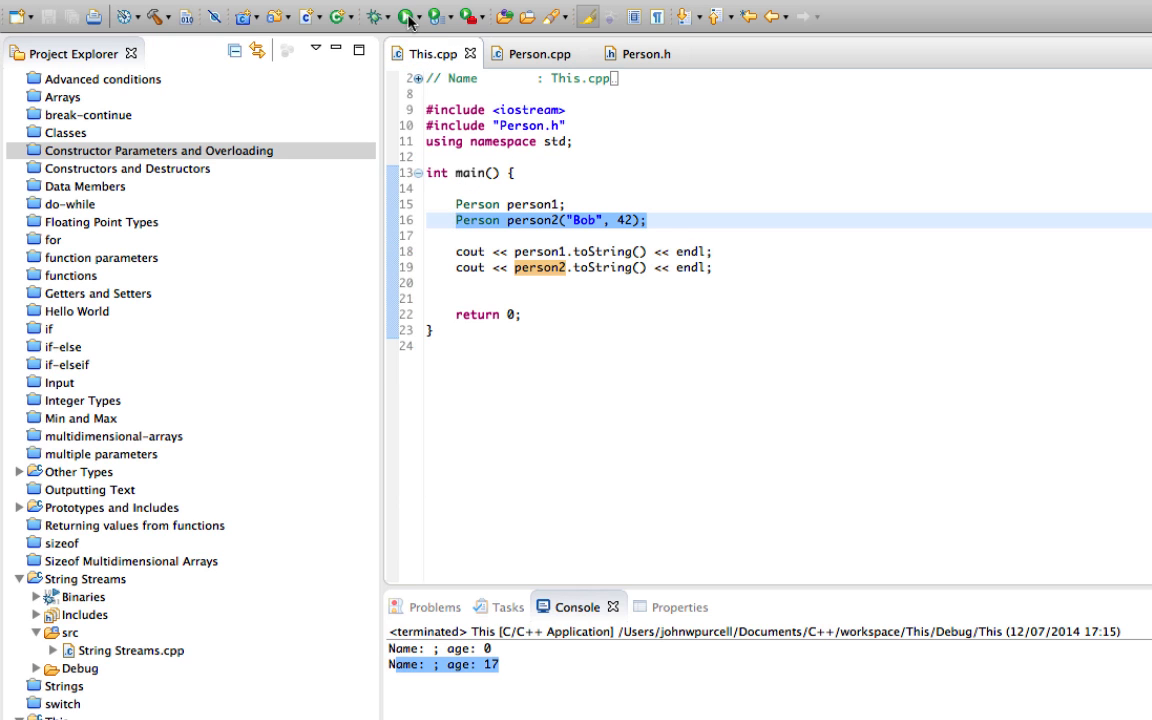
left_click(404, 18)
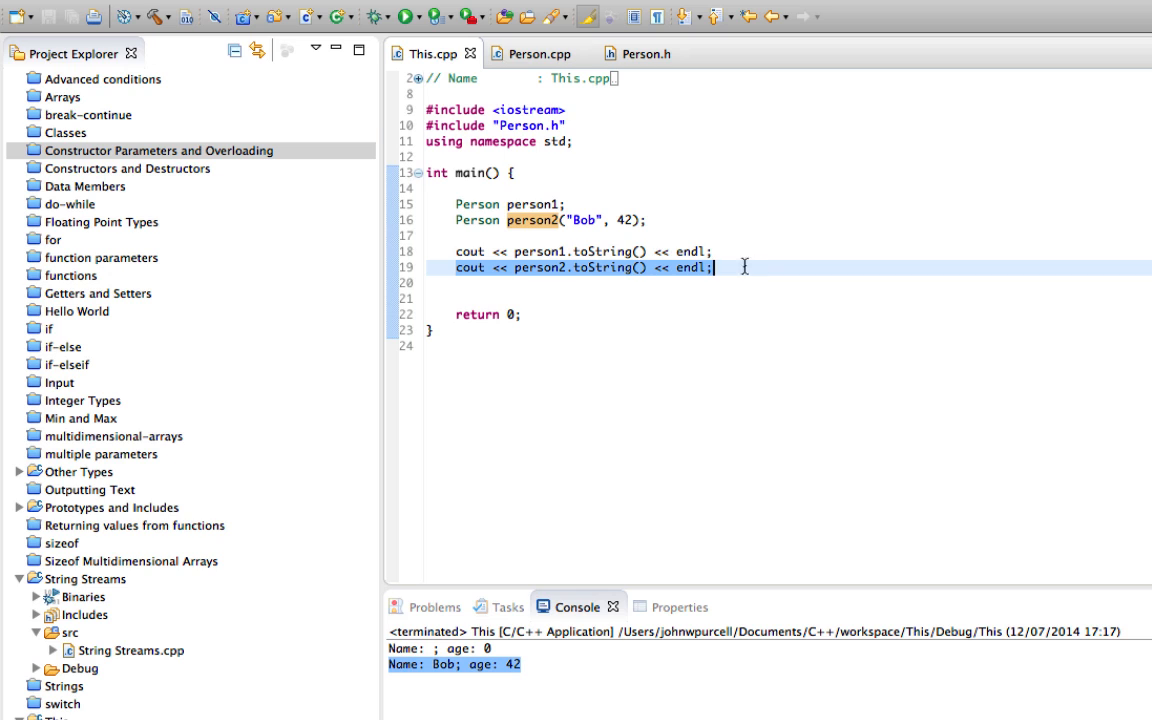
left_click(536, 52)
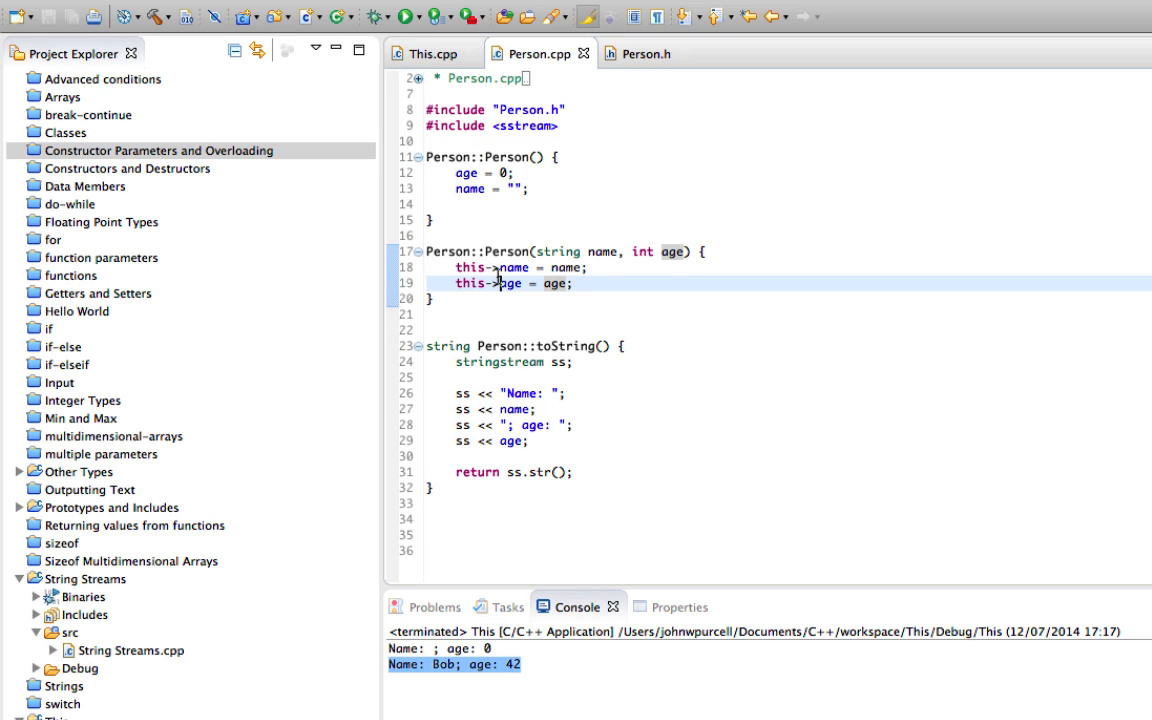
double_click(468, 284)
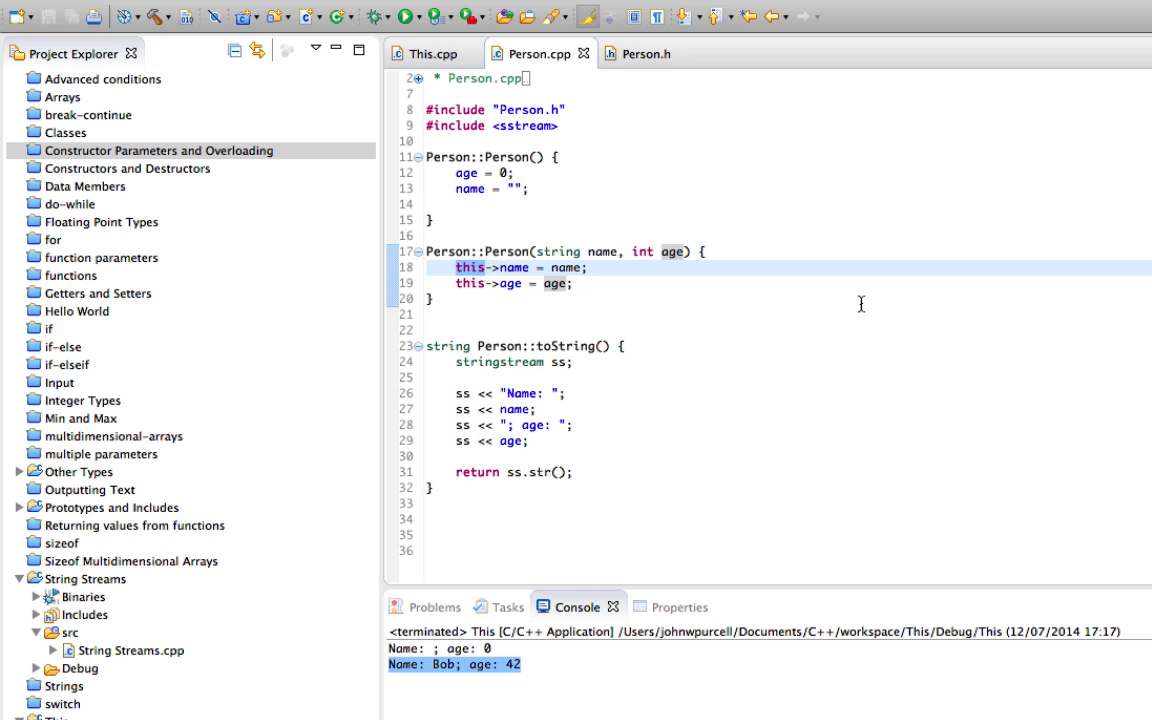
Step: Add cout << this << endl; to the constructor and run to print the object's hex address
left_click(572, 284)
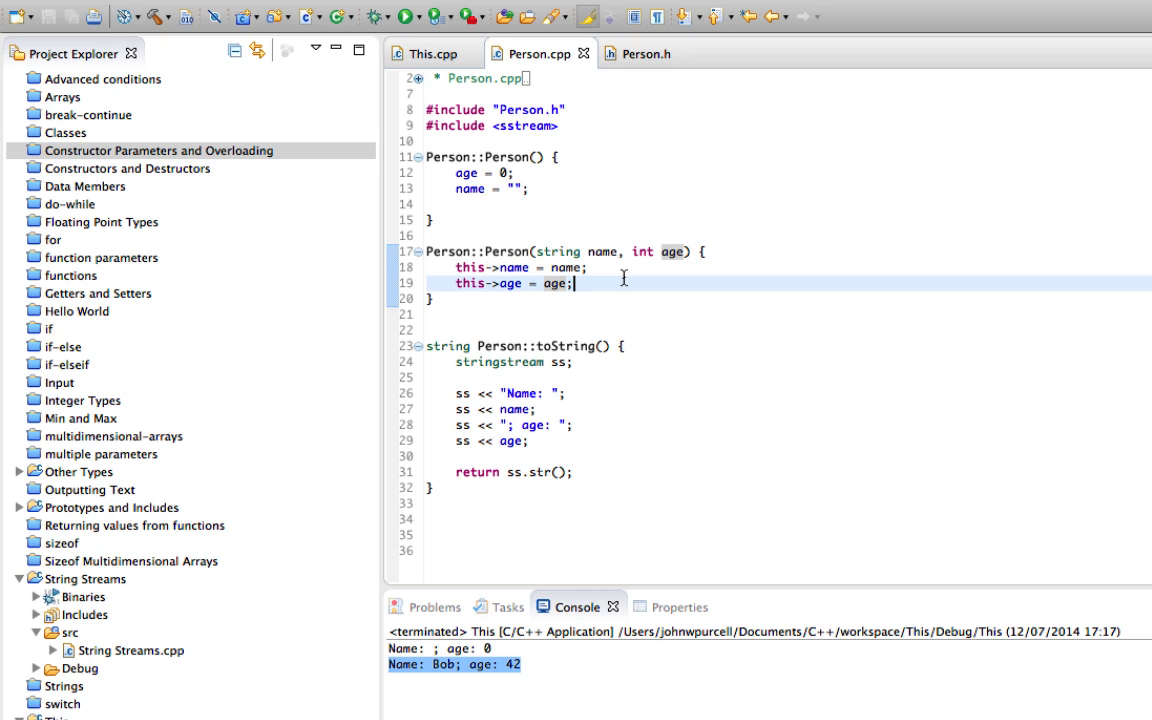
type("cout")
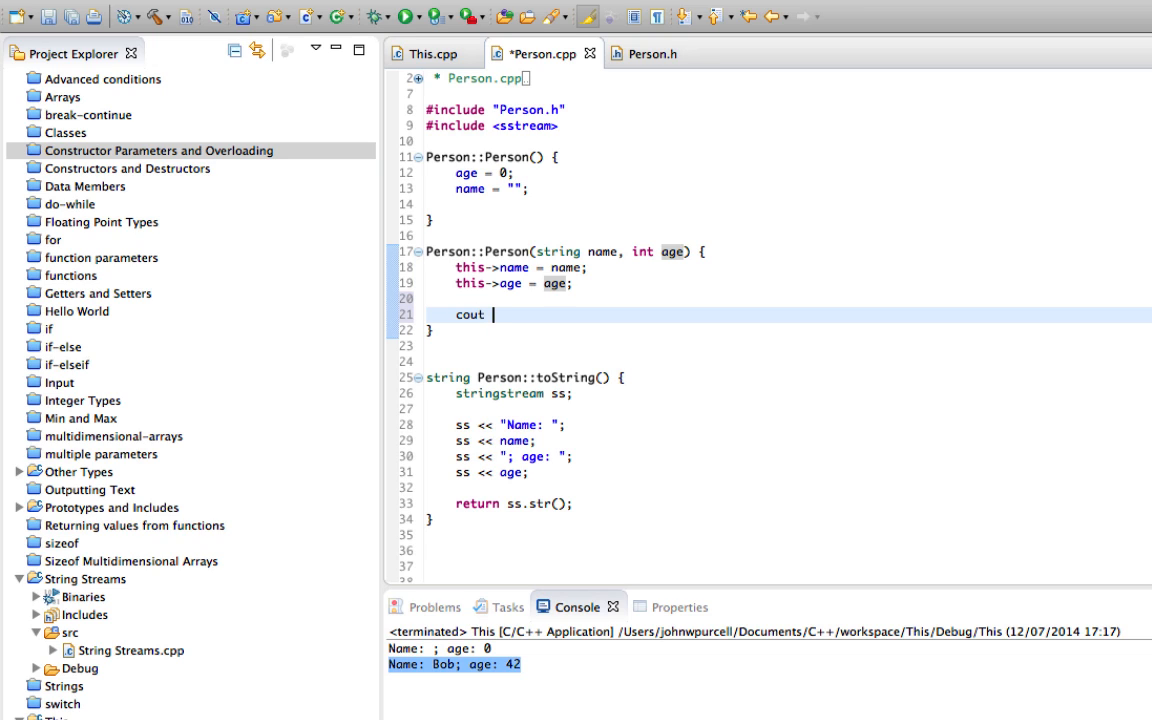
type("<< this")
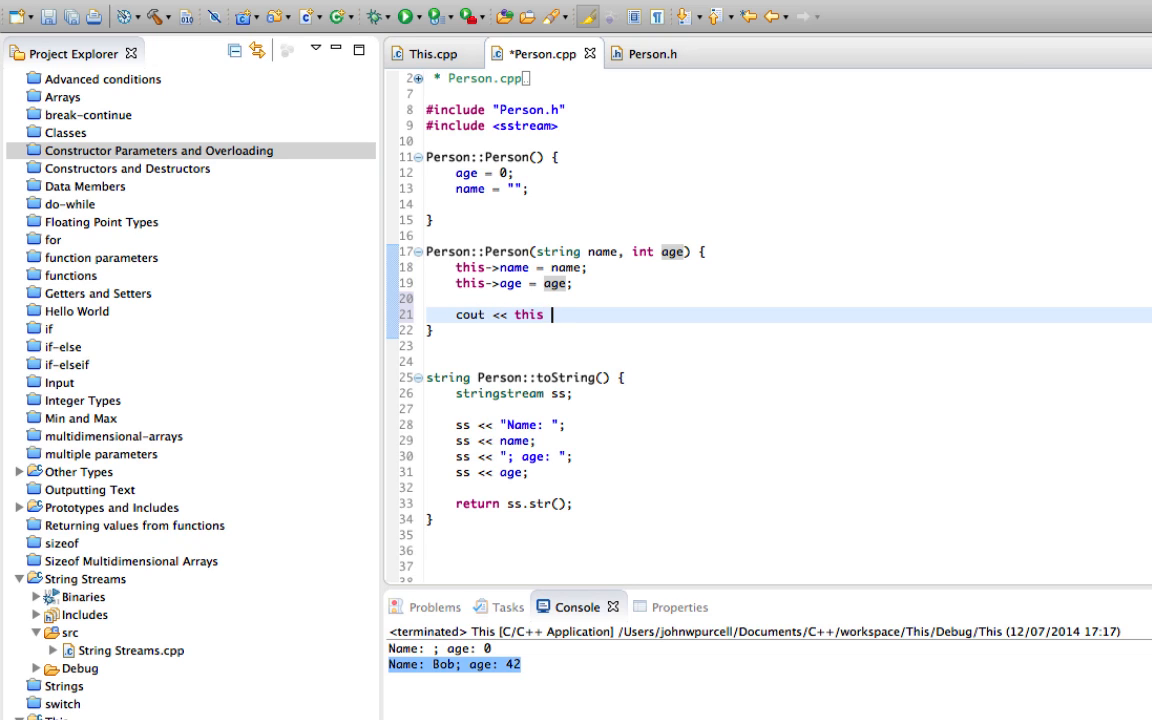
type("<< endl")
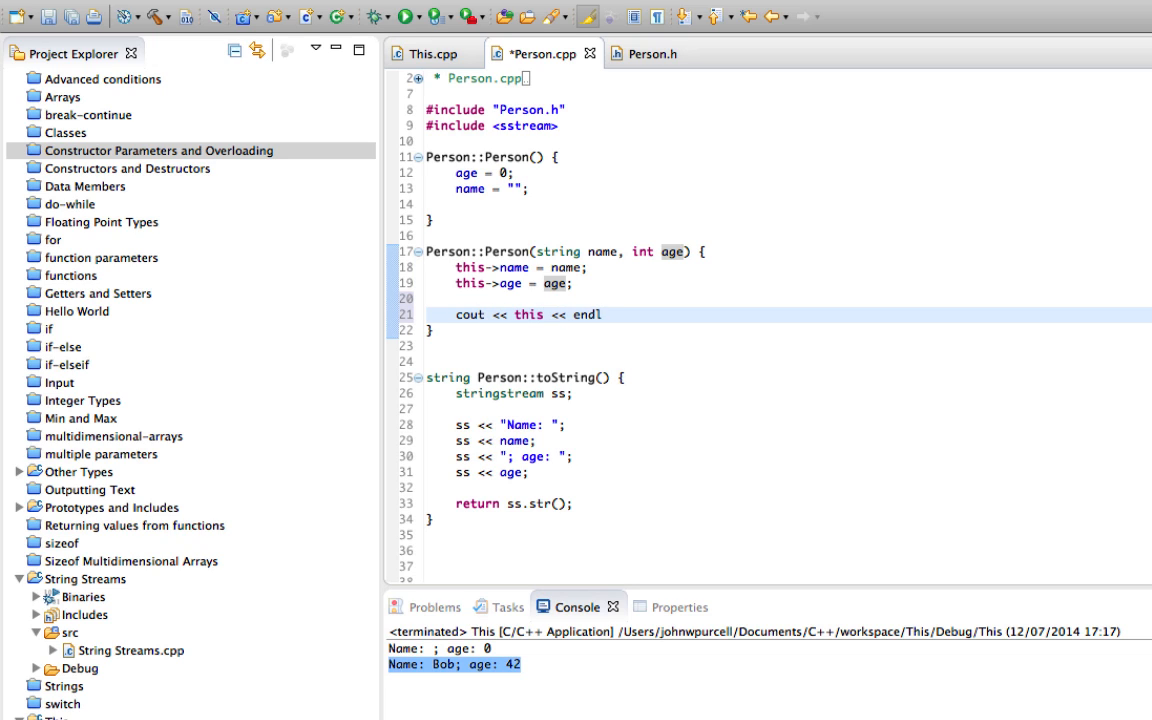
type(";")
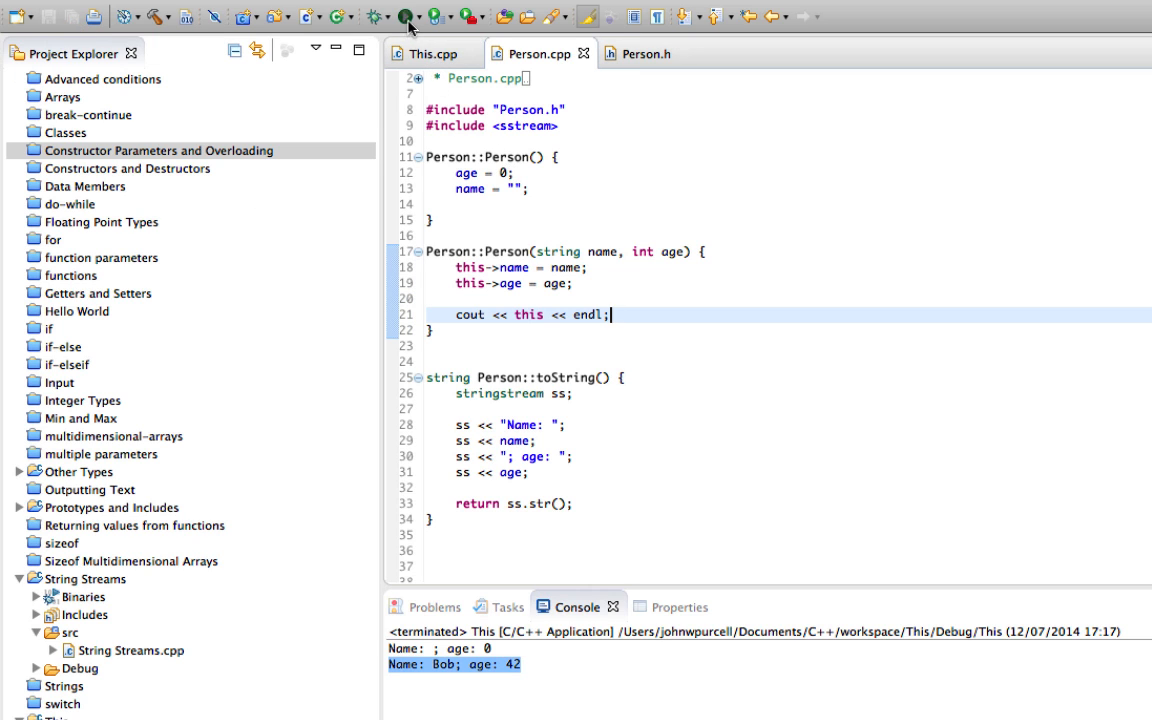
left_click(404, 18)
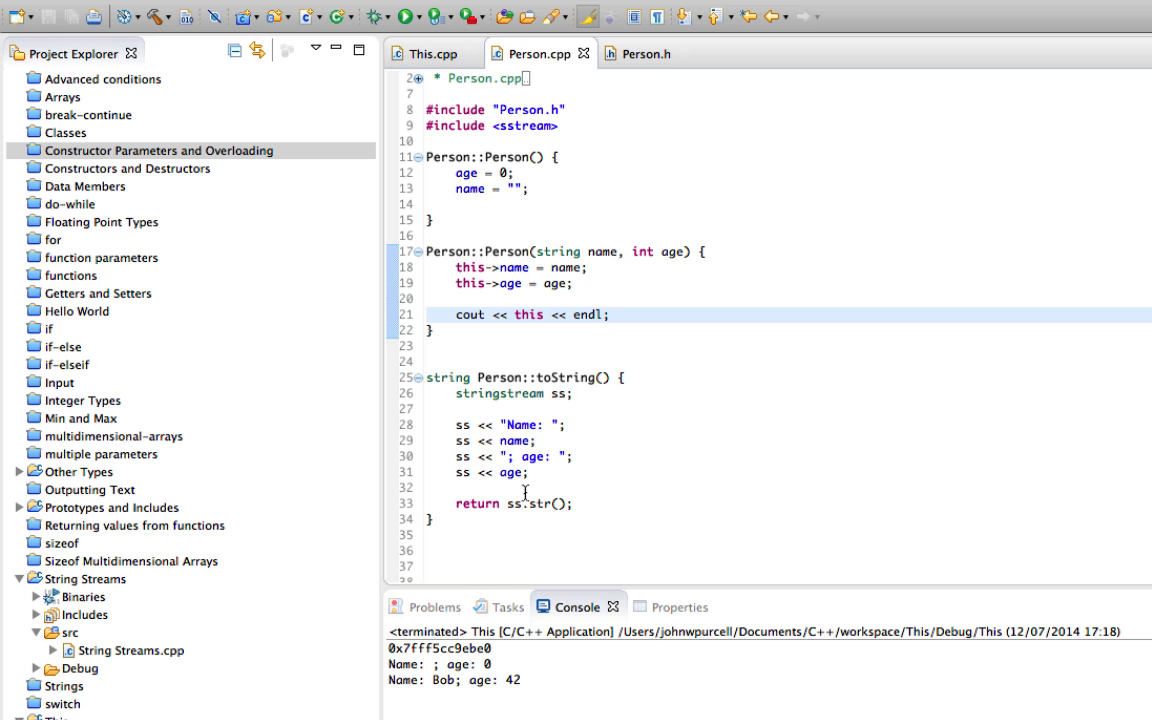
left_click(432, 52)
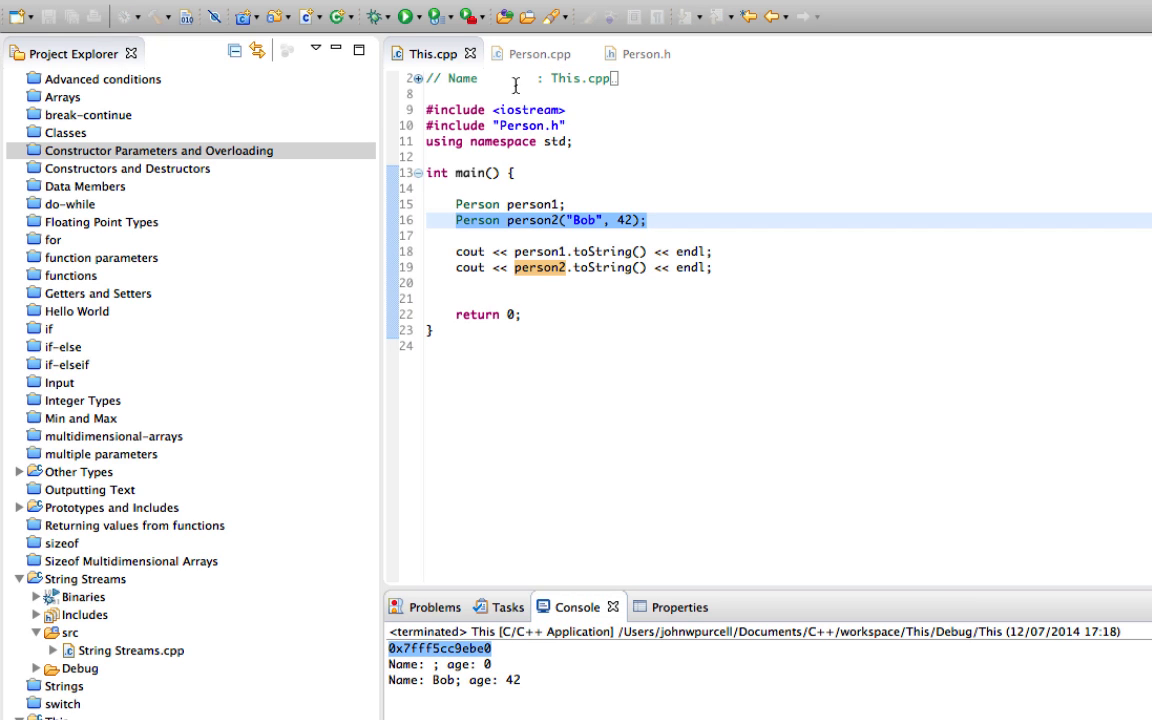
Step: Label the printed address with "Memory location of object: " in the constructor's cout line
left_click(536, 52)
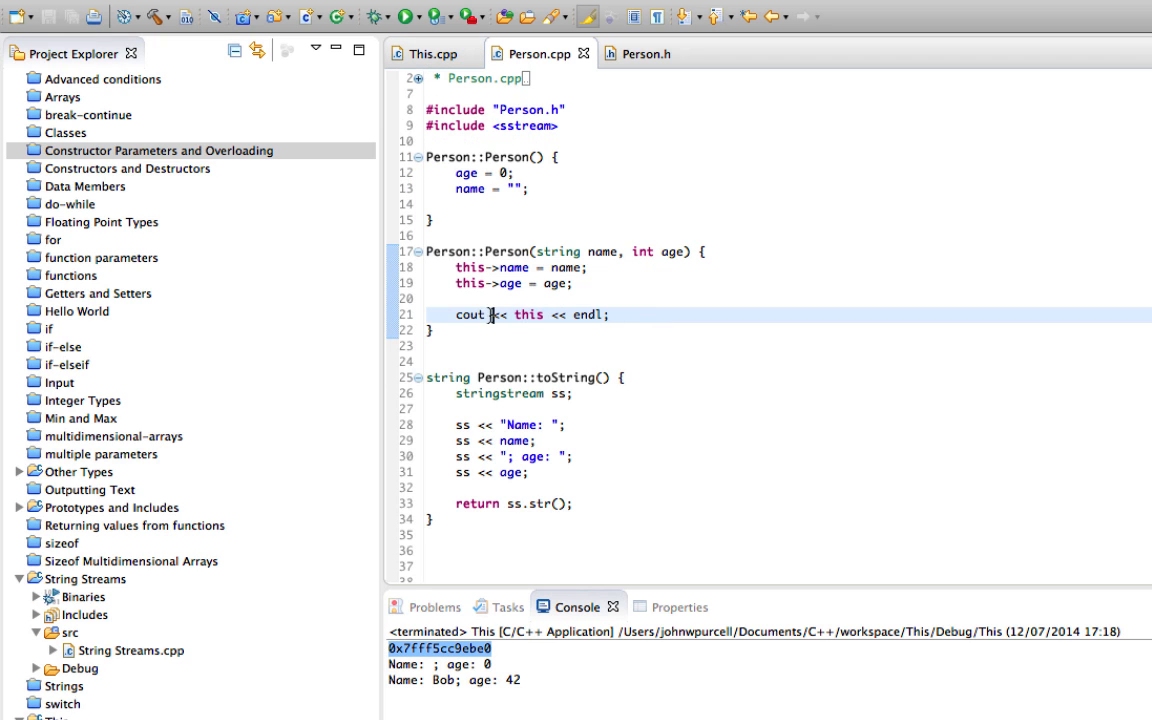
type(">>")
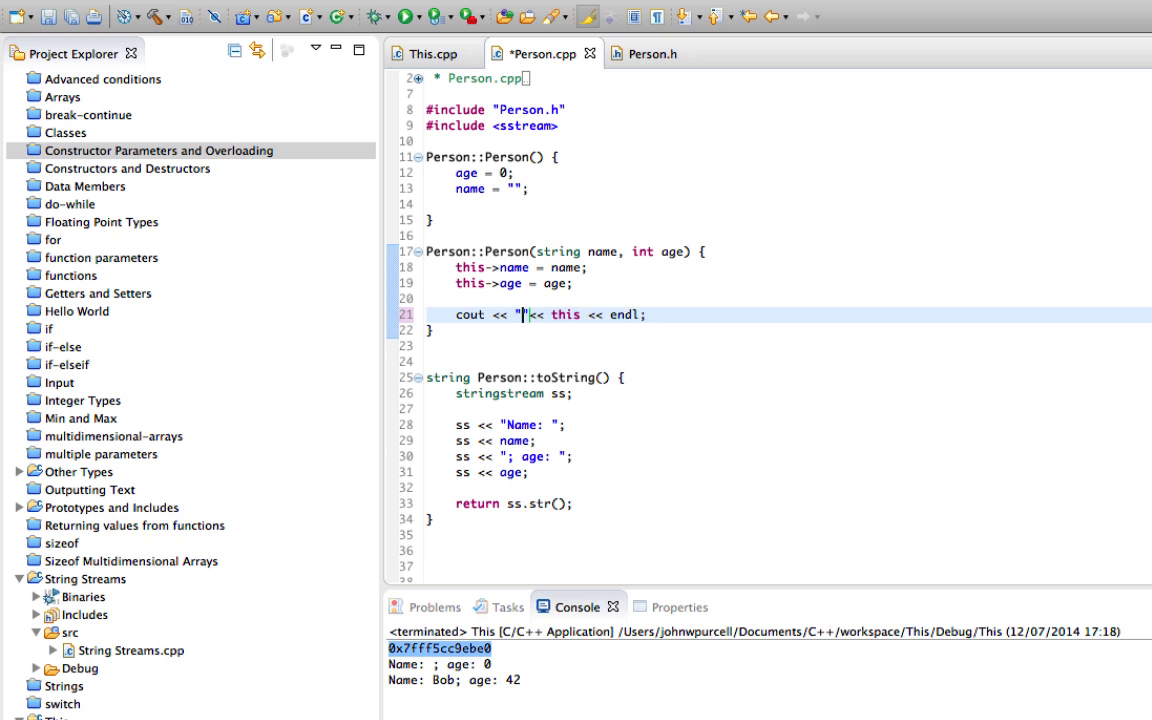
type("Mm")
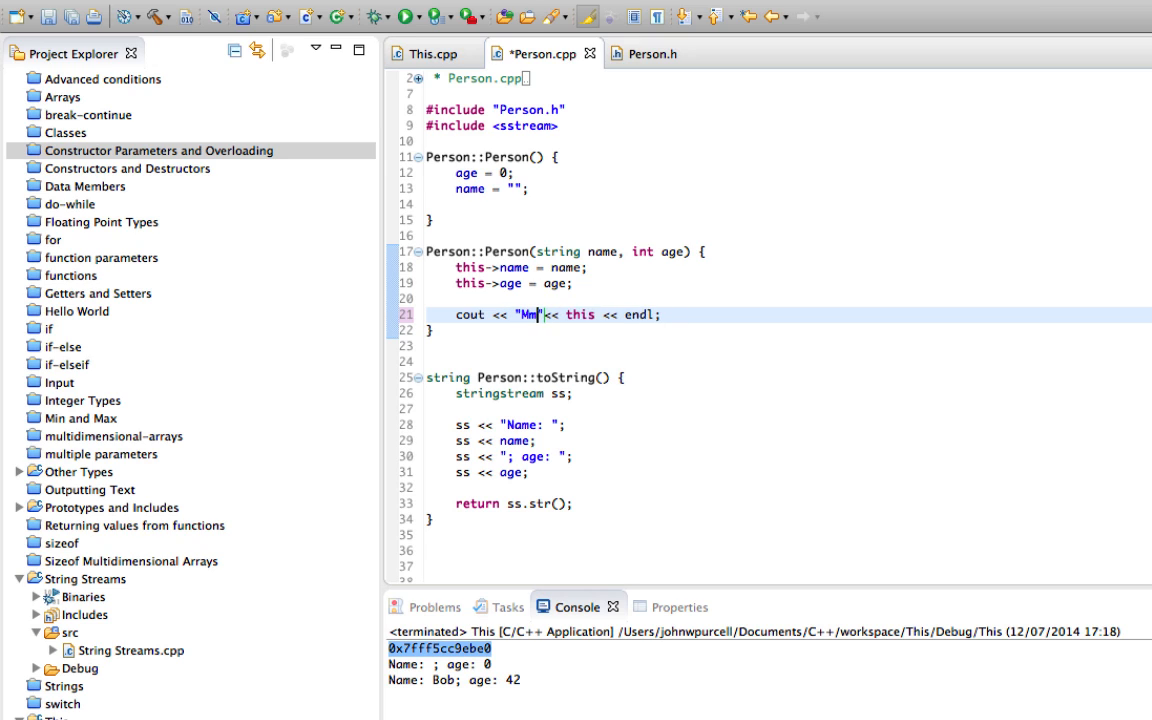
type("emory location")
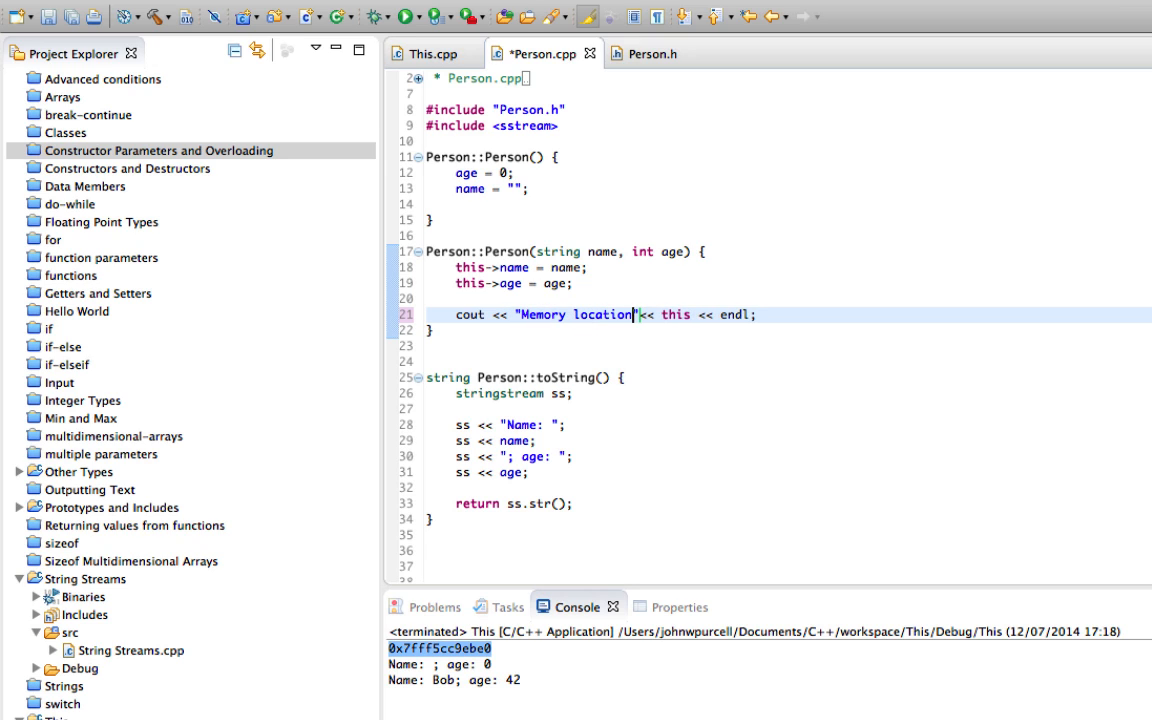
type("of object:")
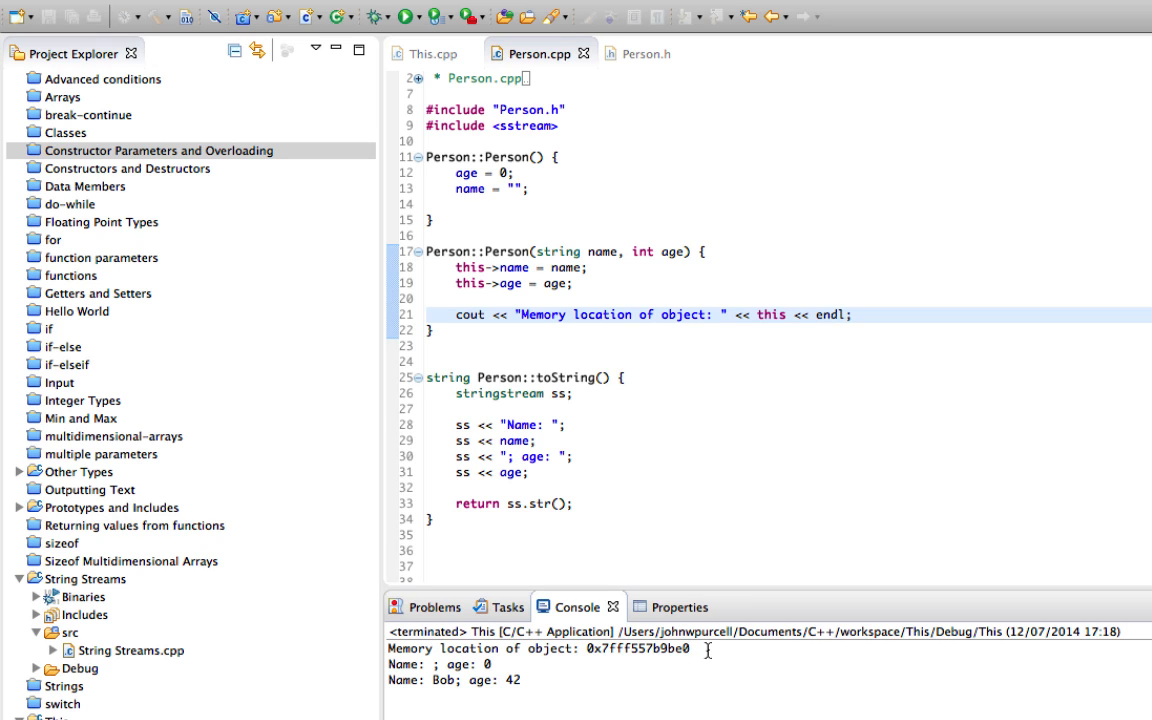
Step: Rerun, pick out the labelled address in the console, and browse Person.h and main's object creation
left_click_drag(584, 648, 690, 648)
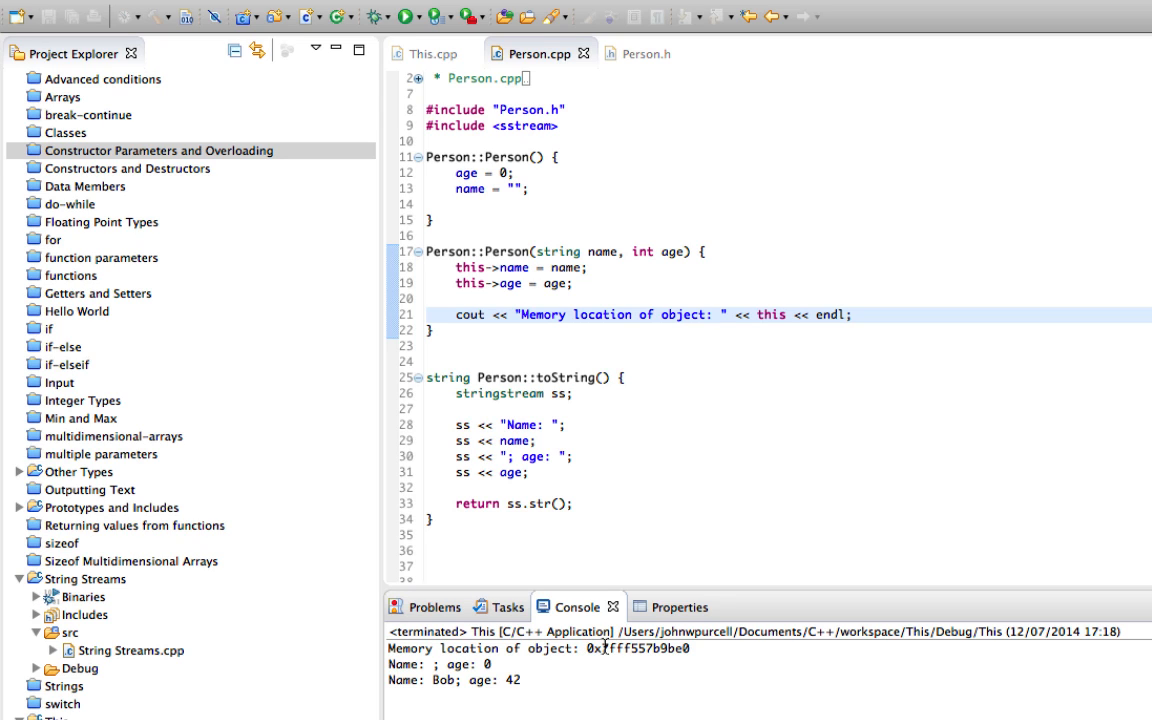
left_click_drag(598, 648, 690, 648)
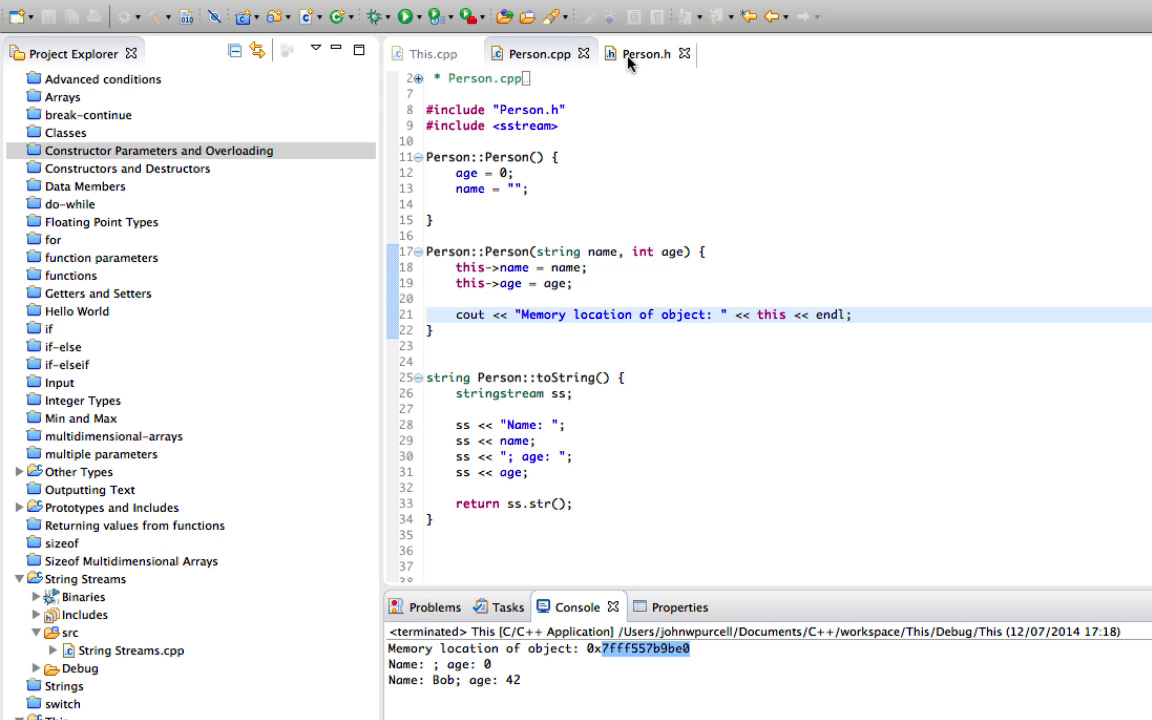
left_click(644, 52)
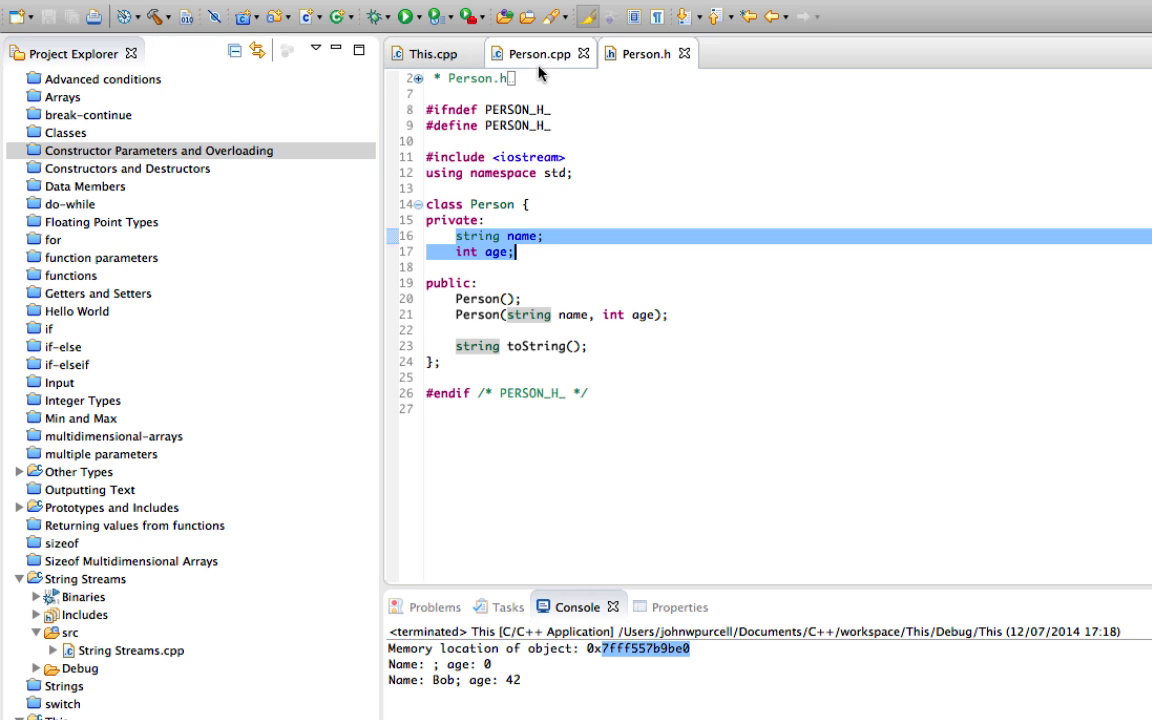
left_click(428, 52)
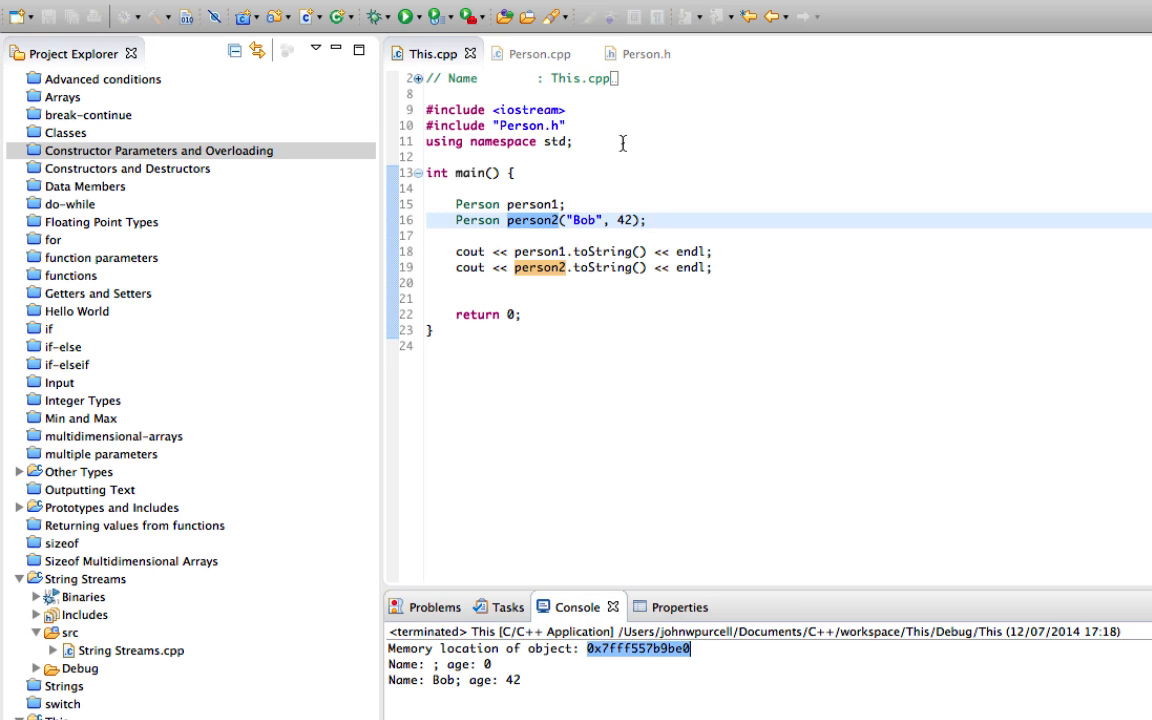
left_click(540, 52)
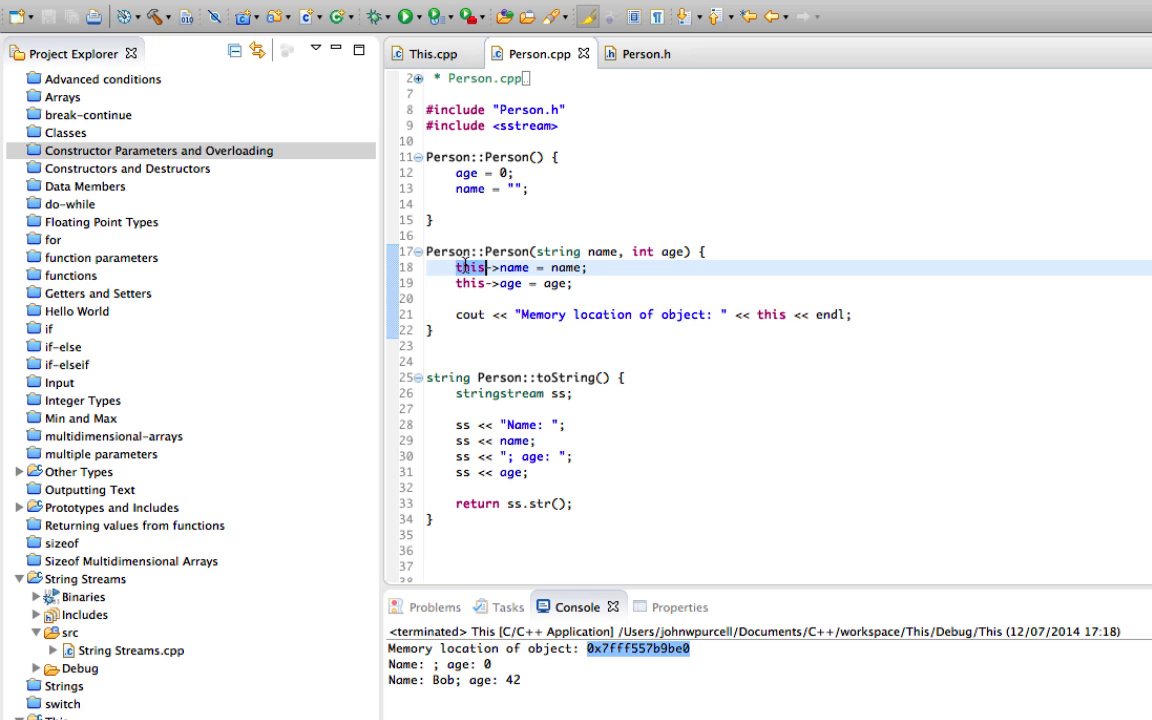
mouse_move(760, 284)
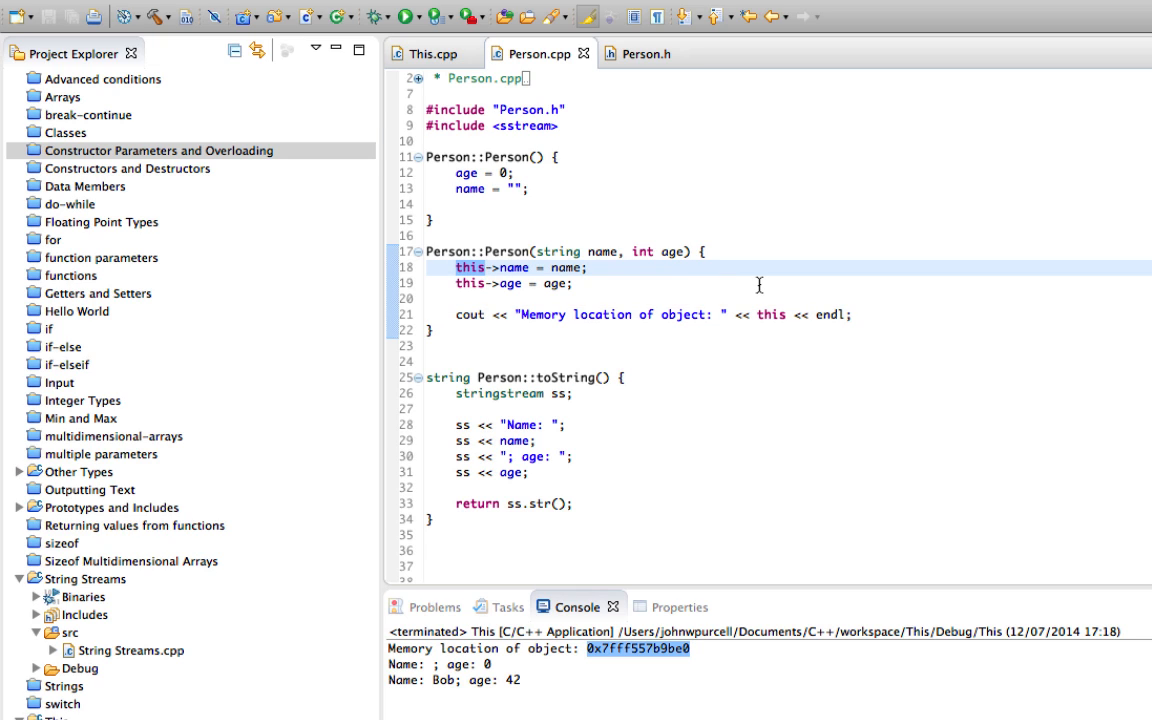
mouse_move(760, 276)
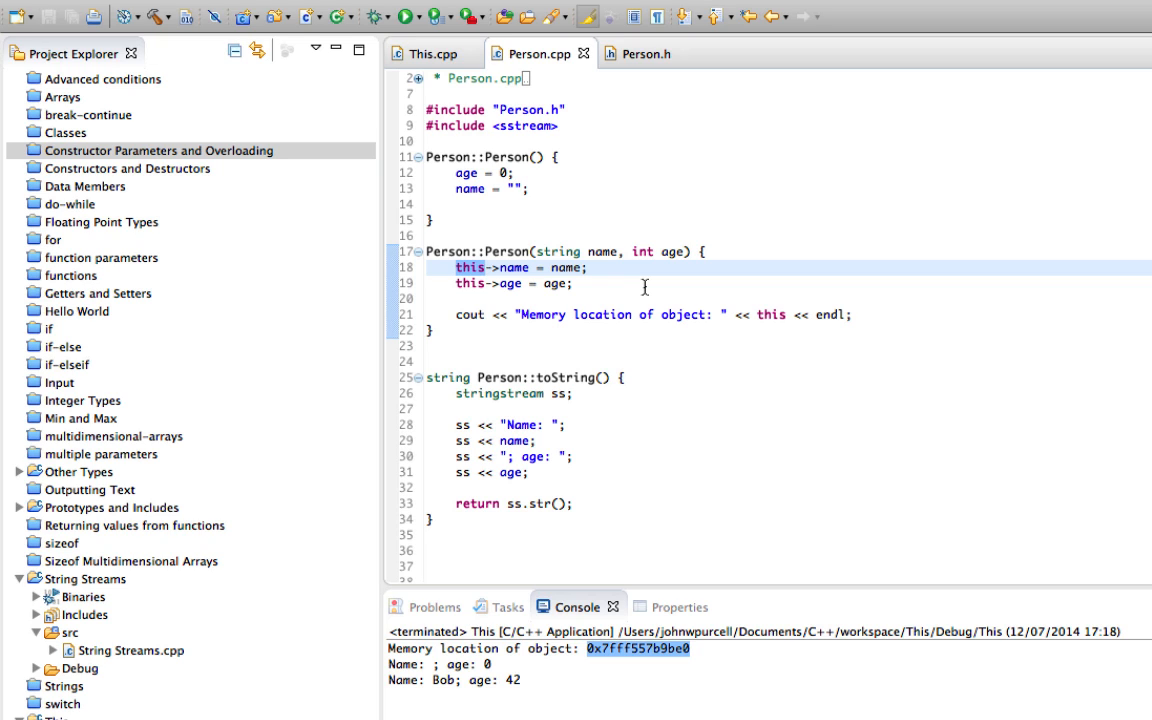
mouse_move(720, 348)
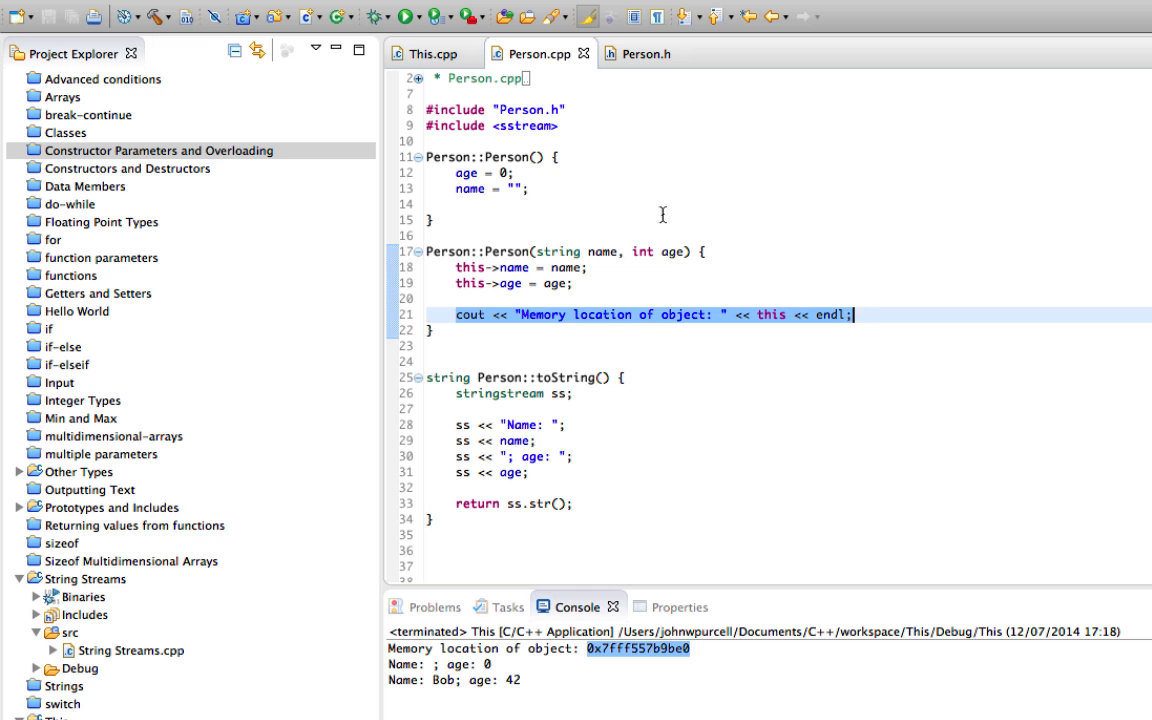
Step: Add Person person3("Sue", 25); to main, adapting the person2 line
left_click(424, 52)
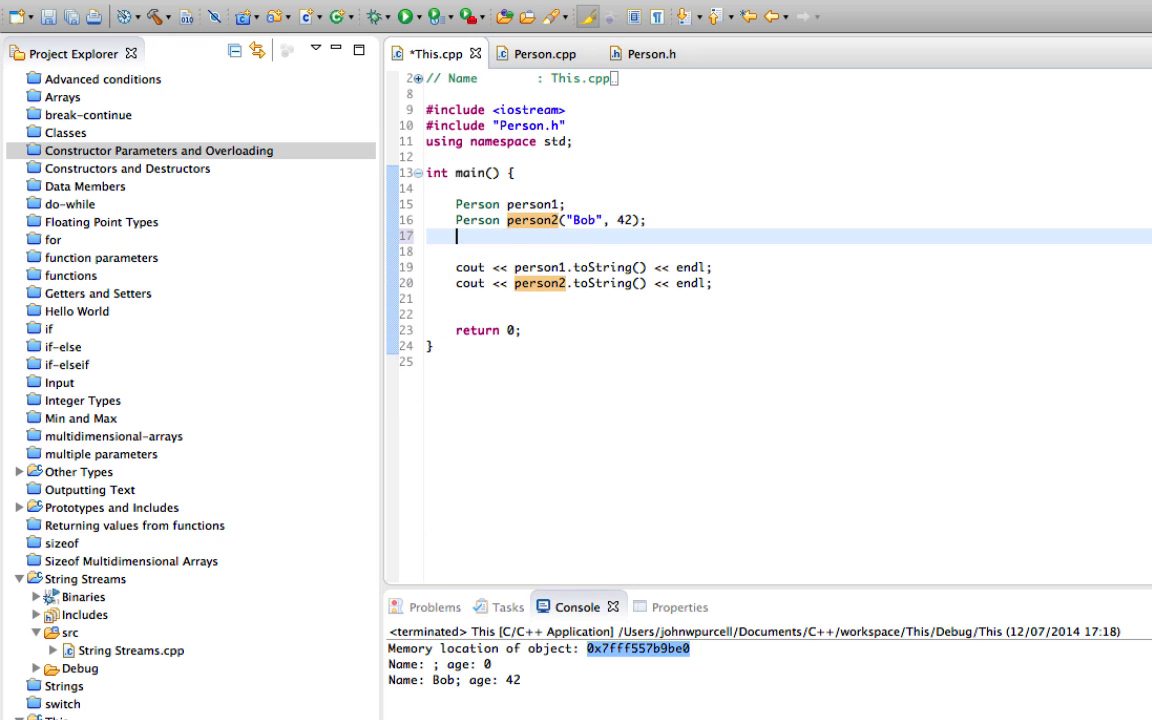
type("Person person2(\"Sue\", 42);")
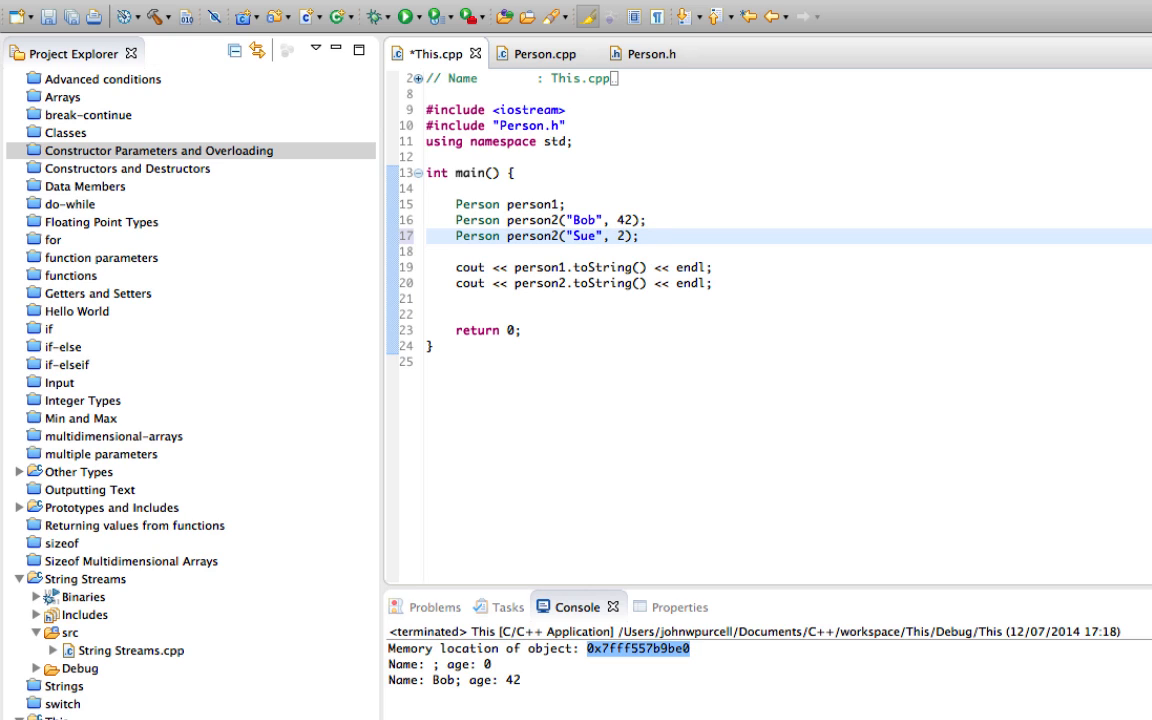
type("5")
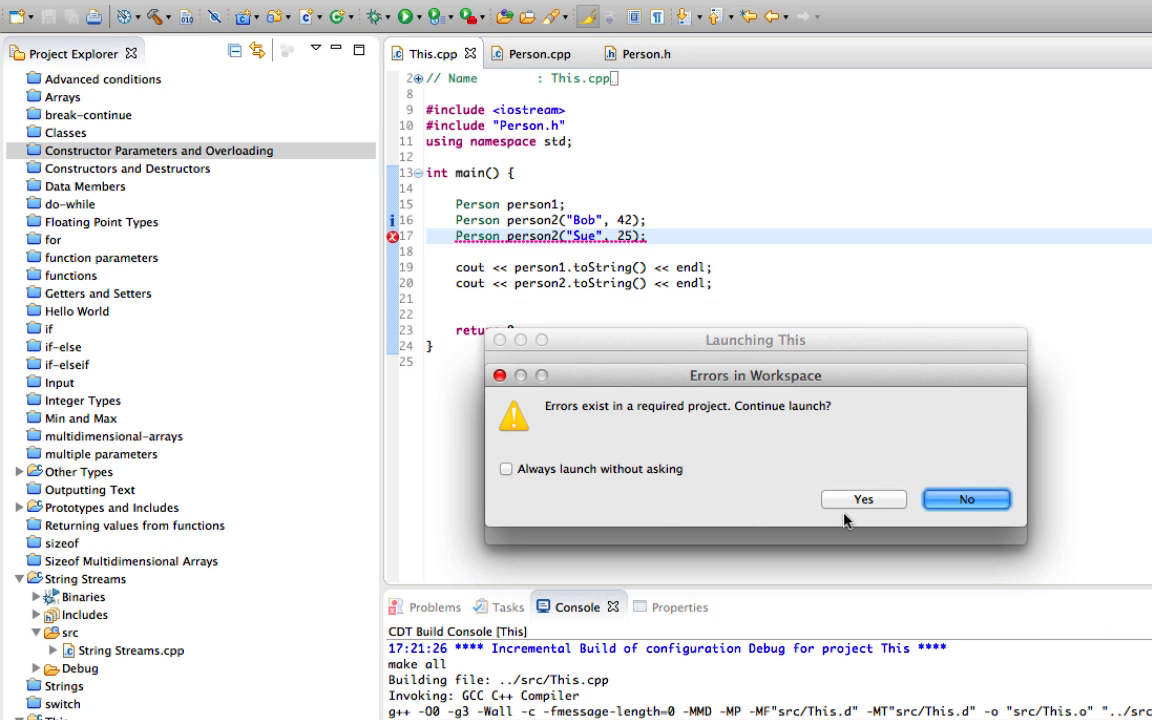
left_click(966, 500)
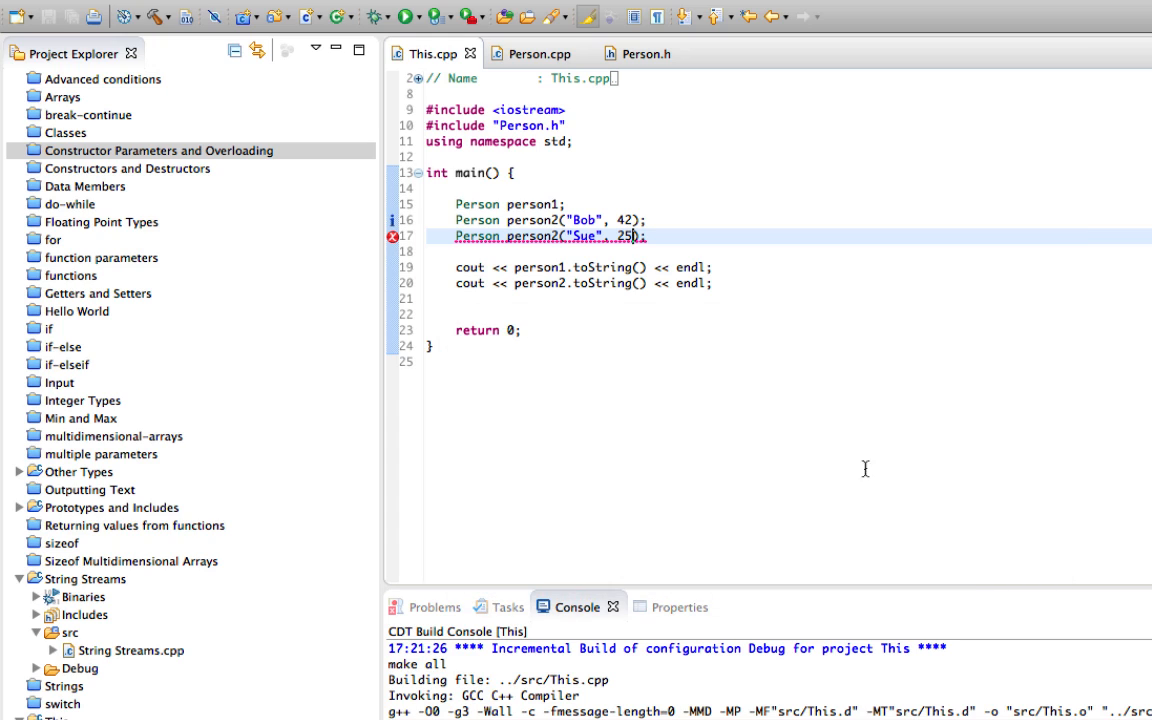
mouse_move(660, 240)
type("3")
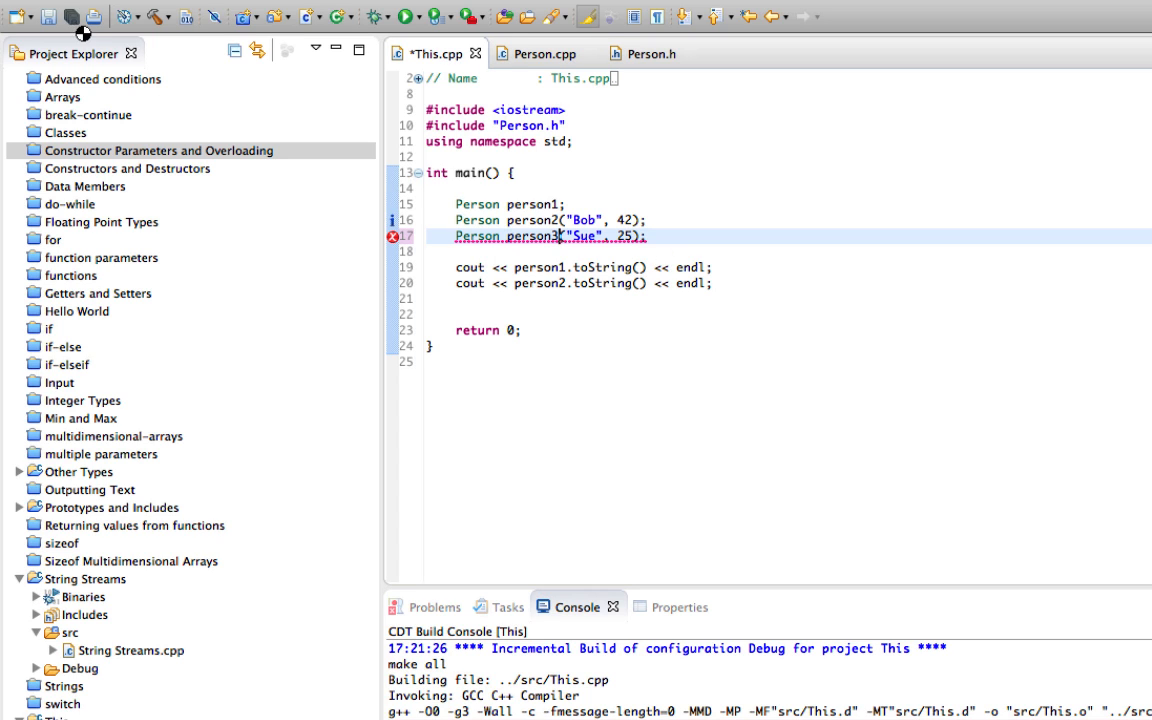
Step: Run the program and compare the two constructor-printed memory addresses in the Console
left_click(404, 16)
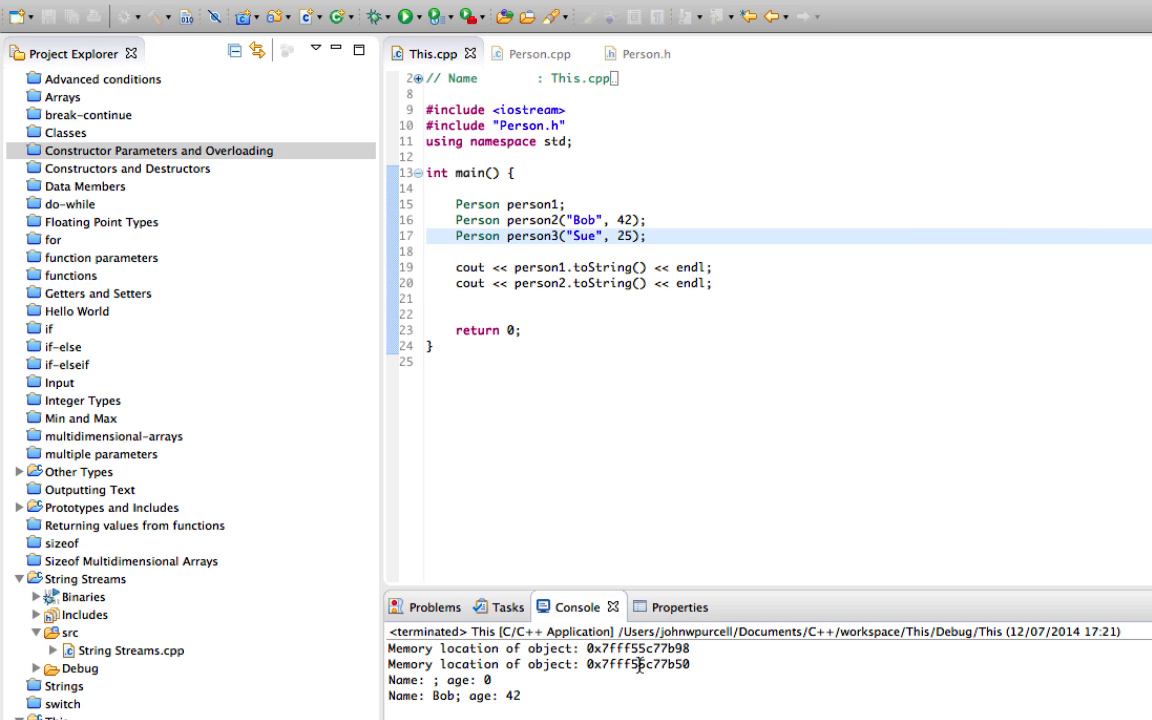
double_click(636, 648)
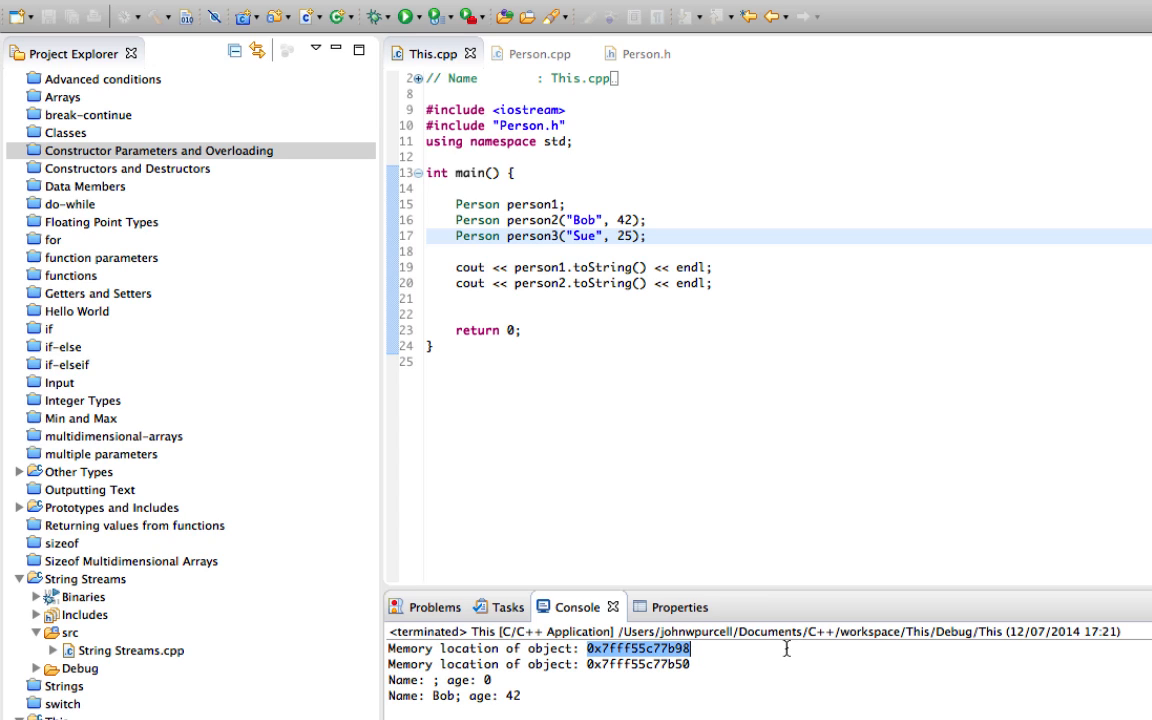
left_click(660, 648)
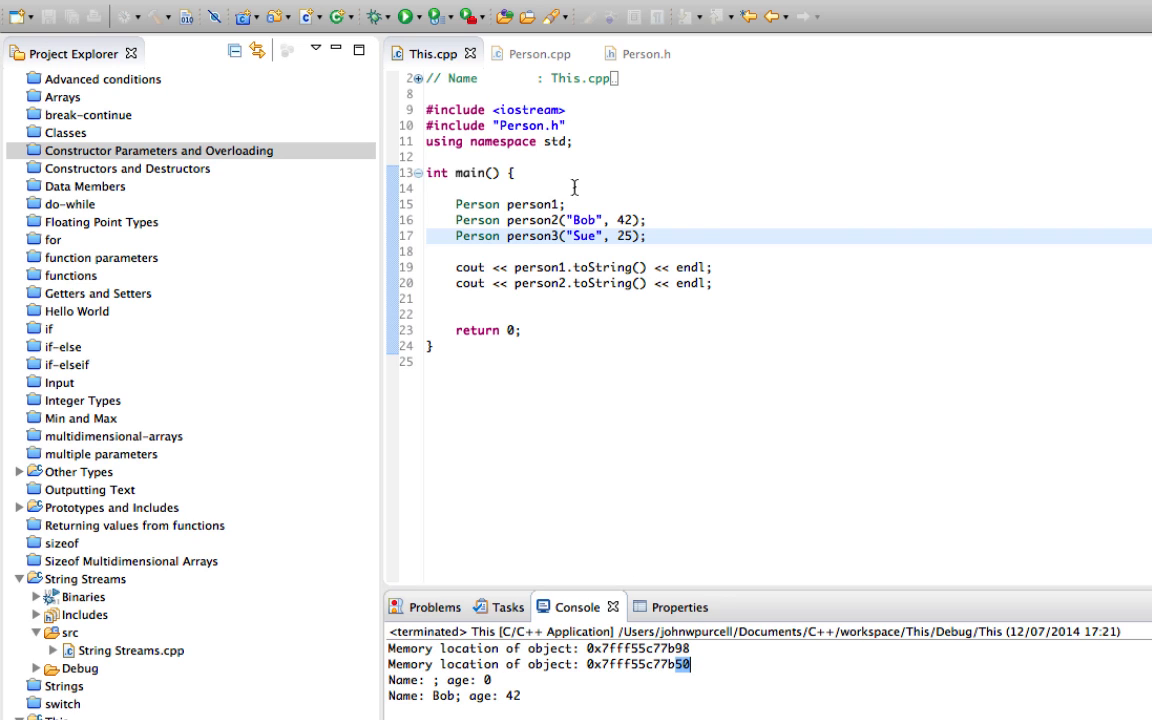
Step: Edit main's cout lines to print person2/person3.toString() with "; memory location: " and &person2/&person3
left_click(504, 220)
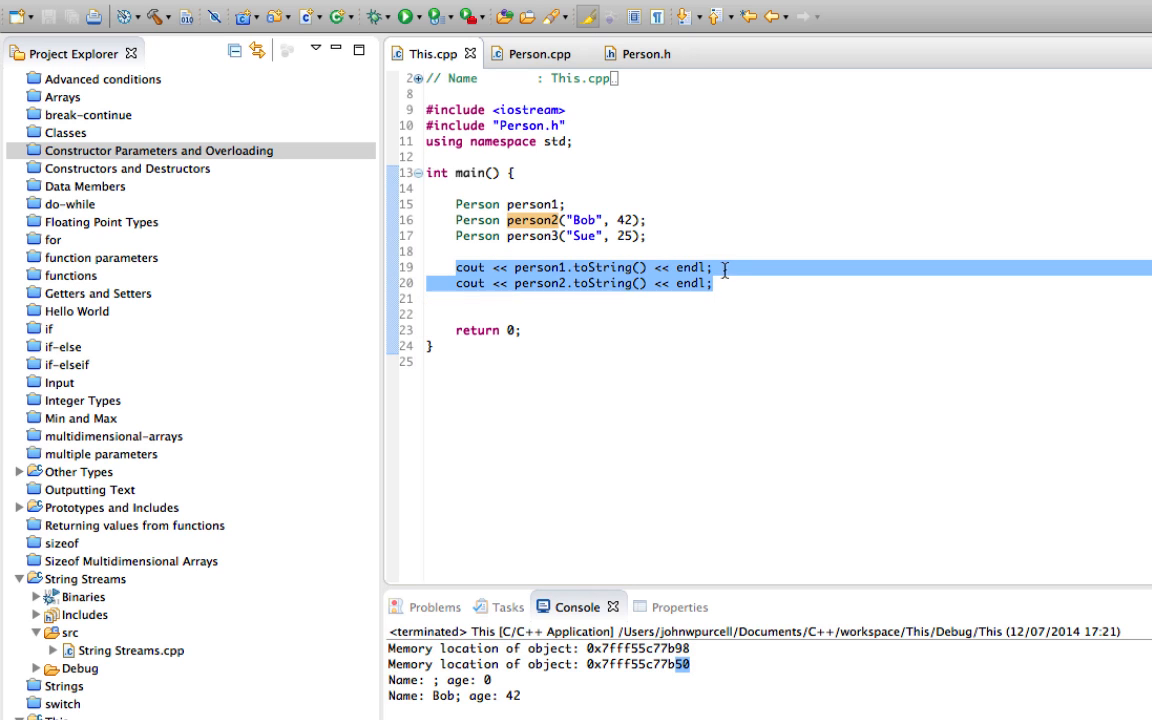
mouse_move(688, 268)
type("\"; ")
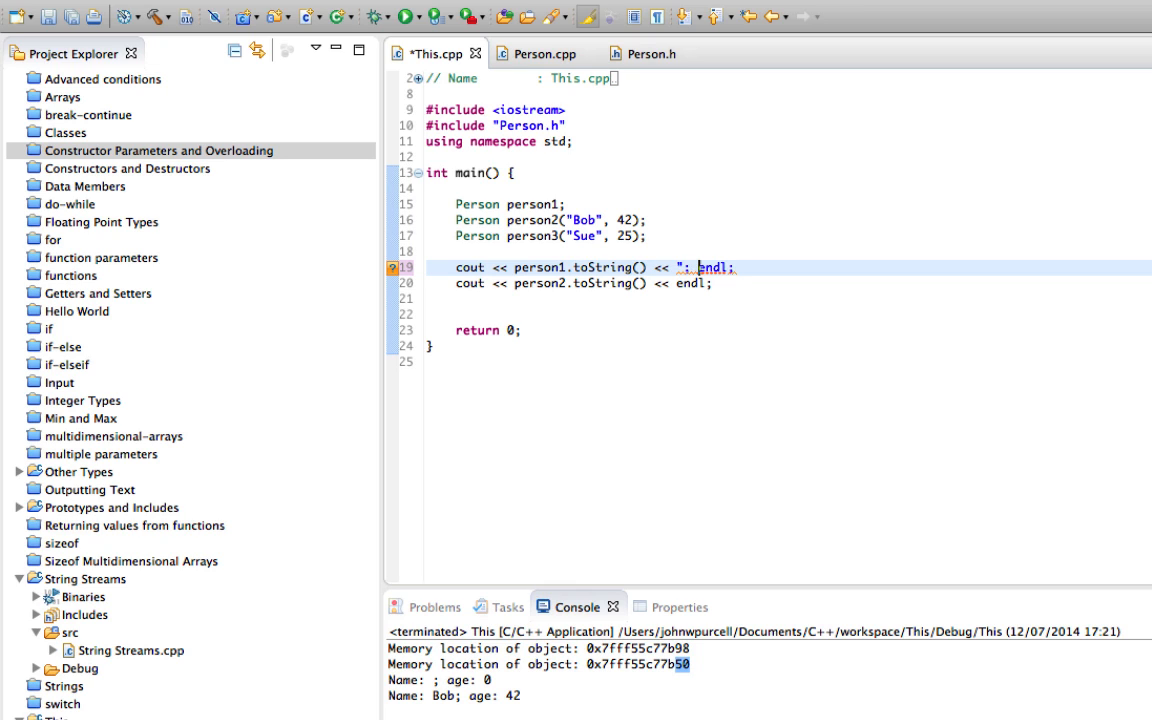
type("memory location: \" <<")
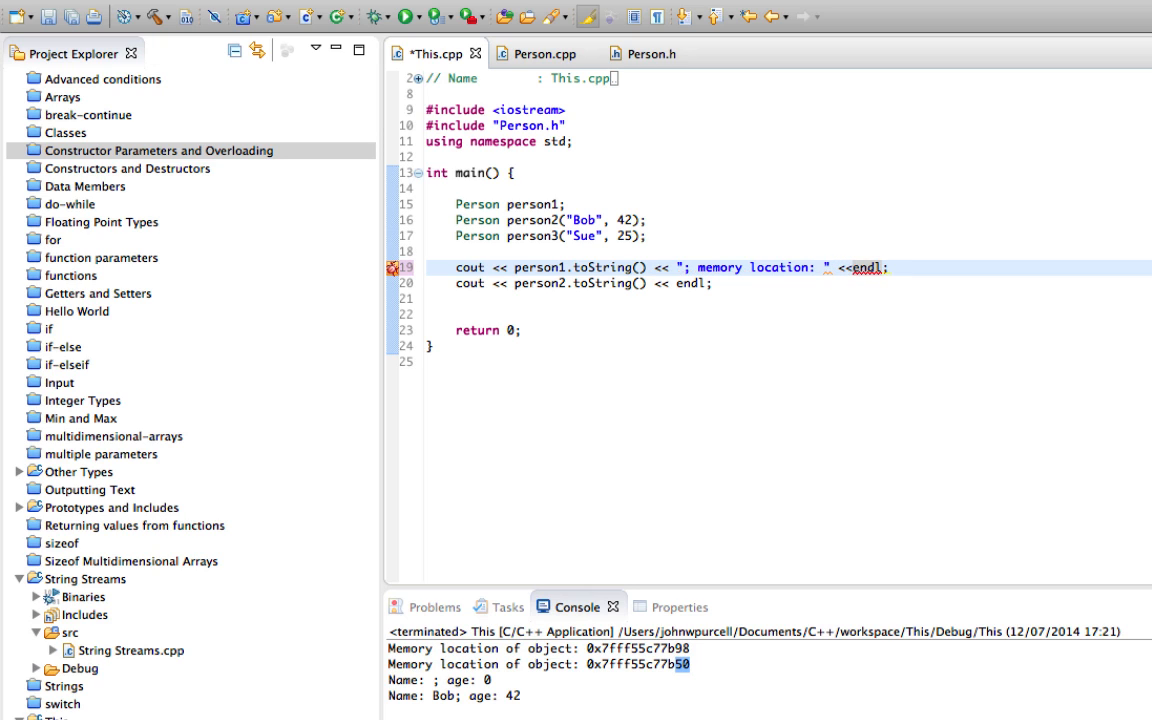
mouse_move(538, 268)
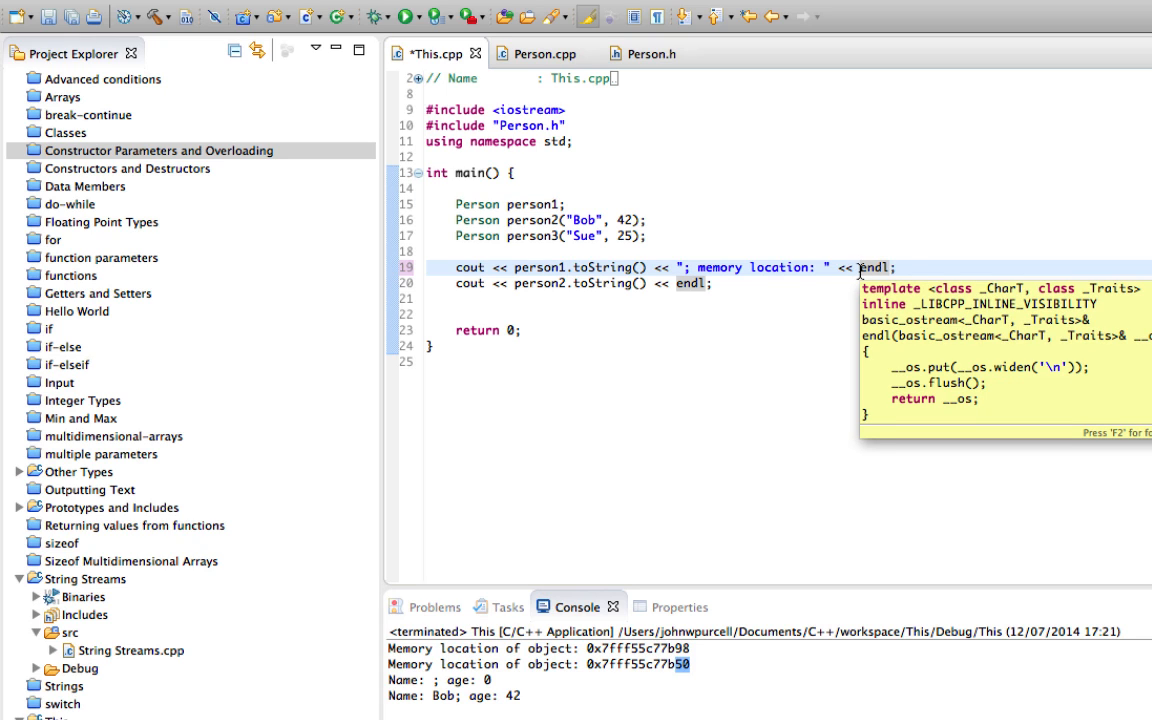
type("&")
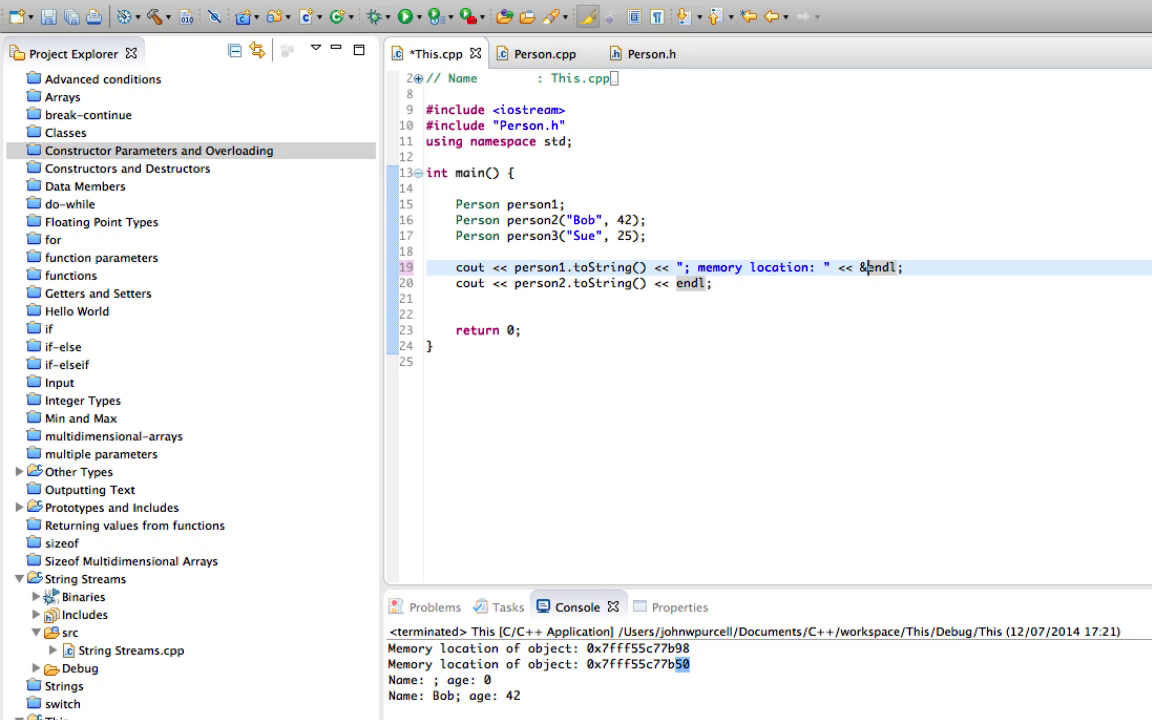
type("person1 <<")
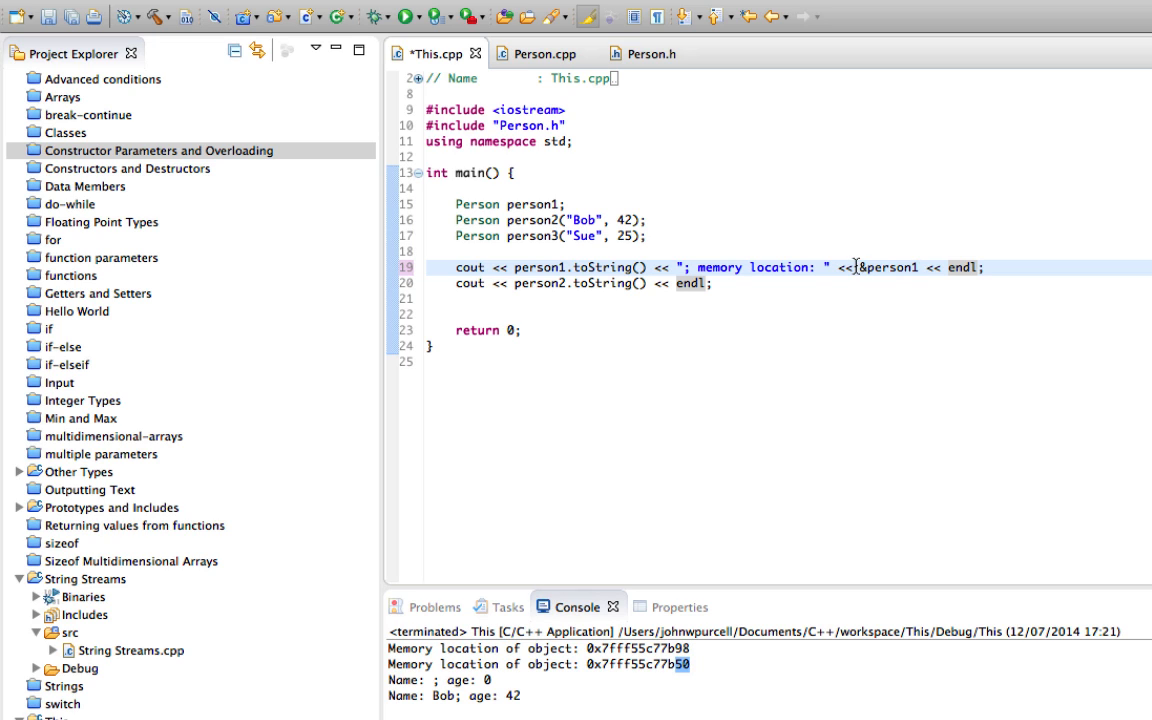
double_click(886, 268)
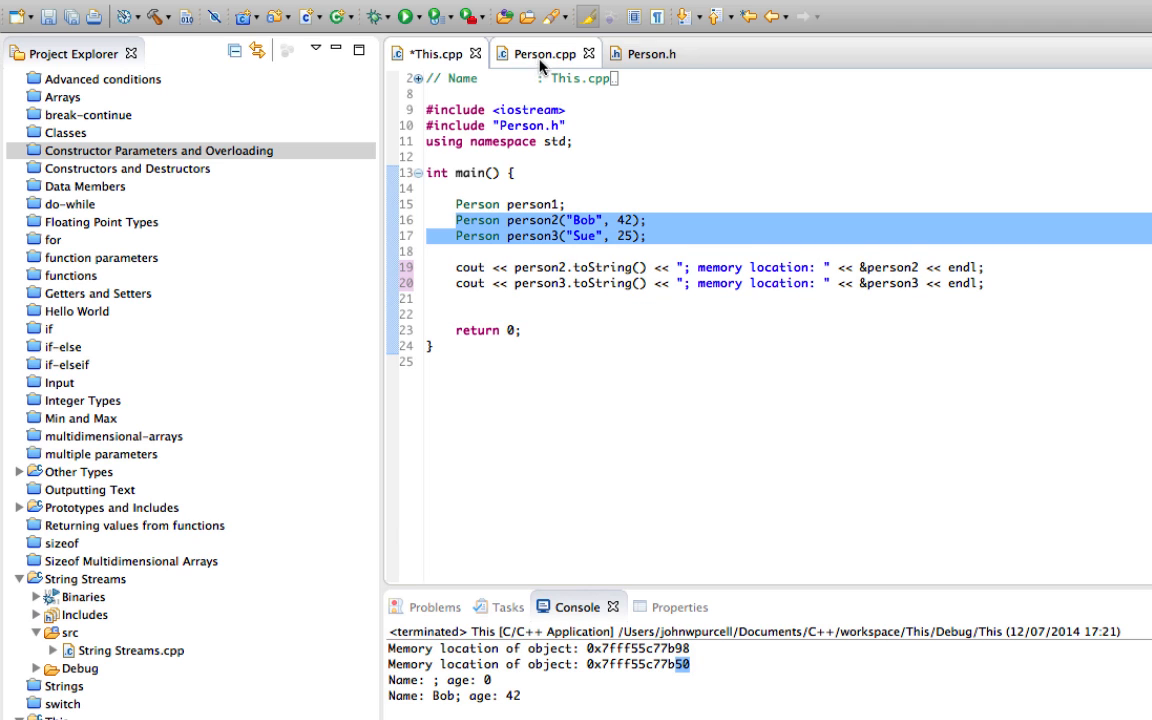
Step: Rerun the program and select Bob's printed memory address in the Console
left_click(540, 52)
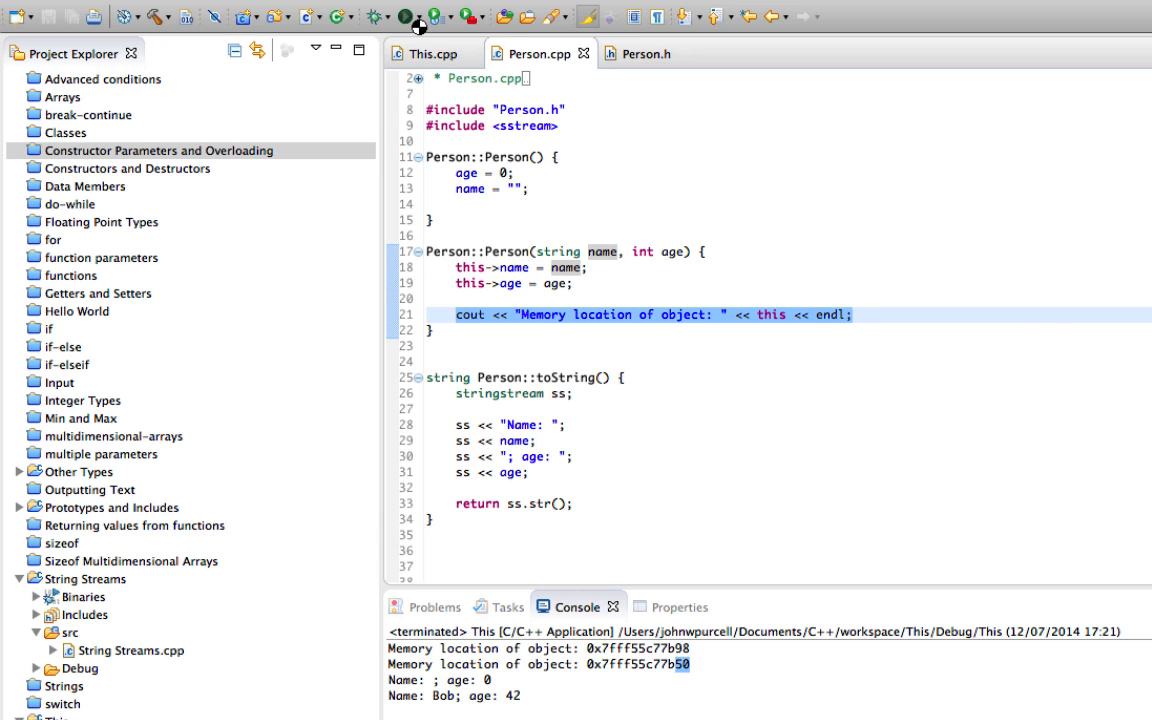
left_click(404, 16)
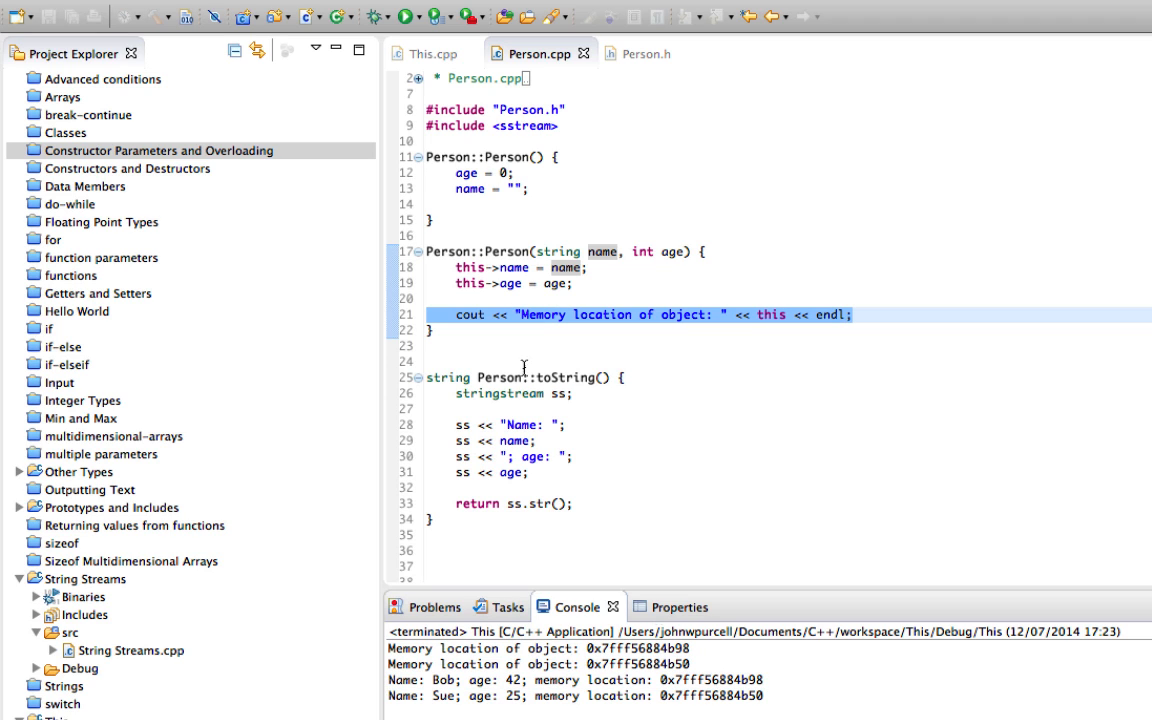
left_click(432, 52)
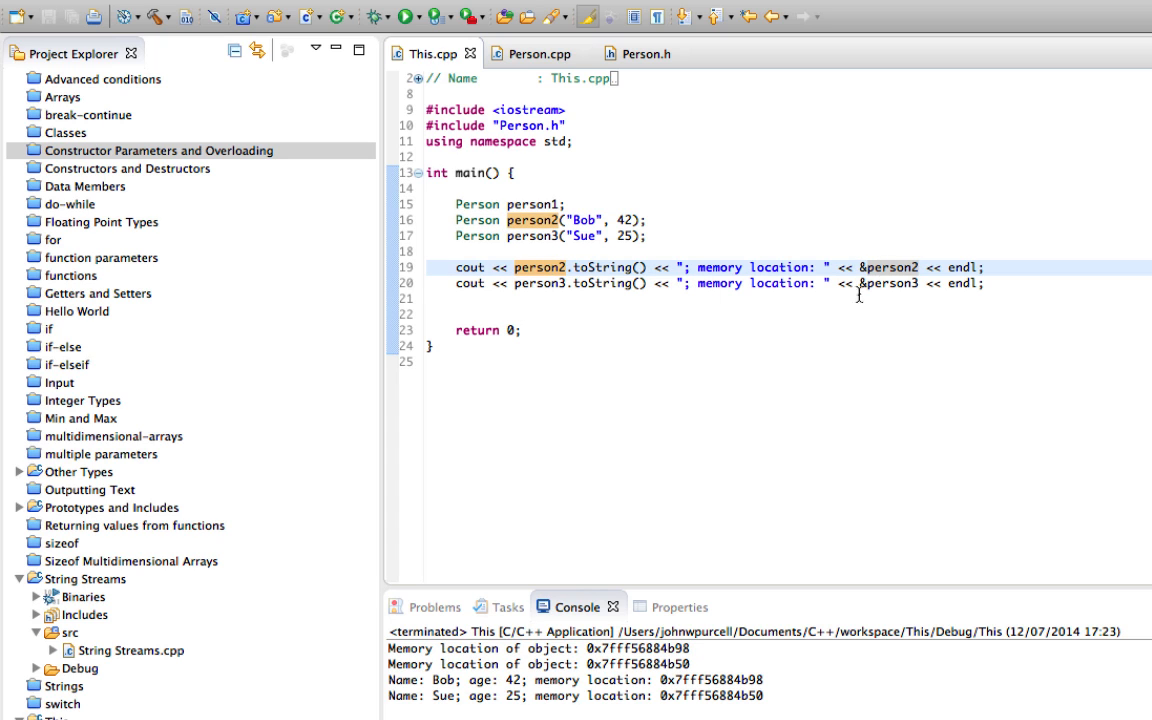
double_click(708, 680)
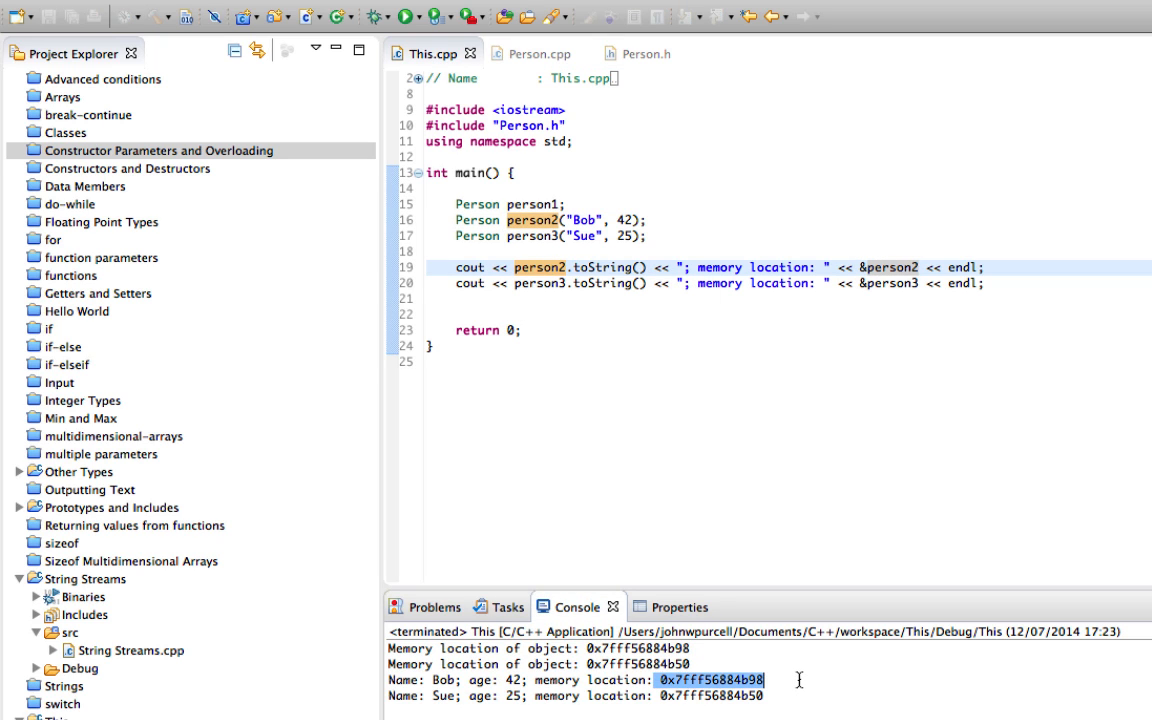
mouse_move(538, 344)
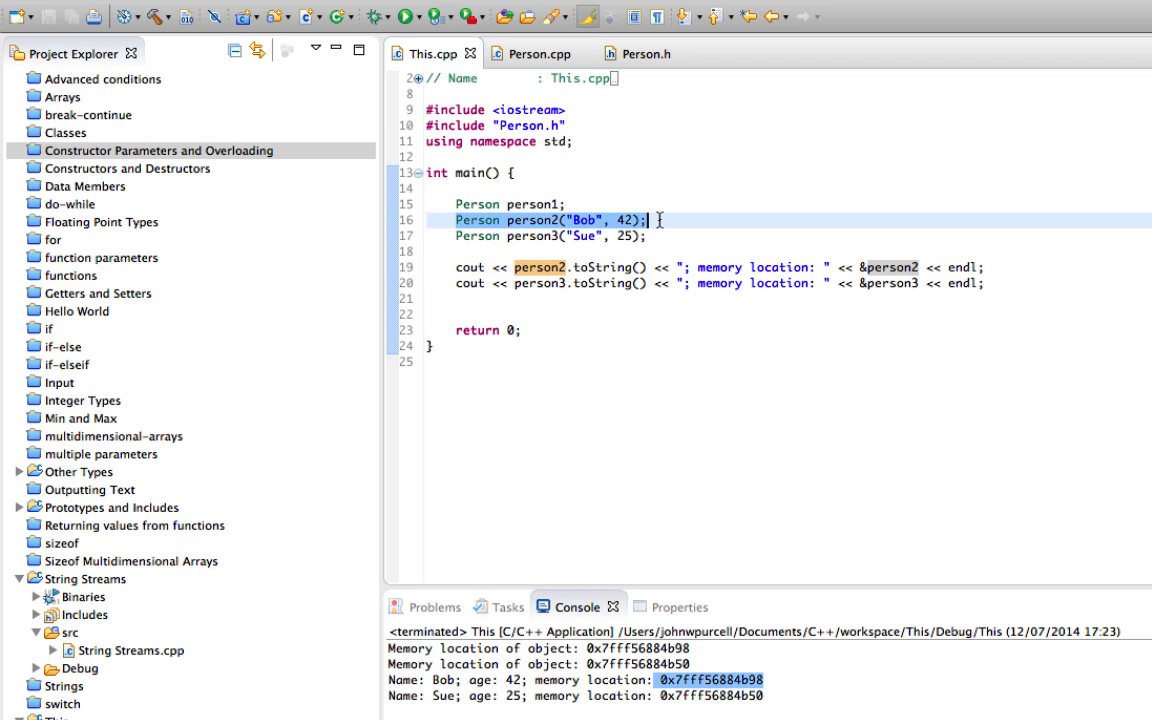
Step: Compare the Console addresses with the constructor's cout of this in Person.cpp
left_click(540, 52)
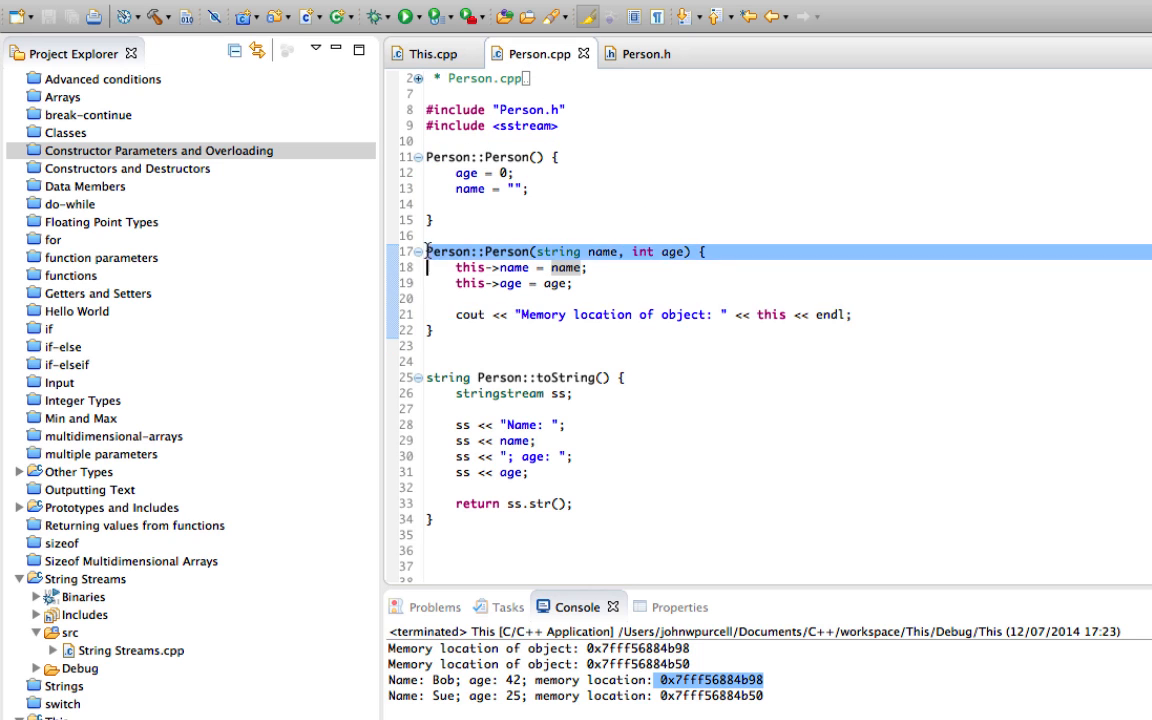
left_click(570, 344)
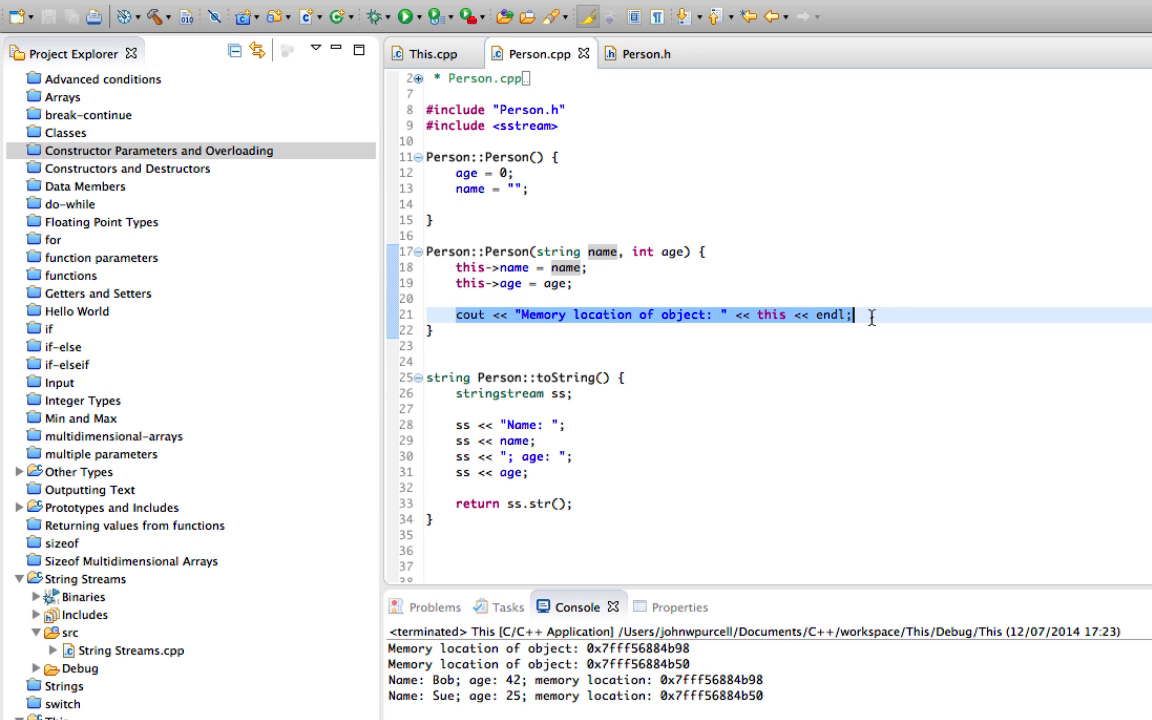
left_click(430, 52)
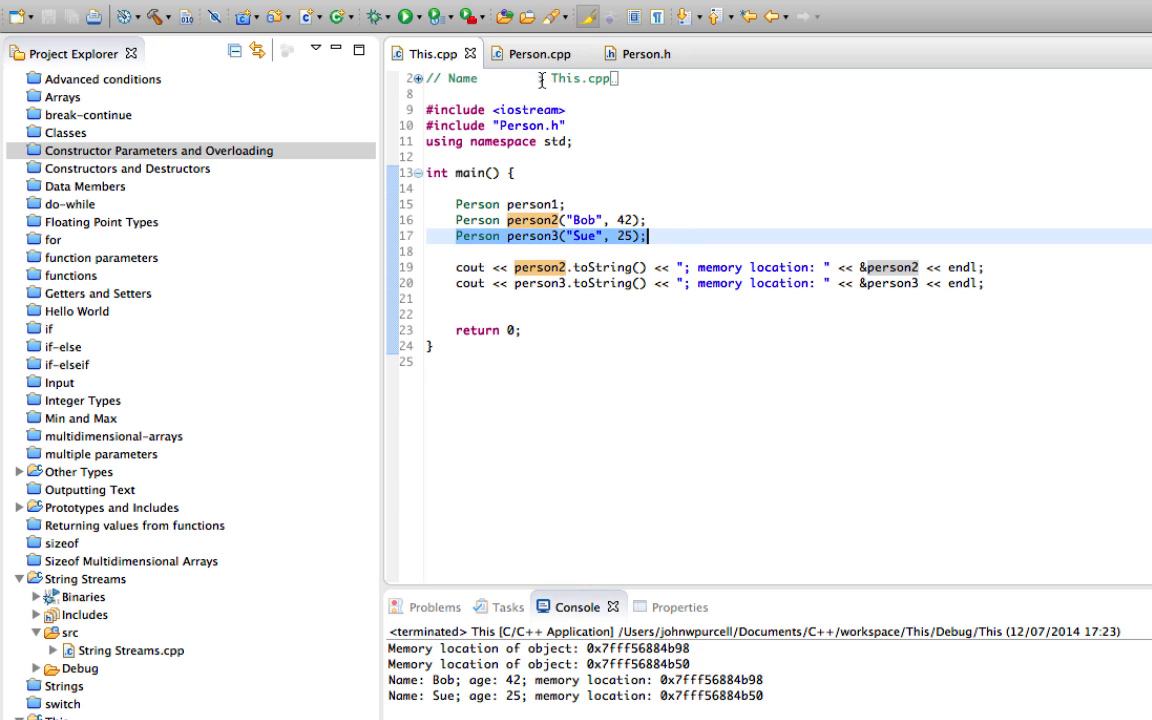
left_click(540, 52)
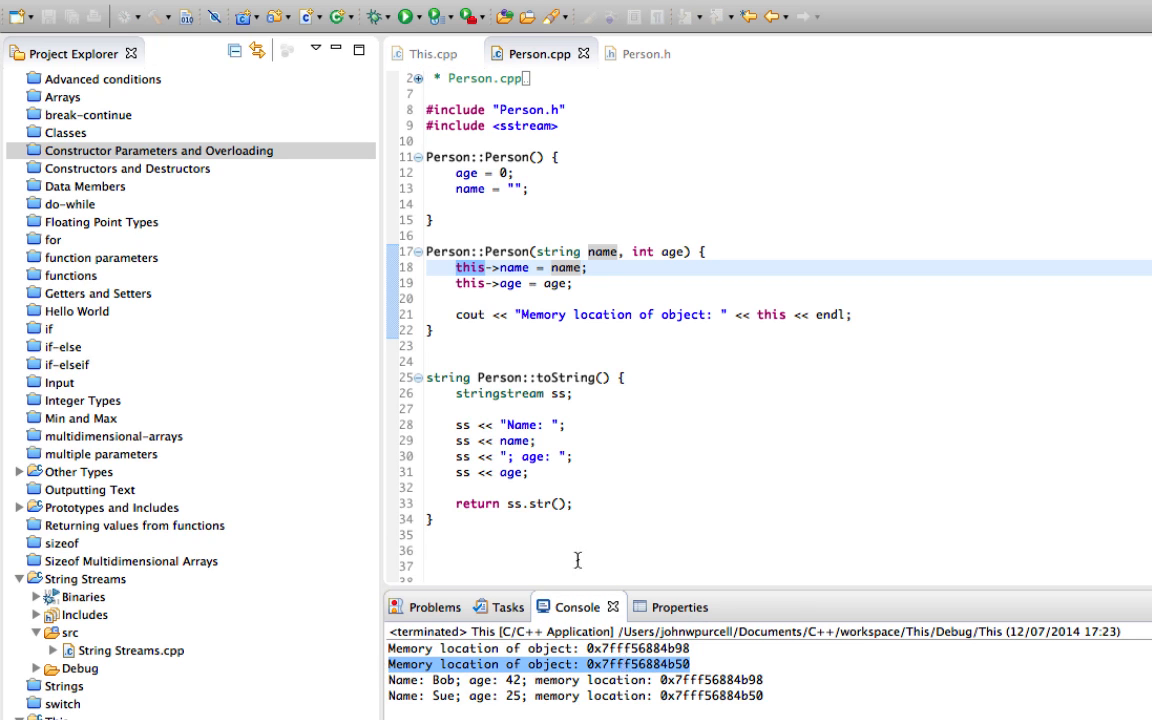
left_click(428, 52)
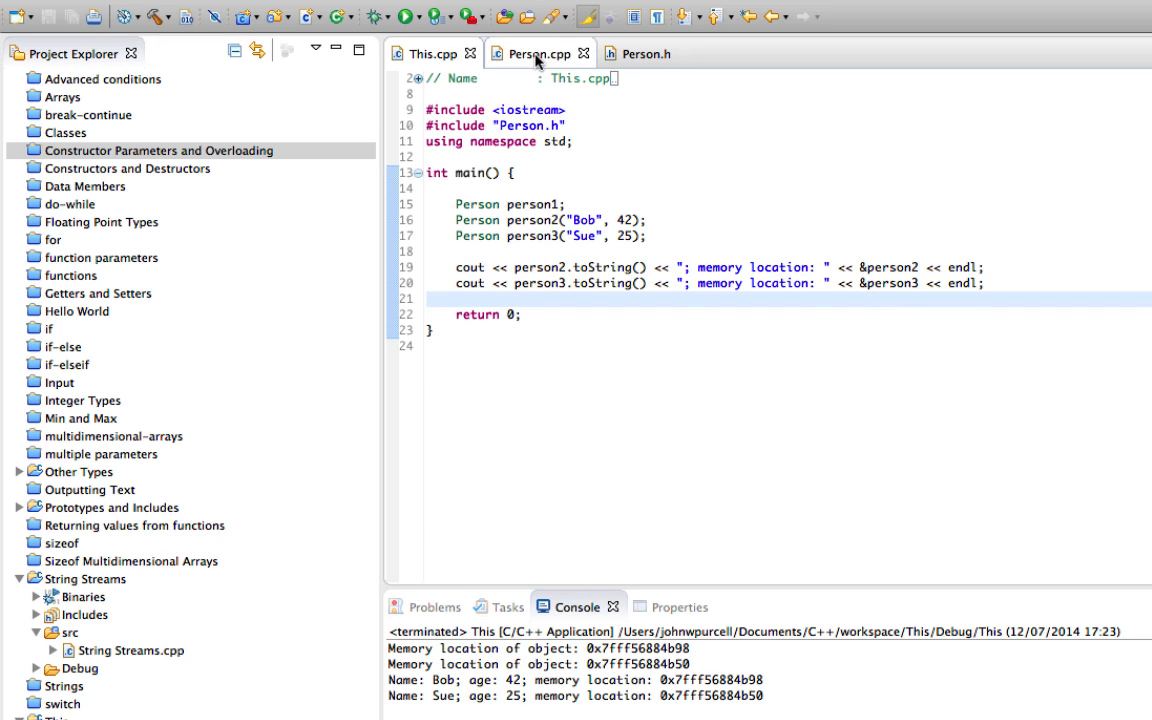
Step: Review the private name and age fields in Person.h
left_click(538, 52)
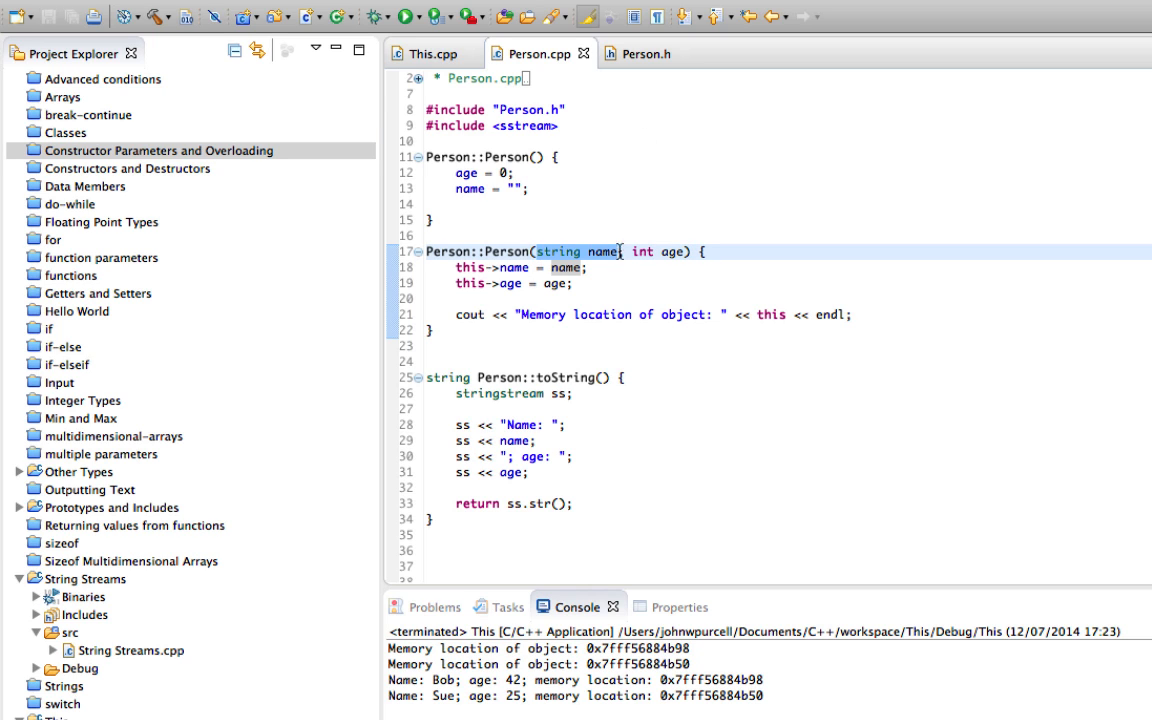
left_click(644, 52)
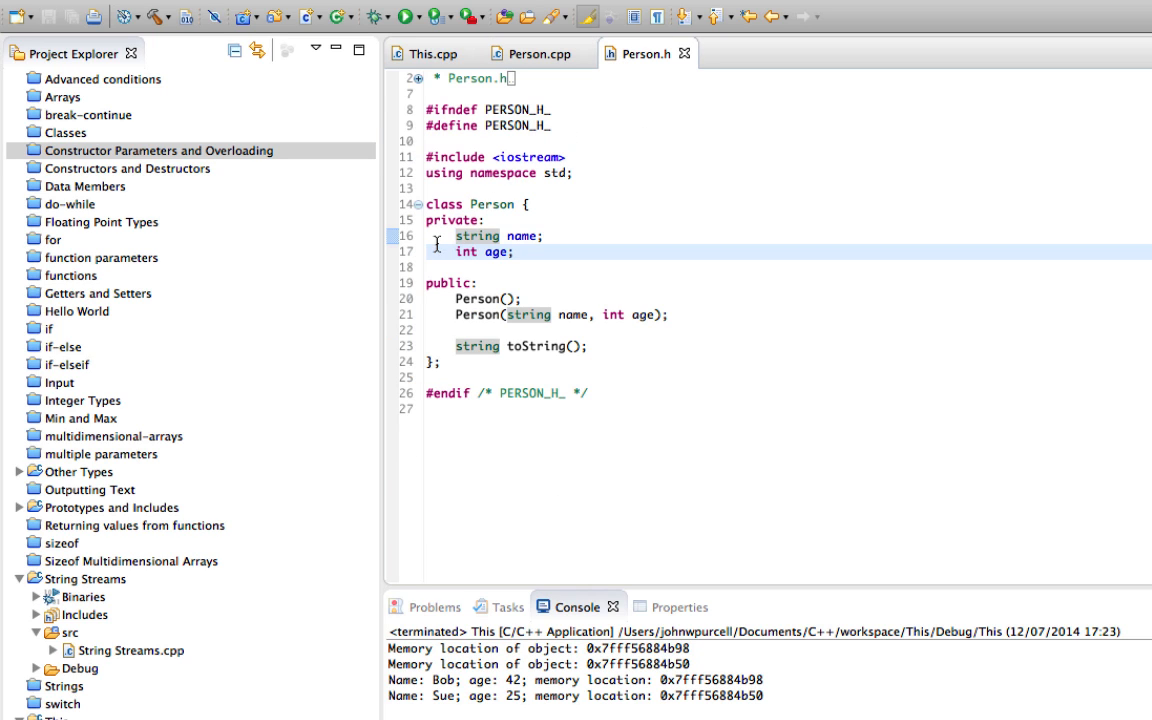
left_click_drag(454, 236, 512, 252)
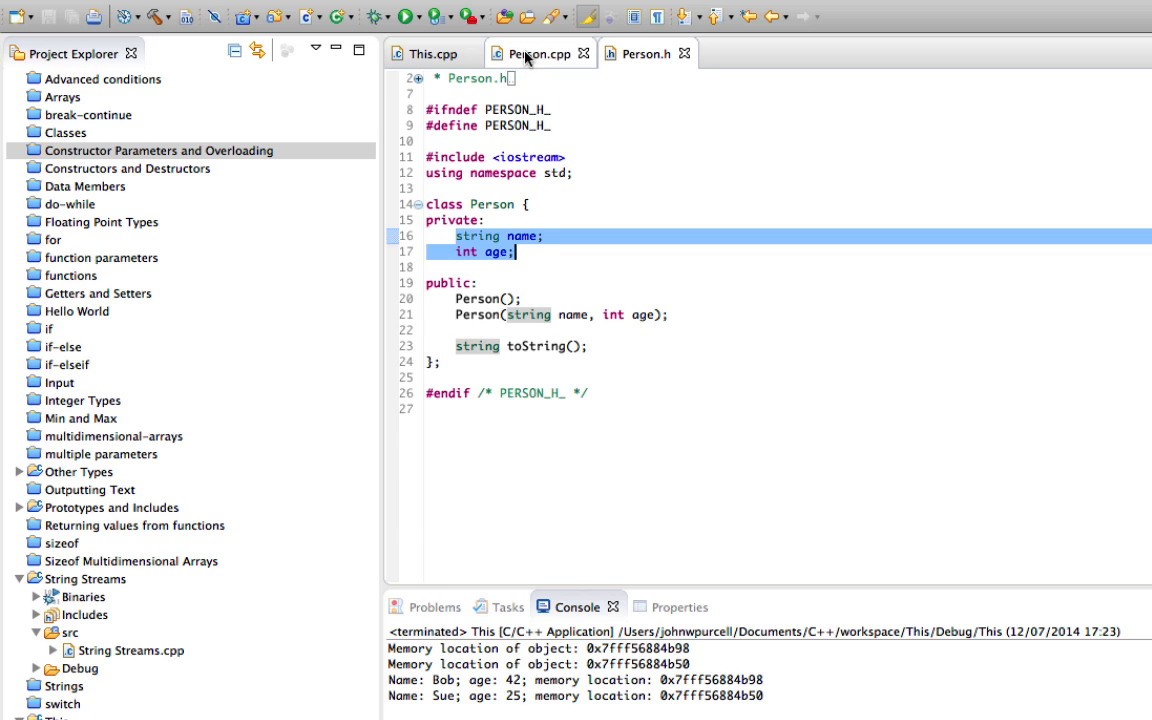
left_click(540, 52)
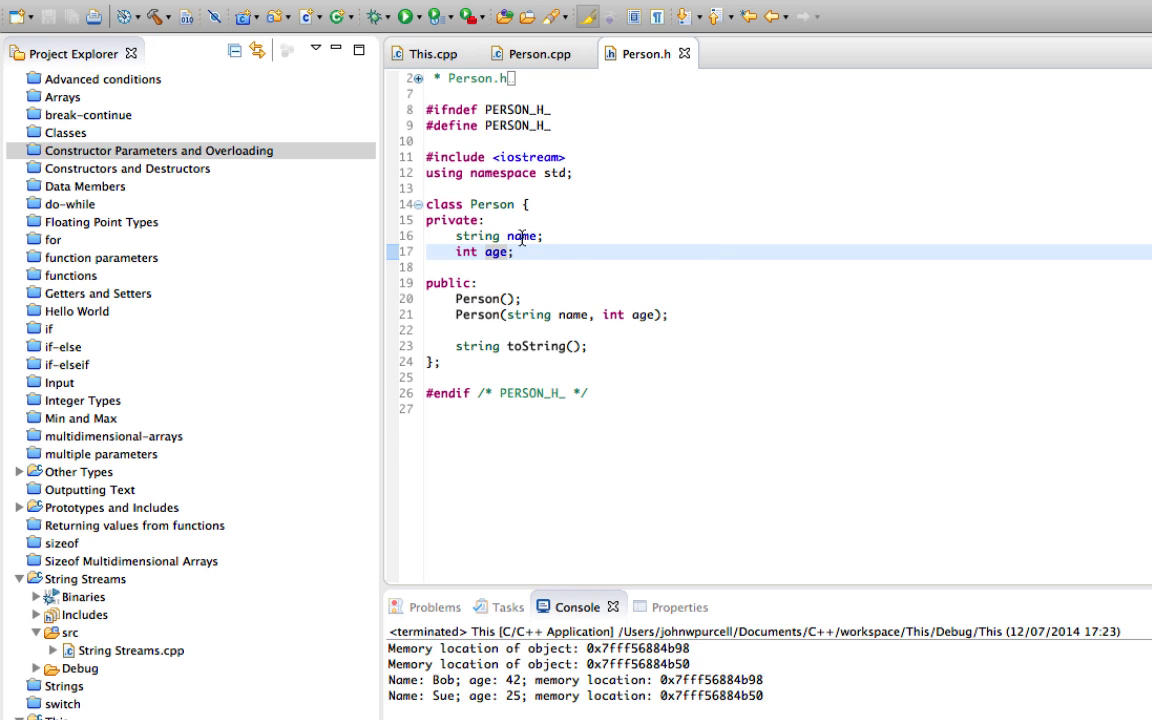
Step: Highlight the constructor's this->name and this->age assignments in Person.cpp
left_click(540, 52)
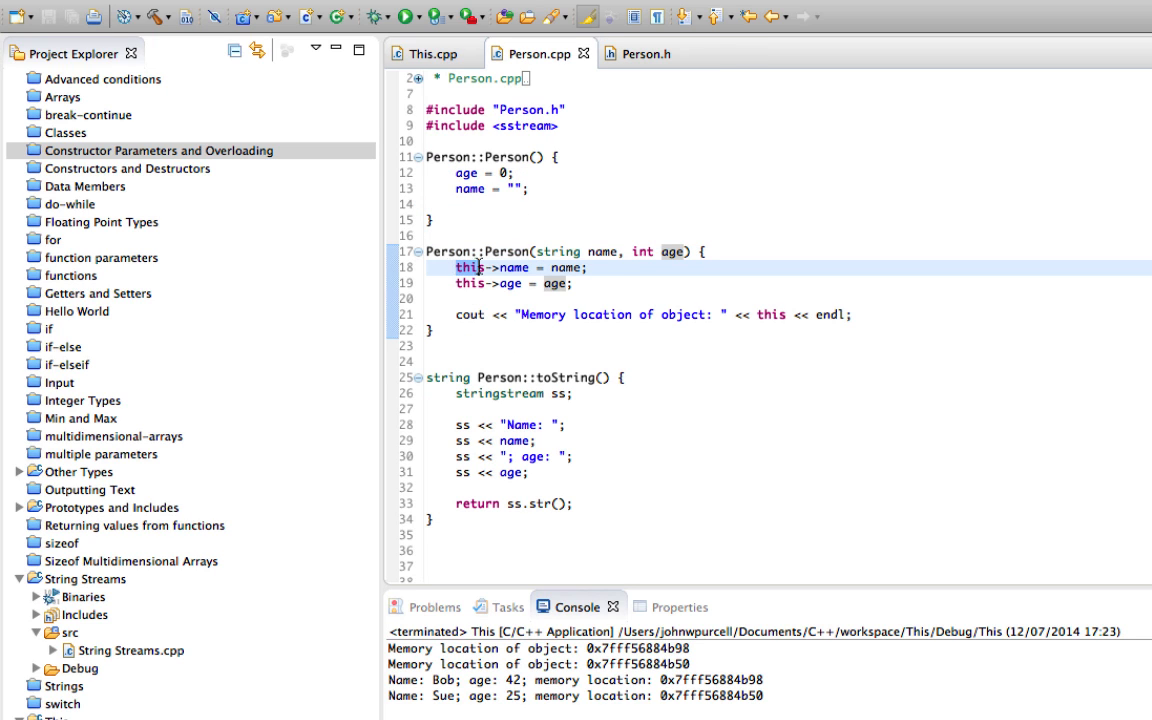
left_click(572, 284)
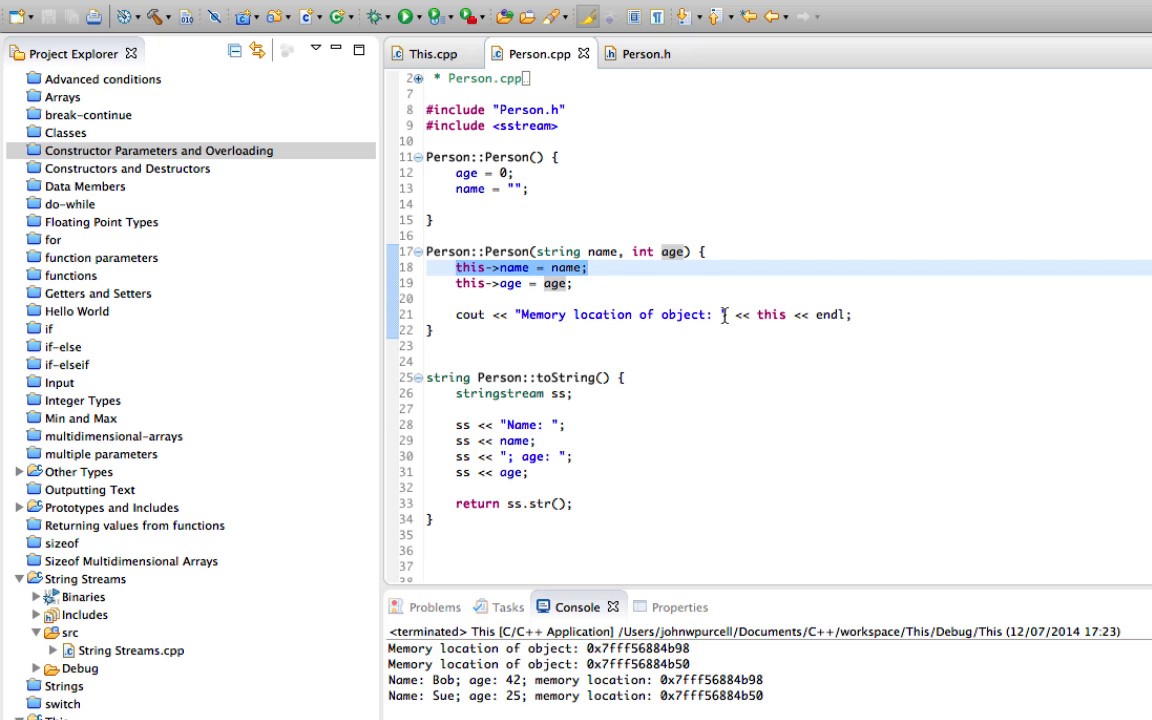
left_click(518, 298)
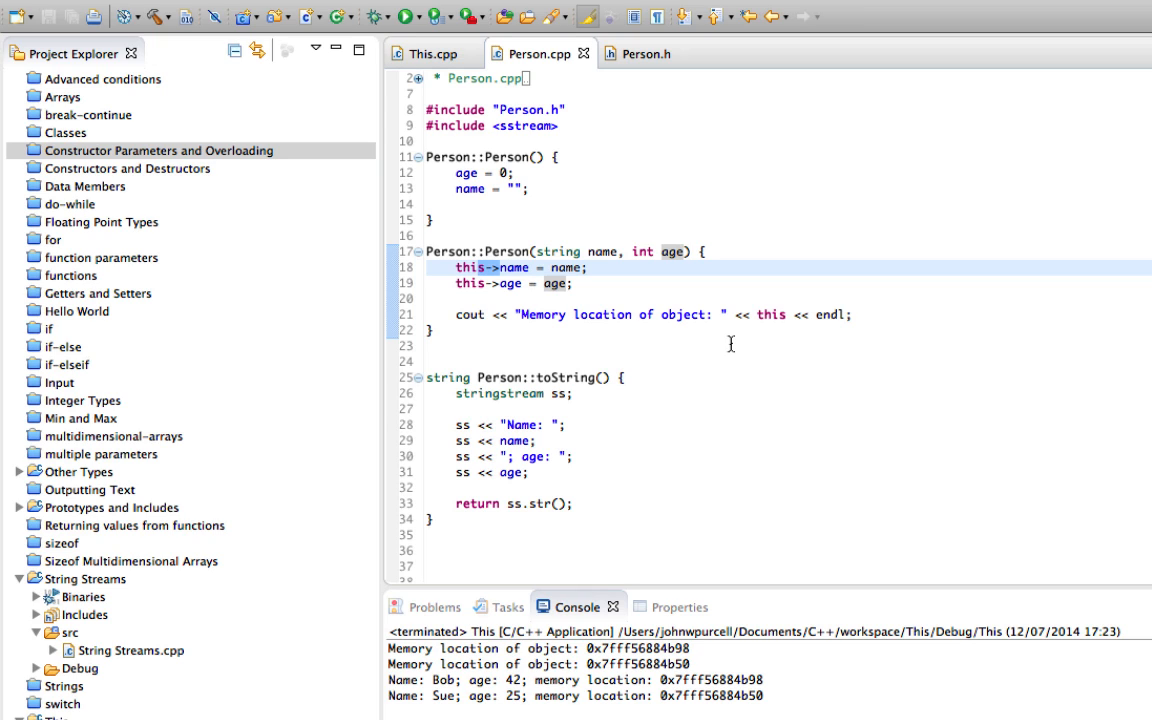
left_click(480, 268)
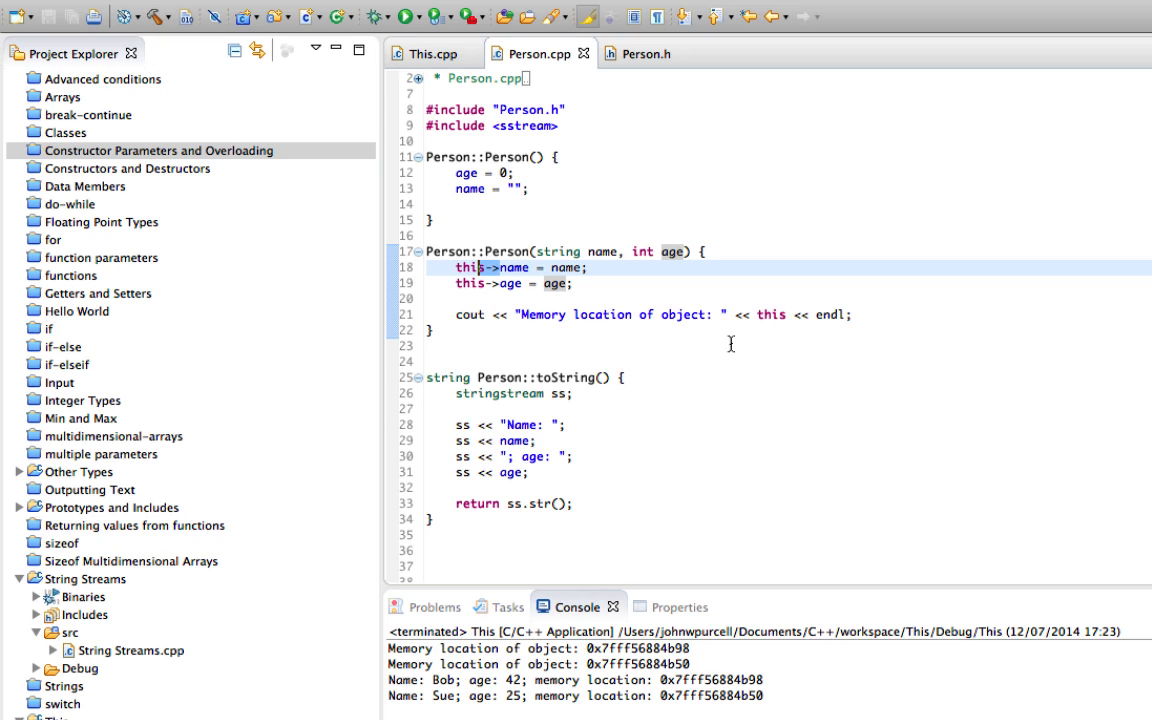